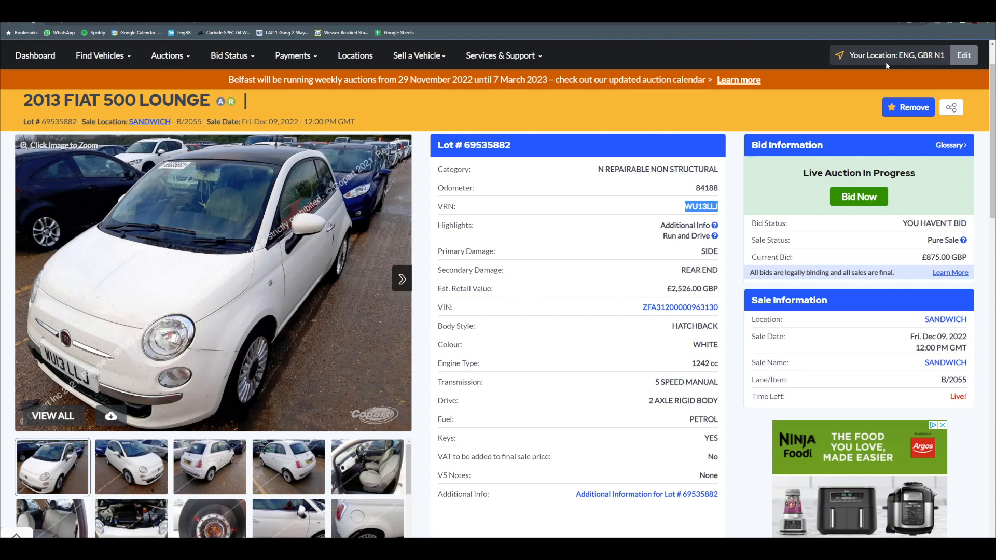
mouse_move(868, 90)
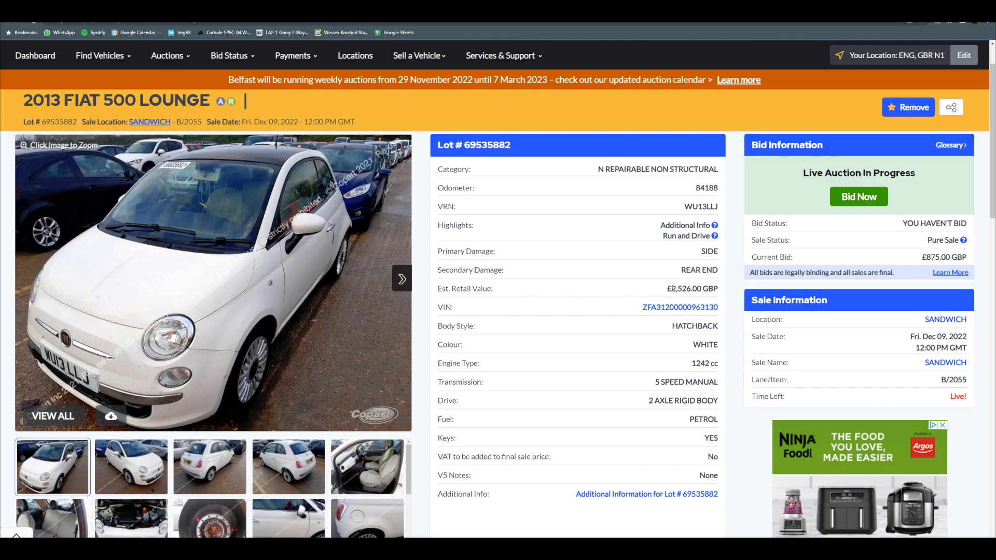
mouse_move(523, 335)
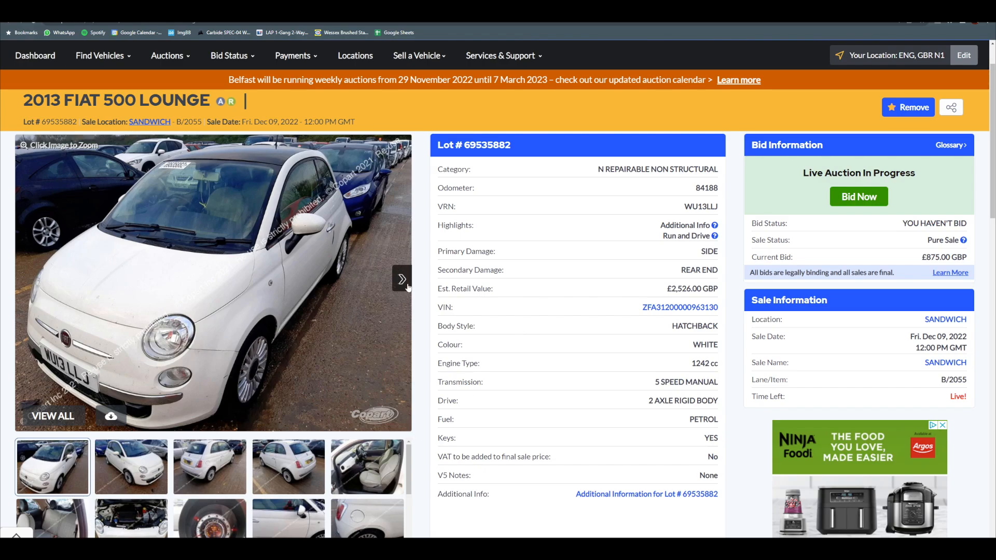
Page past the interior, engine bay and odometer photos to the driver-side door, then magnify it.
left_click(401, 280)
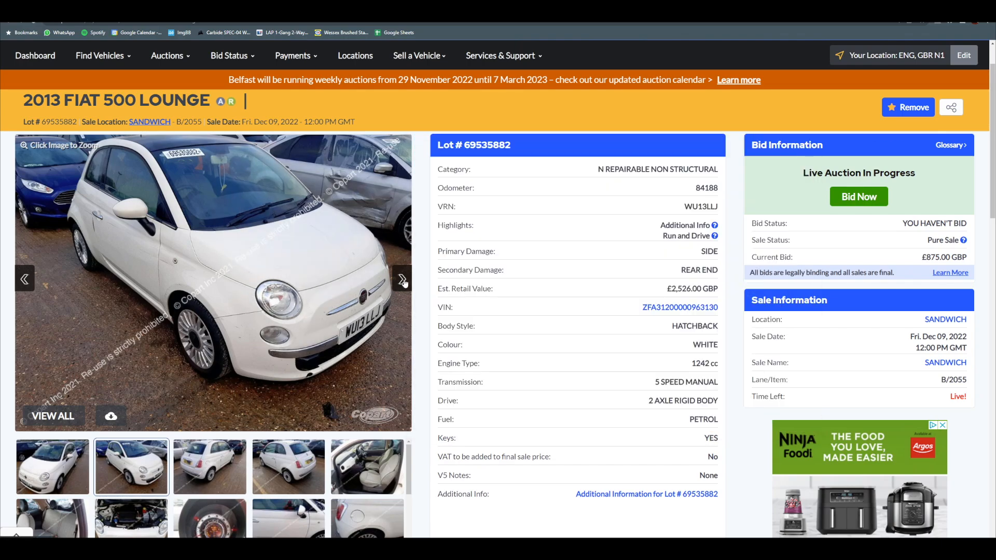
left_click(402, 279)
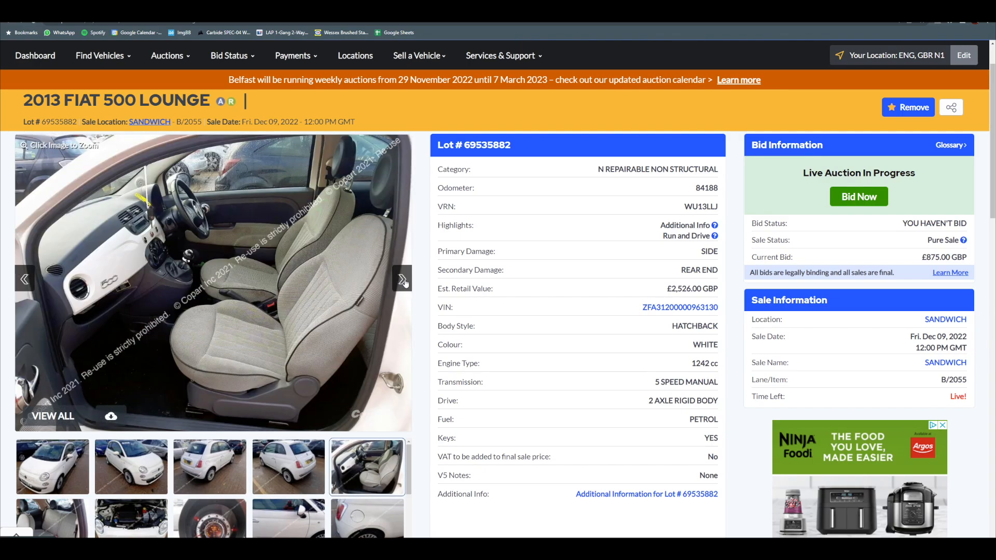
mouse_move(174, 213)
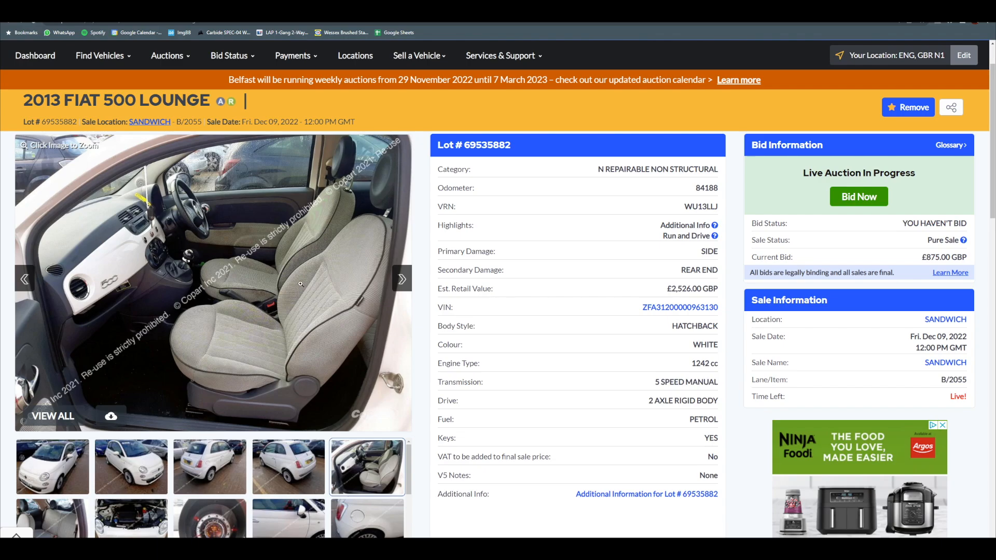
left_click(402, 279)
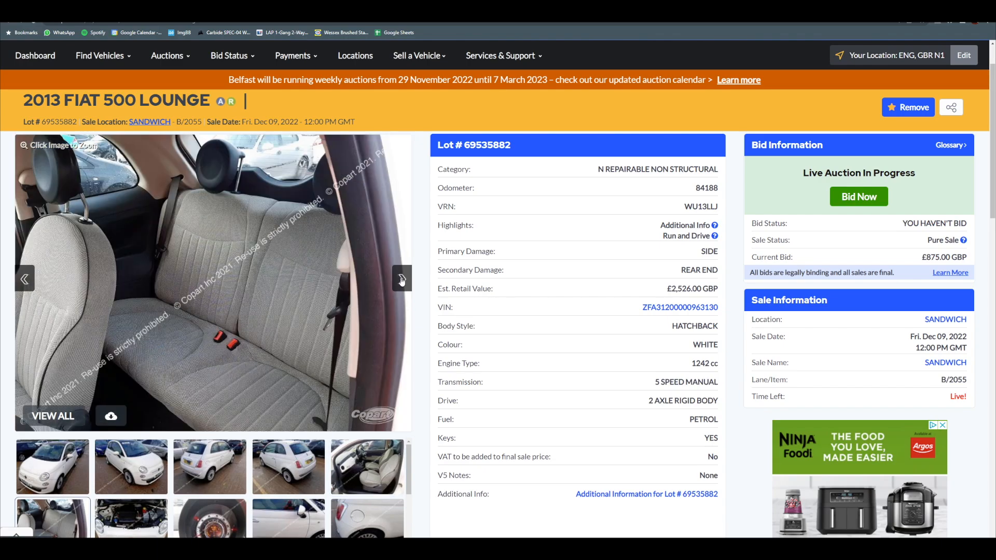
left_click(401, 279)
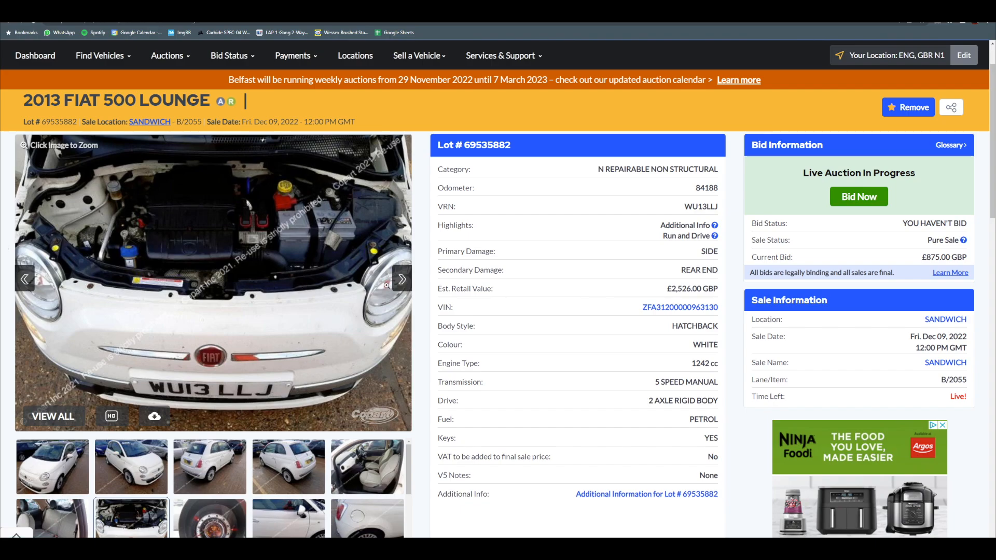
left_click(401, 279)
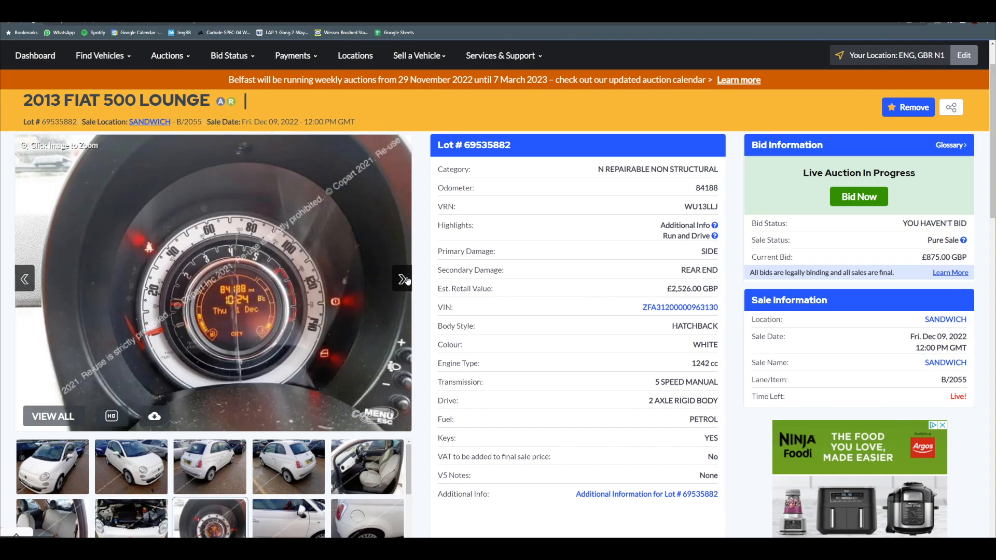
left_click(404, 279)
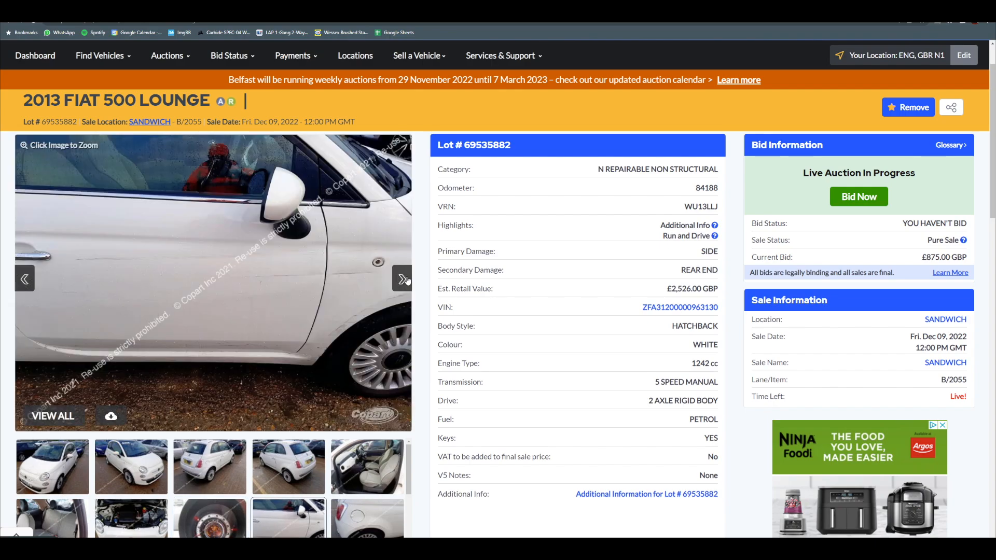
left_click(285, 276)
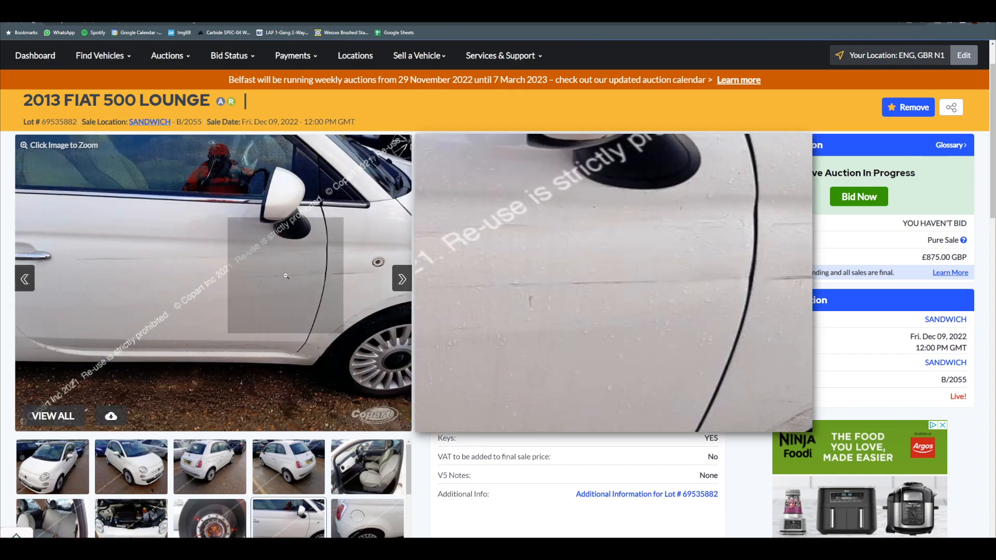
mouse_move(374, 275)
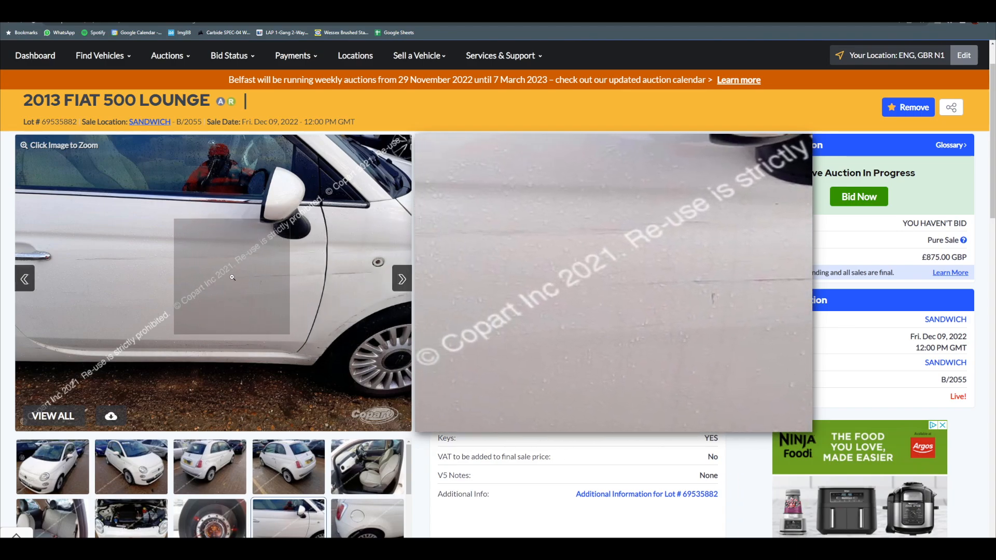
mouse_move(123, 264)
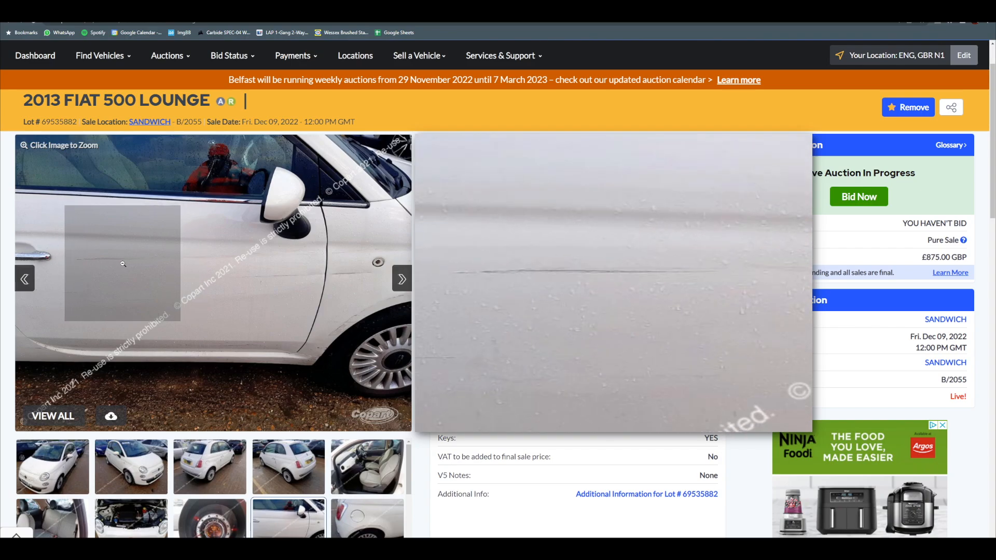
mouse_move(139, 256)
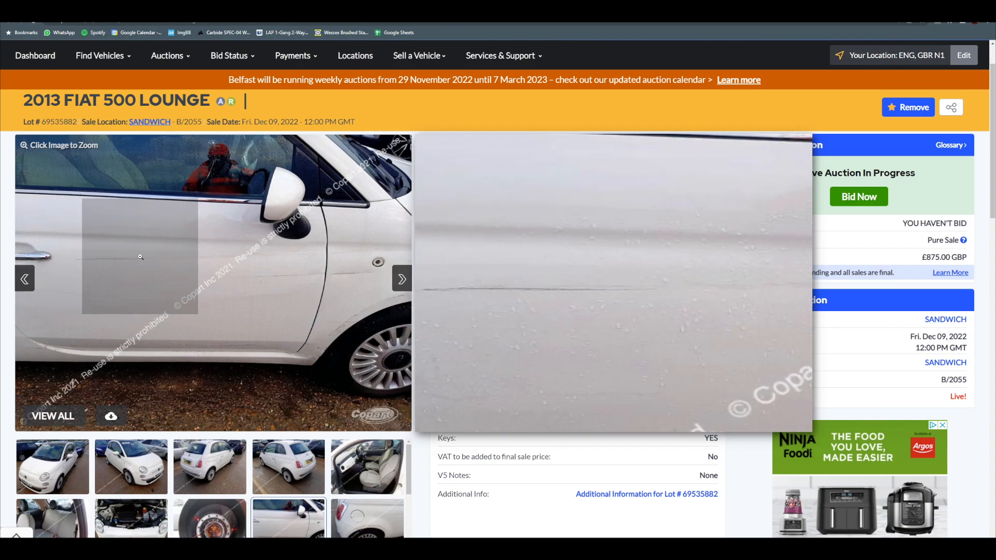
mouse_move(223, 258)
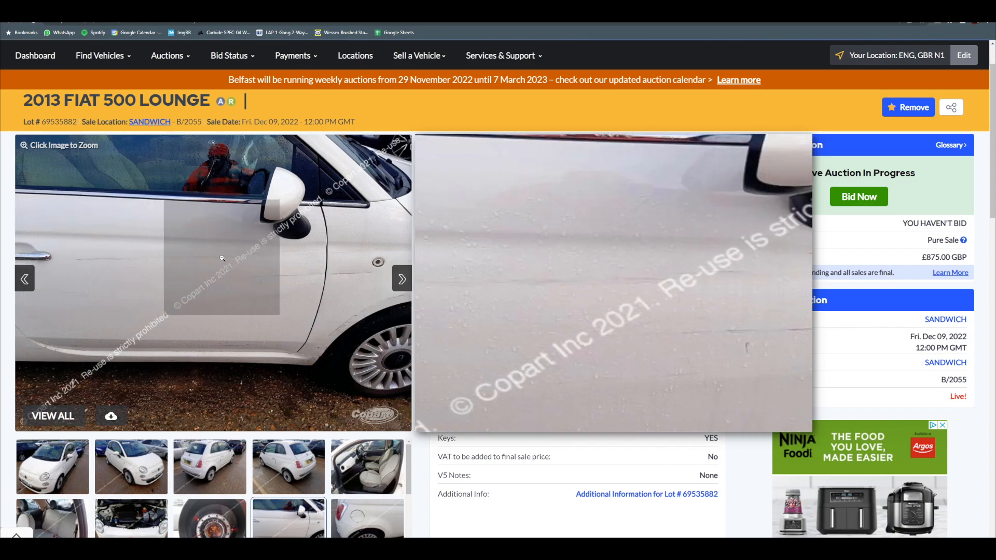
mouse_move(143, 263)
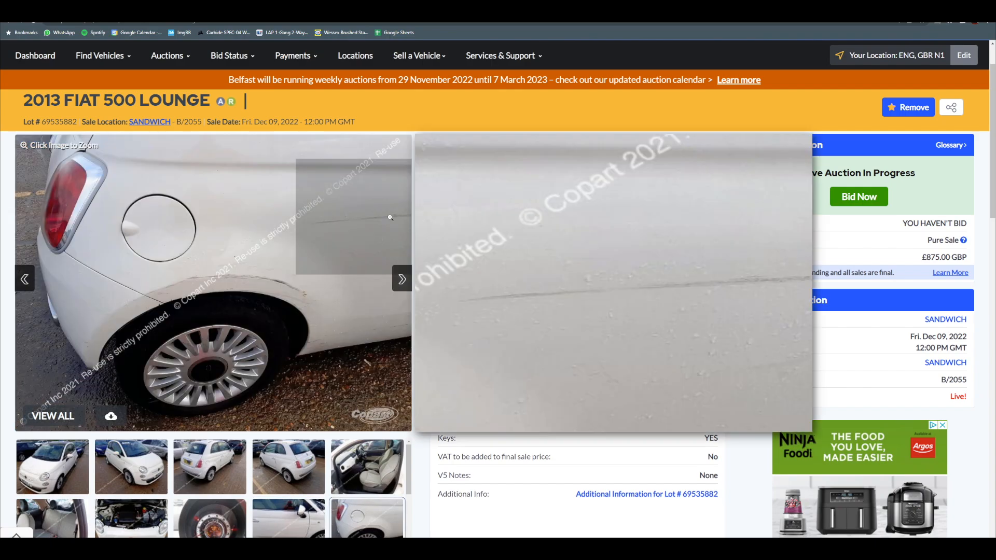
mouse_move(289, 239)
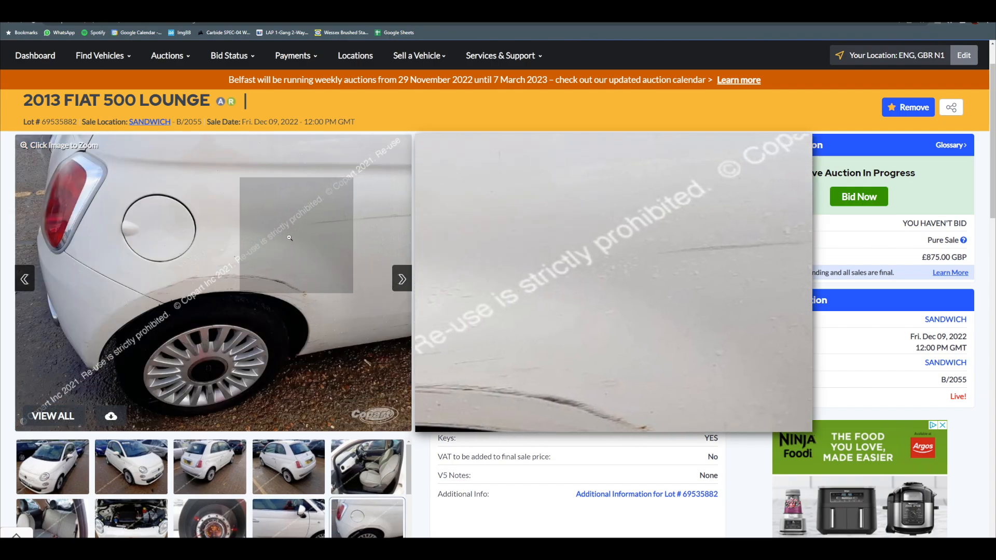
mouse_move(263, 266)
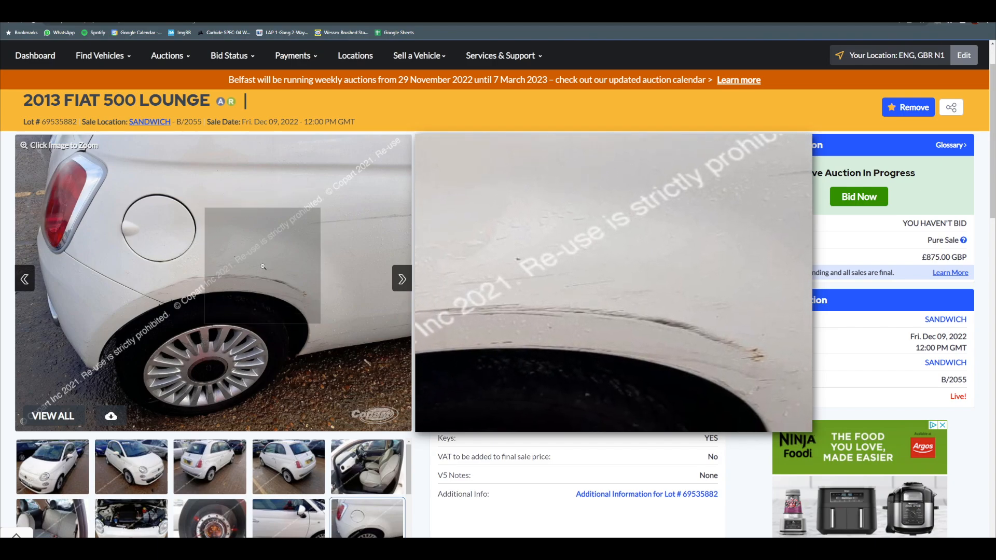
mouse_move(203, 268)
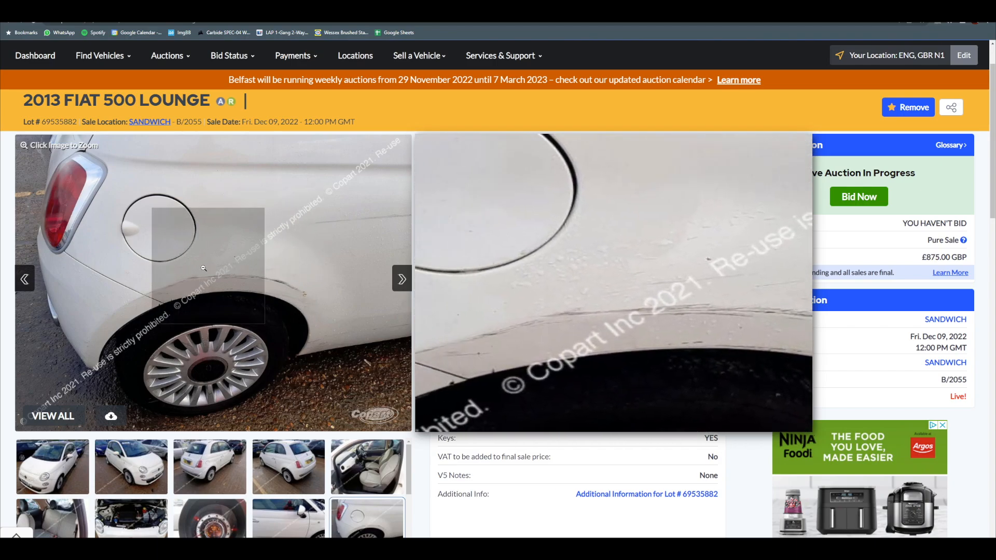
mouse_move(326, 247)
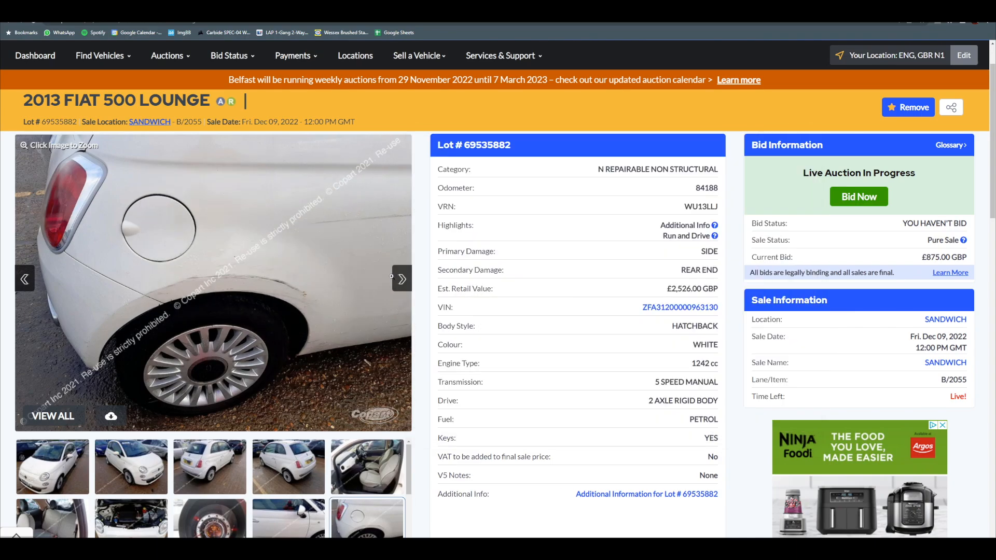
Page through the 2013 Fiat 500's underside, dashboard and wheel photos.
left_click(401, 280)
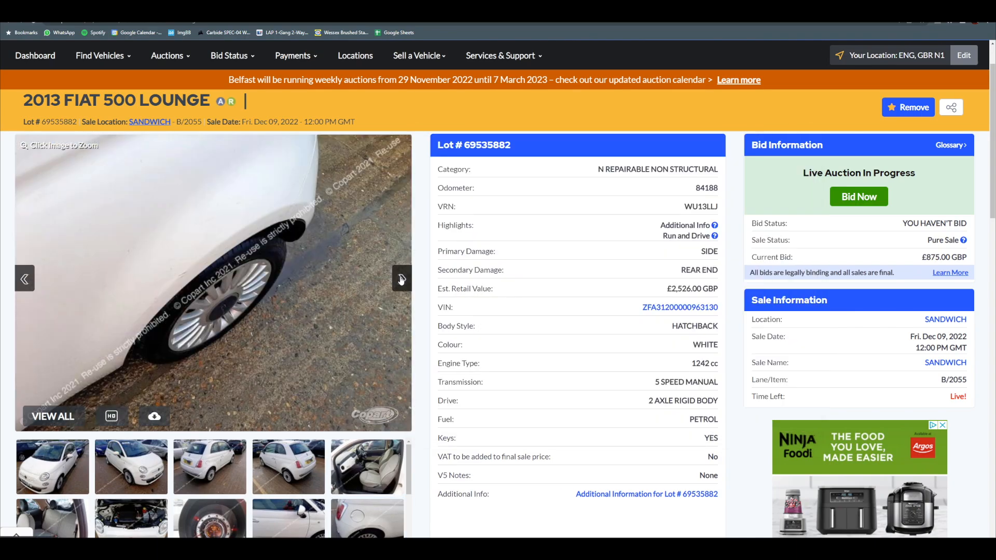
left_click(401, 279)
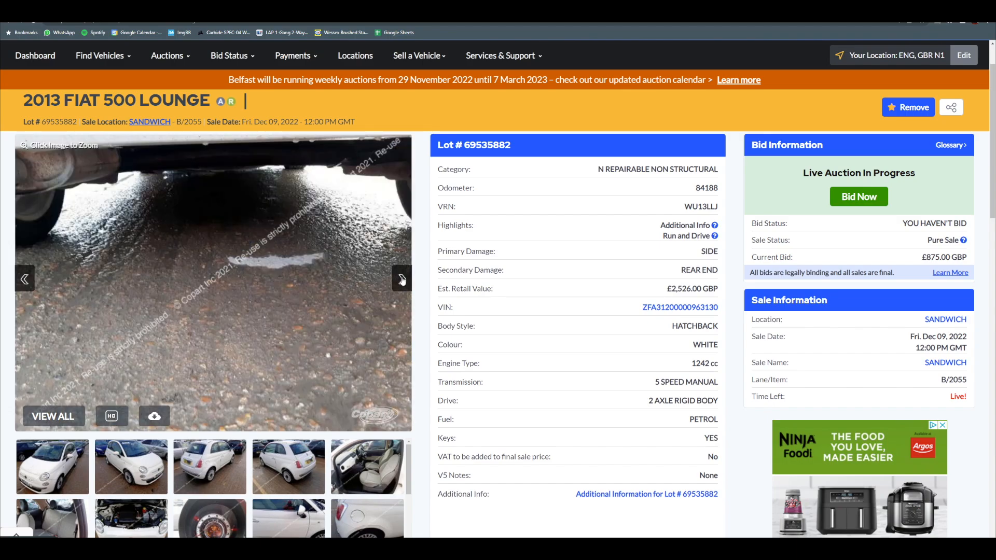
left_click(401, 279)
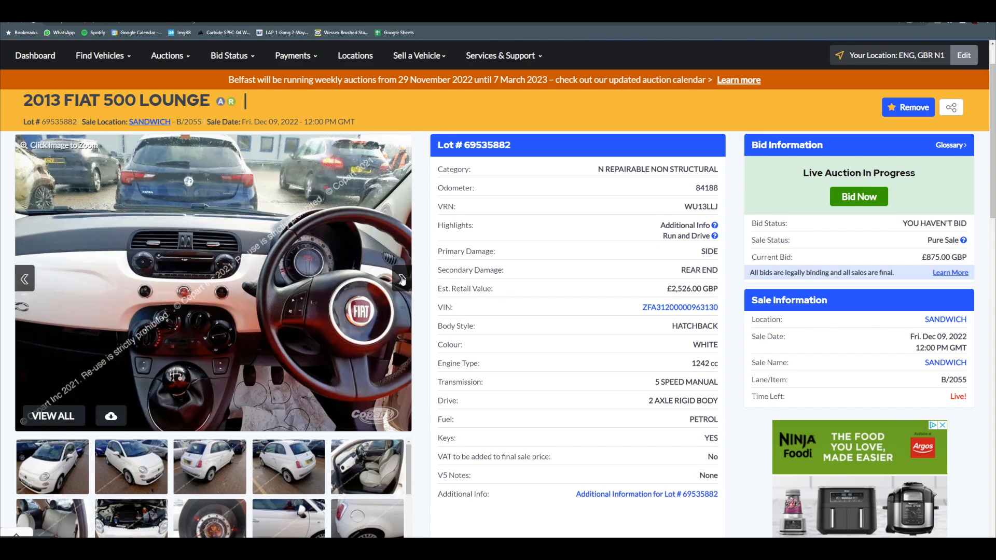
left_click(401, 279)
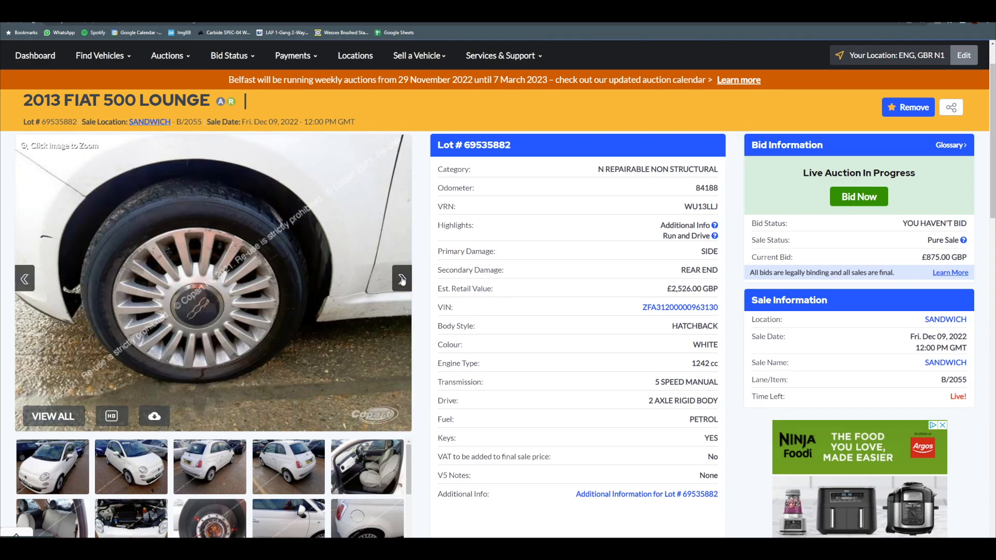
left_click(401, 279)
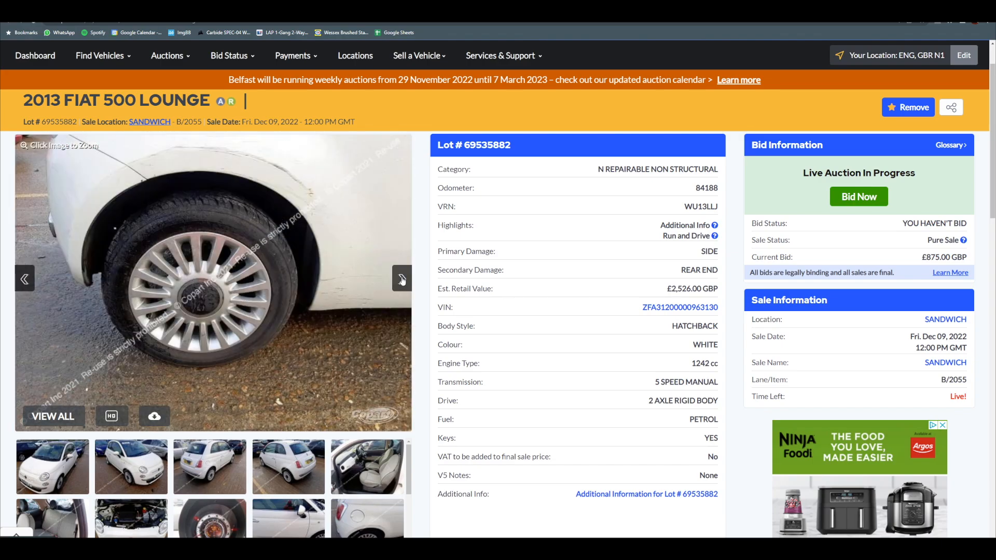
left_click(401, 280)
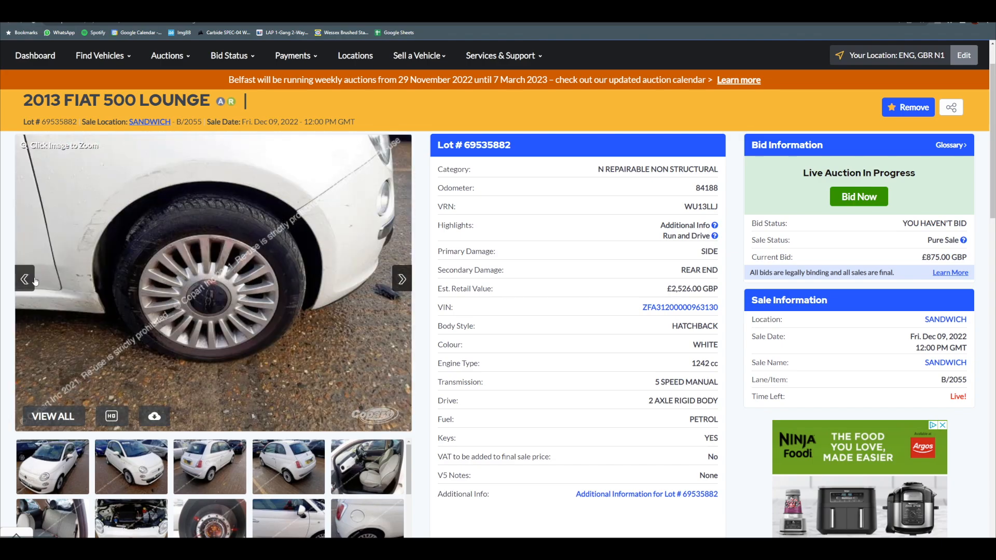
left_click(402, 279)
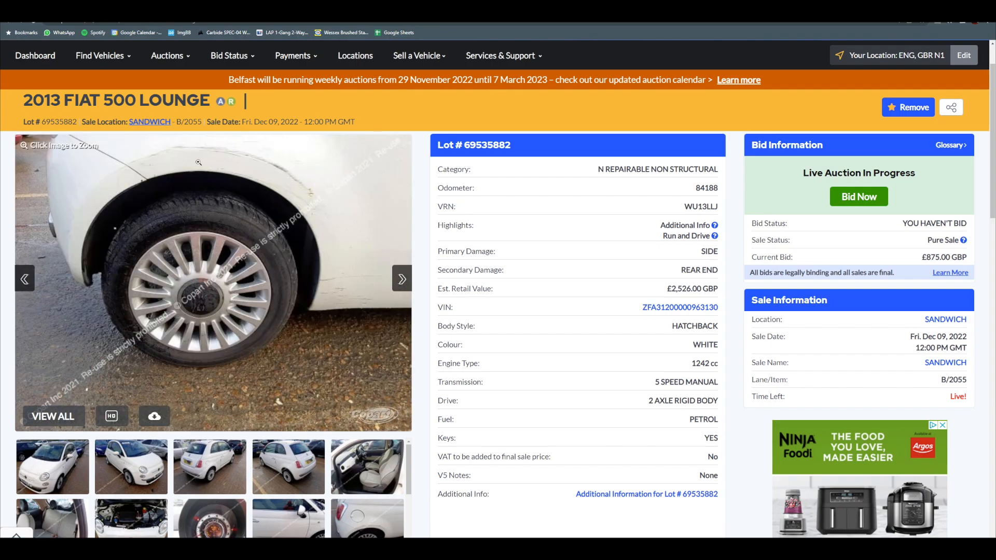
mouse_move(295, 184)
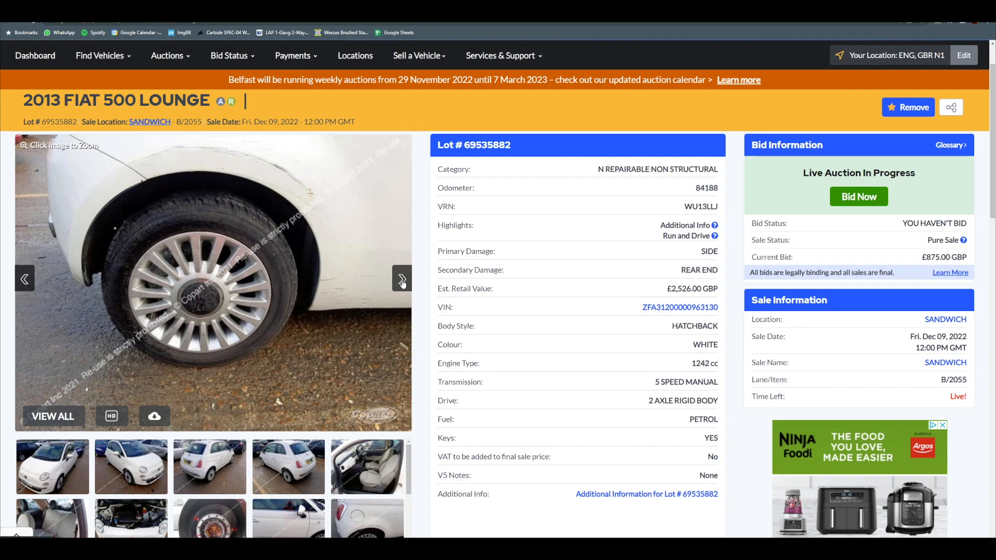
Advance to the side door photo and magnify the scratch near the handle.
left_click(401, 279)
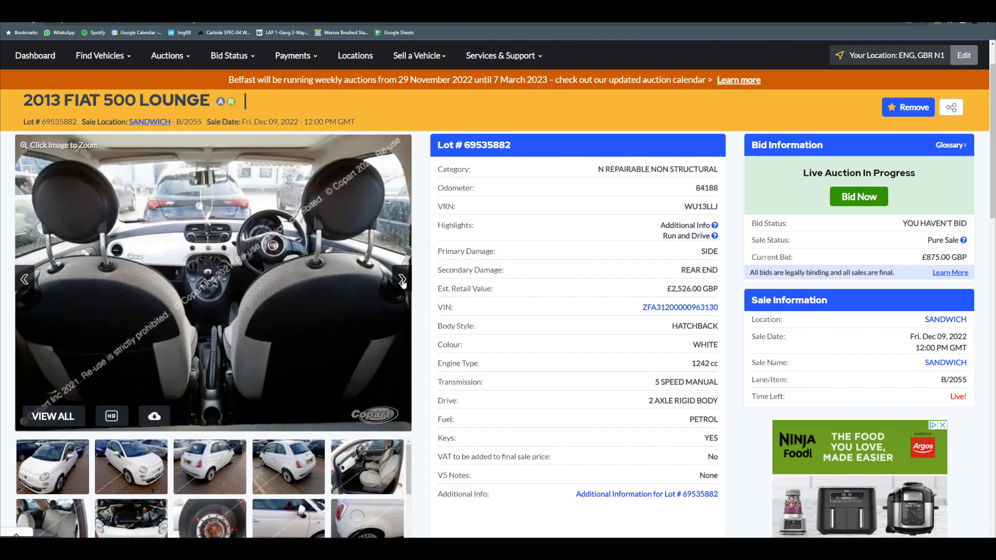
left_click(401, 279)
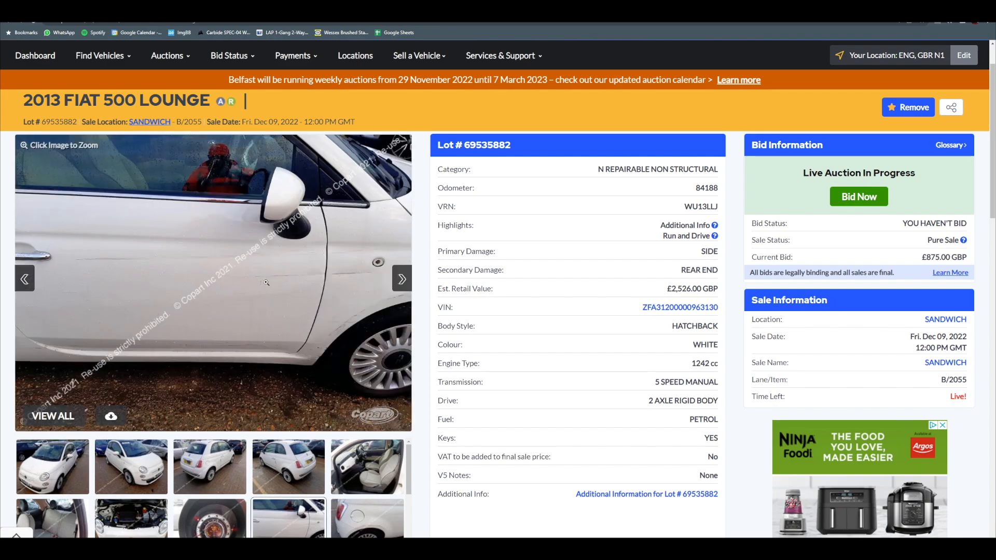
left_click(267, 282)
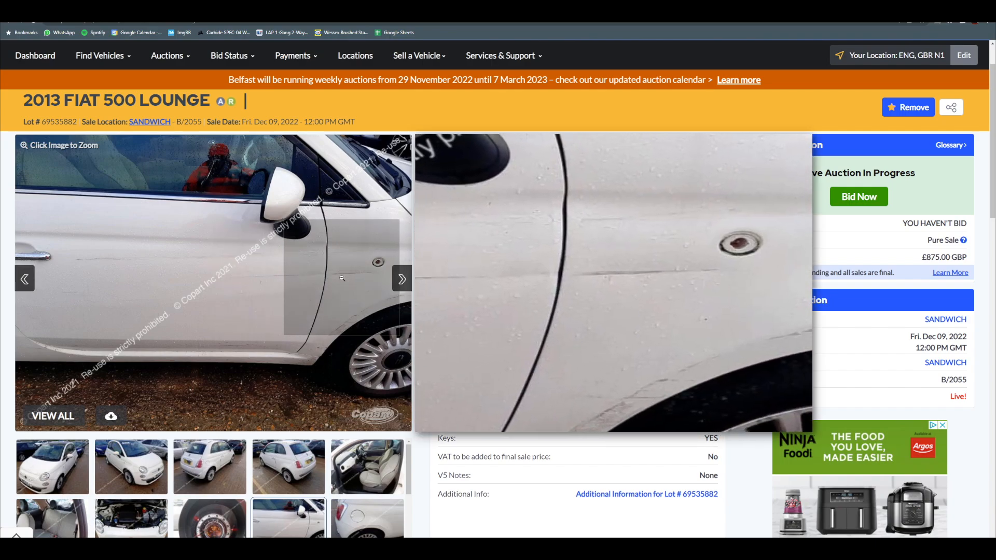
mouse_move(238, 276)
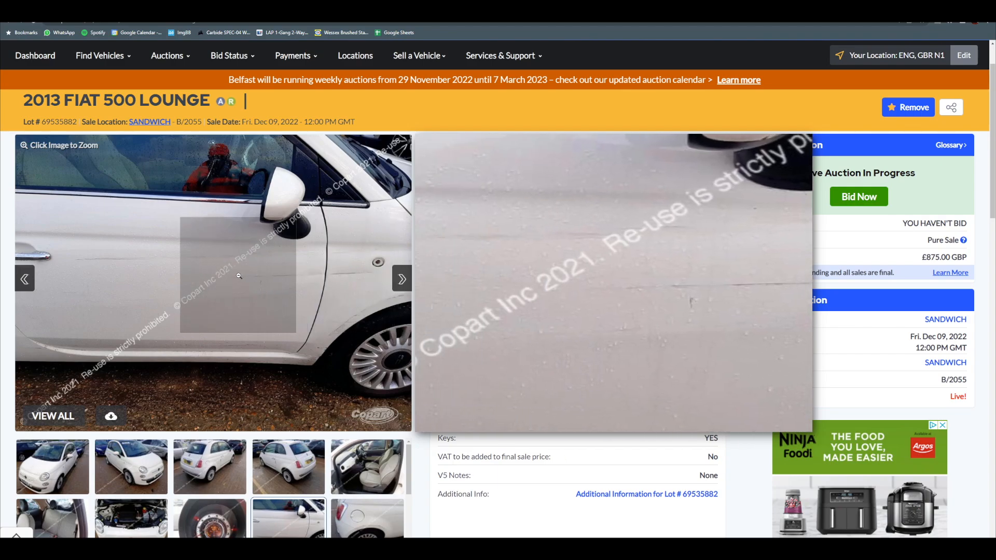
mouse_move(314, 273)
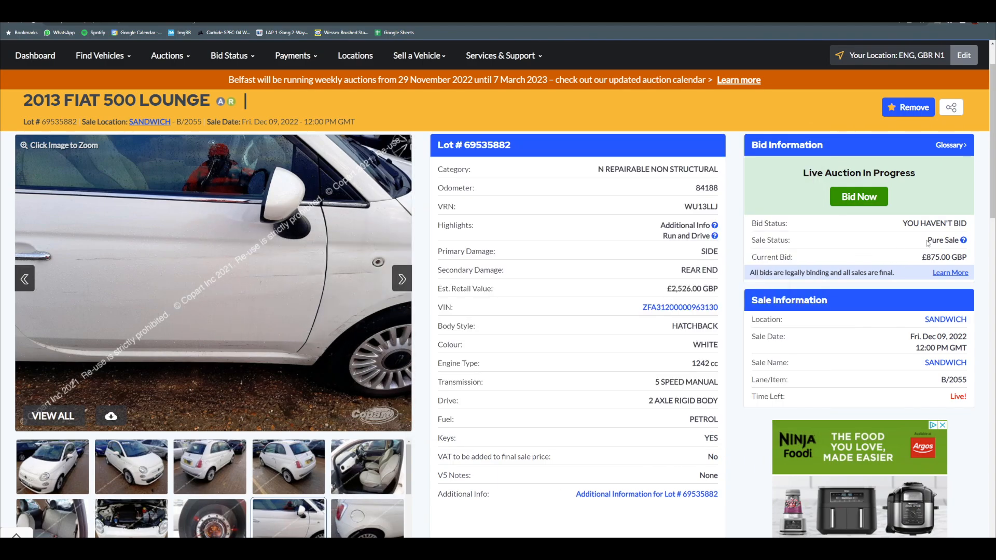
mouse_move(888, 256)
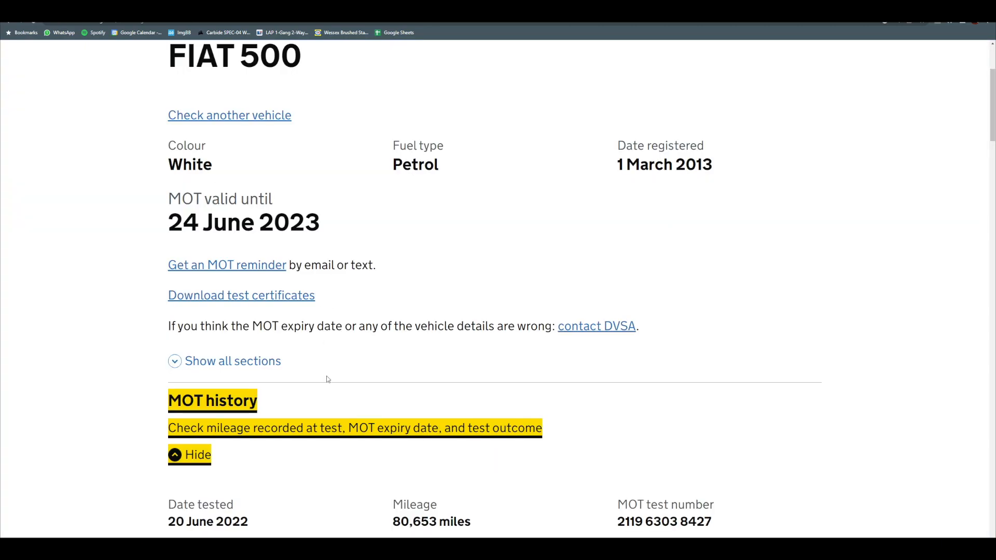
Scroll down to the June 2022 and June 2021 MOT passes, then back up.
scroll("down", 3)
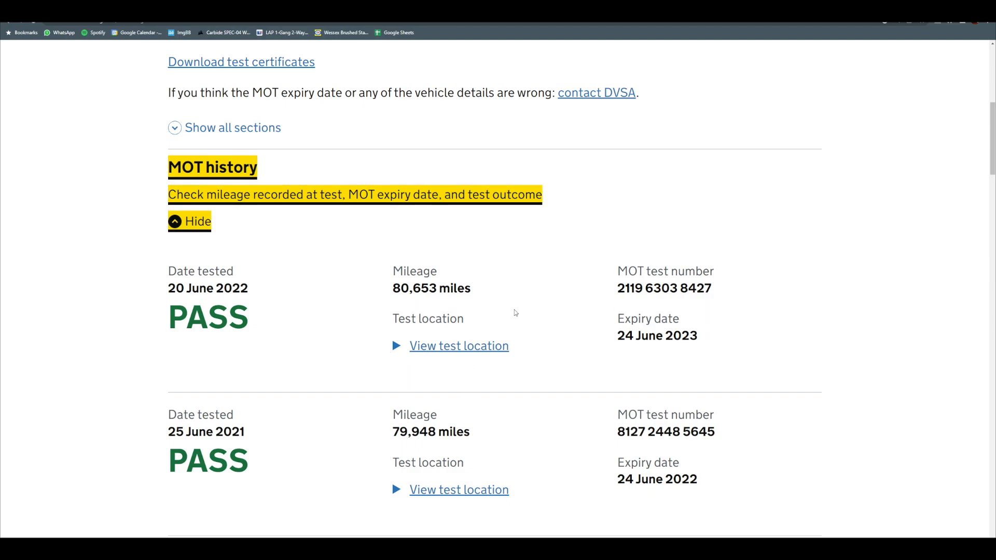
mouse_move(638, 340)
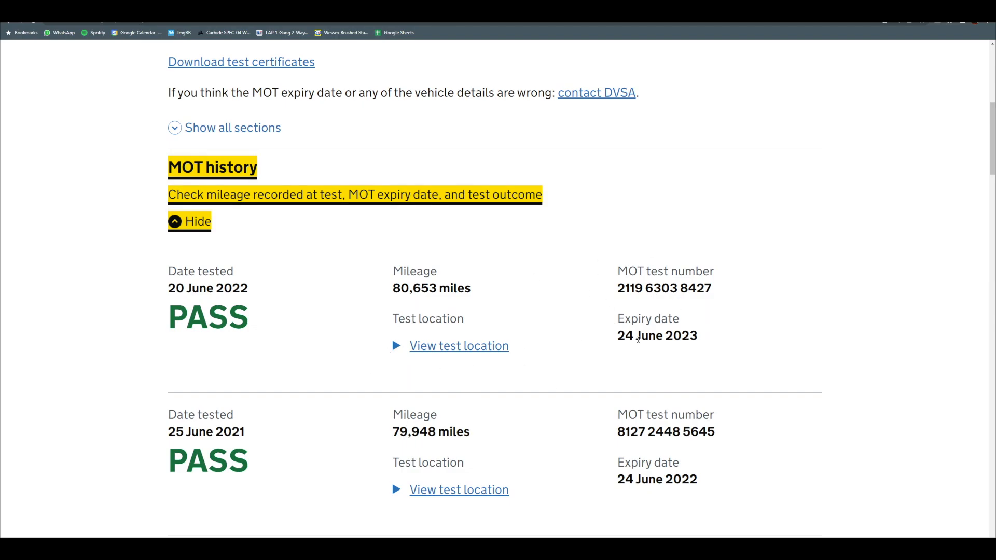
scroll("up", 3)
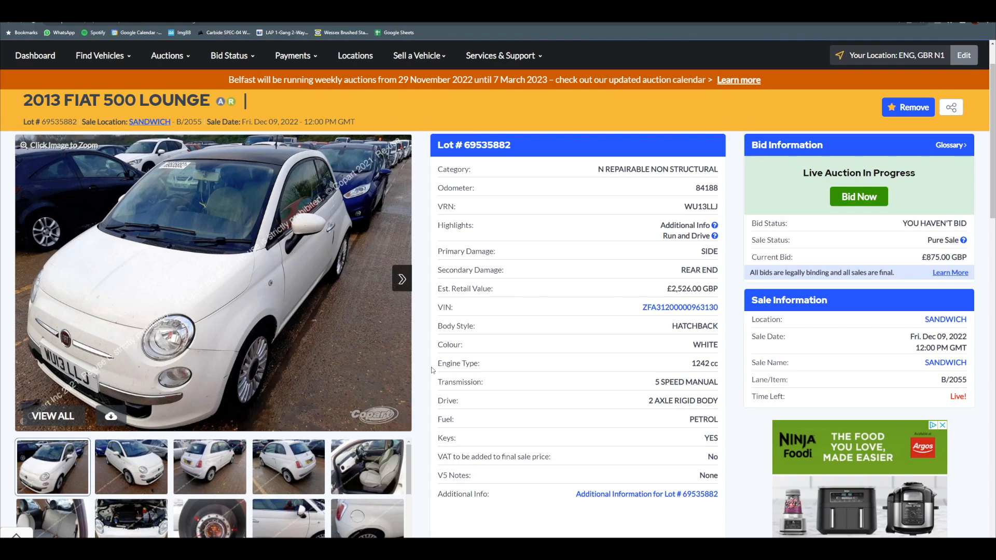
mouse_move(667, 365)
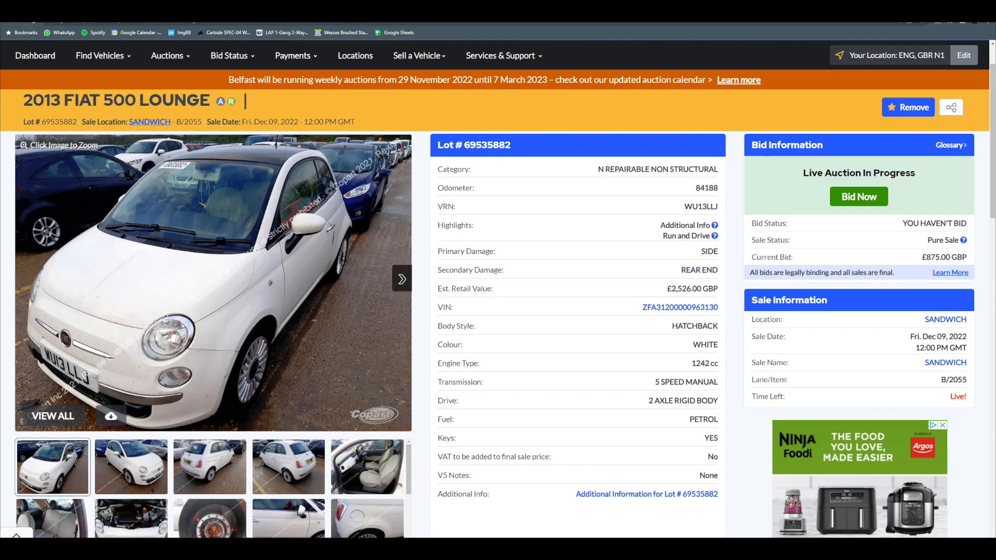
Switch to lot 69073912 and step through the three-quarter and rear photos to the engine bay.
left_click(401, 279)
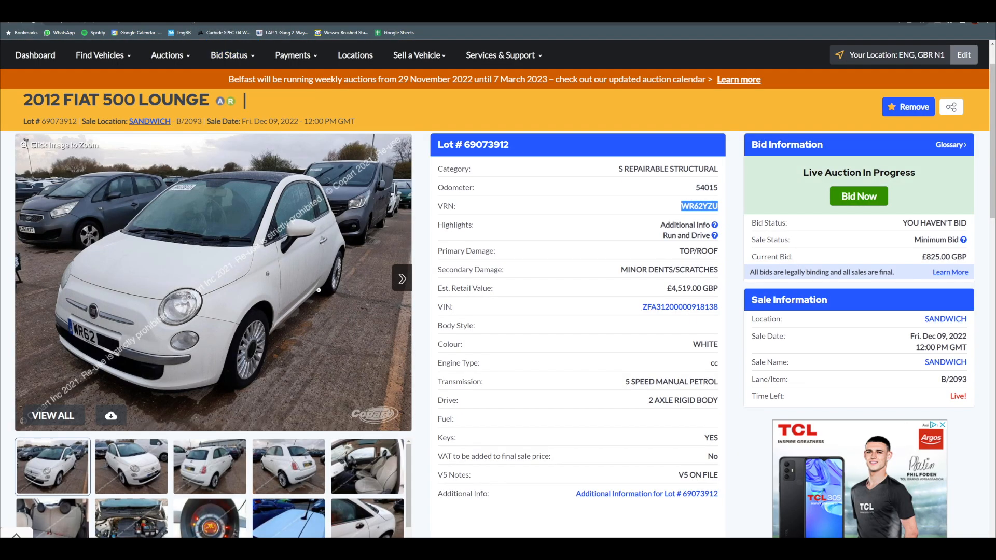
mouse_move(351, 293)
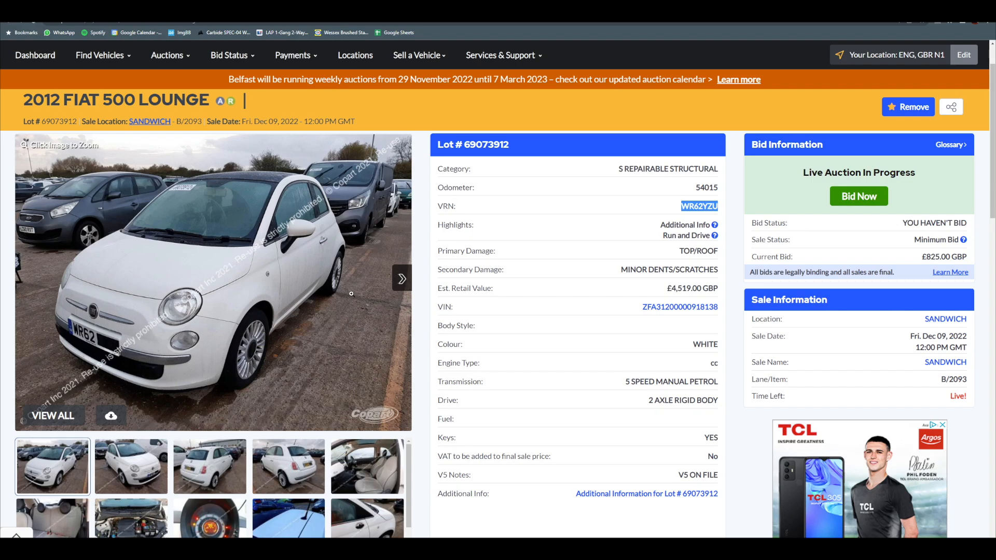
mouse_move(251, 323)
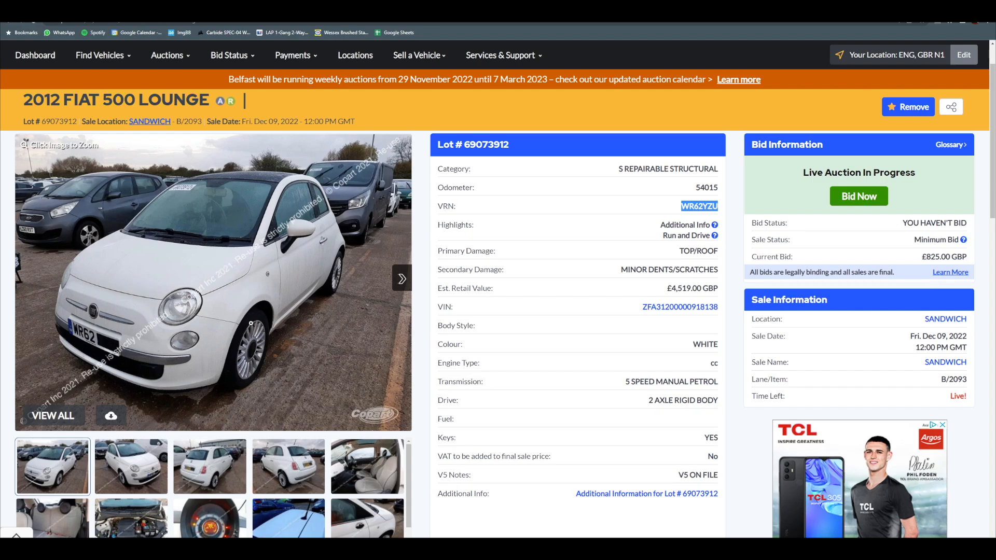
mouse_move(367, 467)
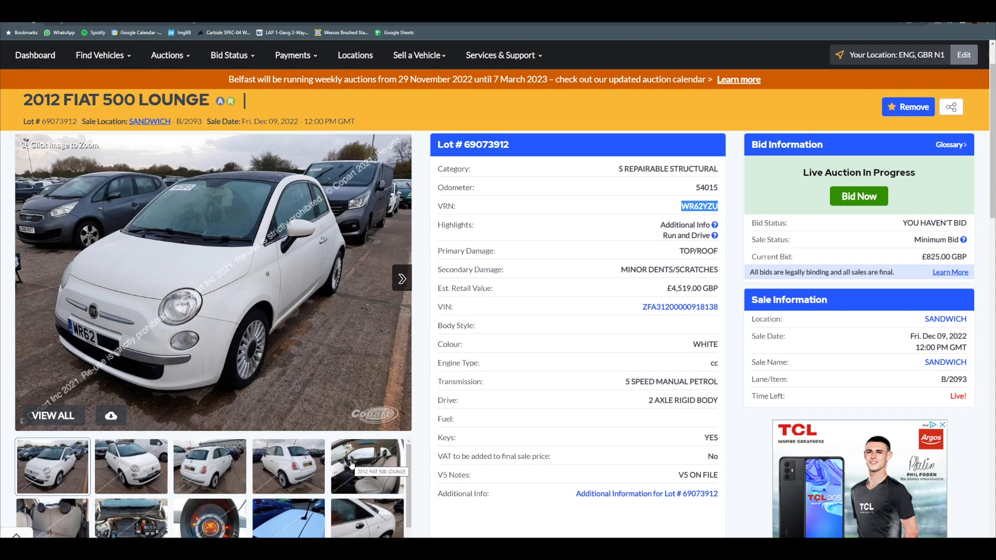
left_click(401, 278)
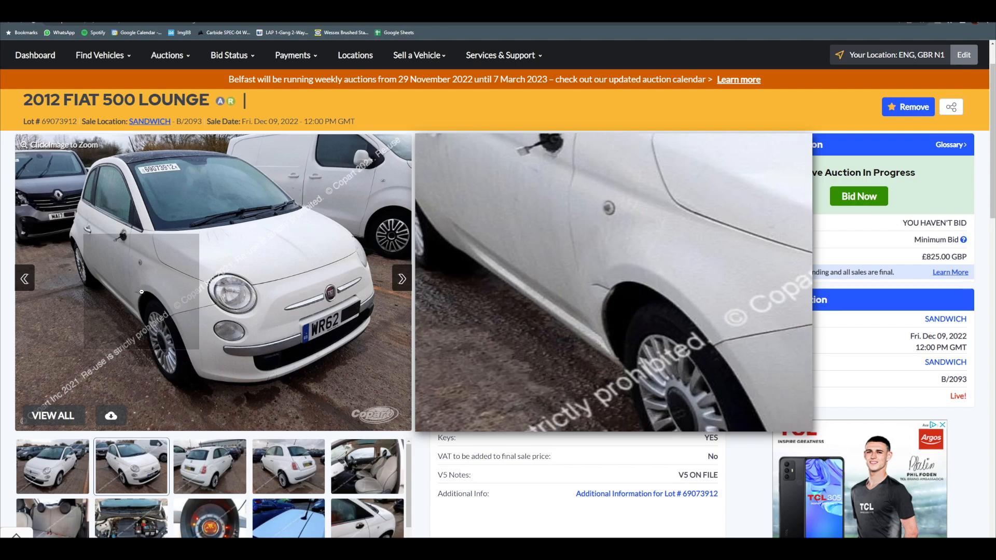
left_click(210, 466)
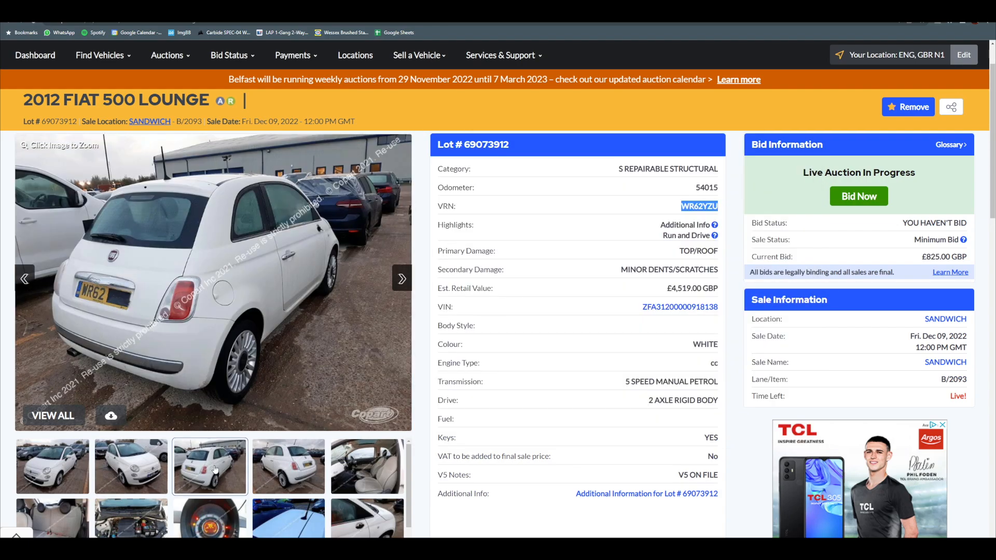
left_click(287, 467)
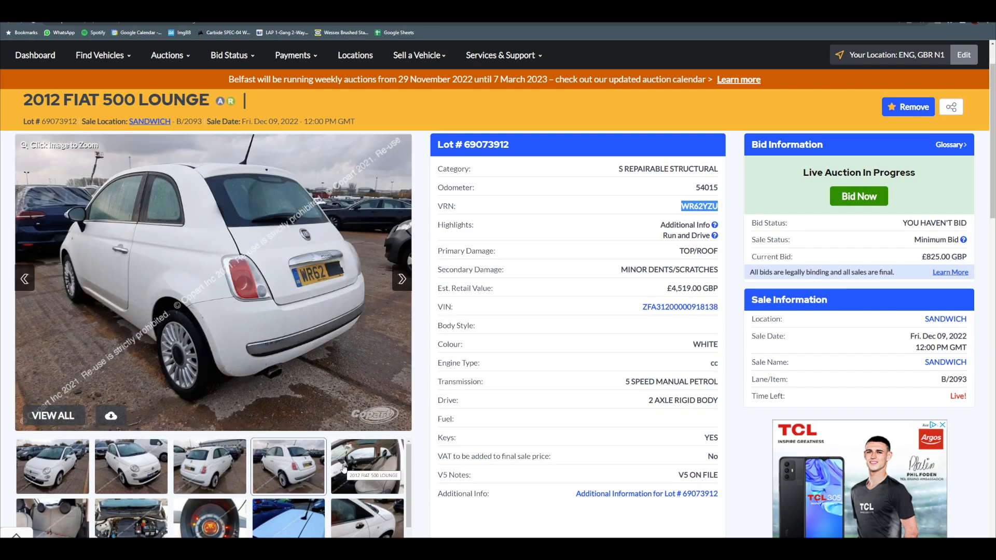
left_click(366, 466)
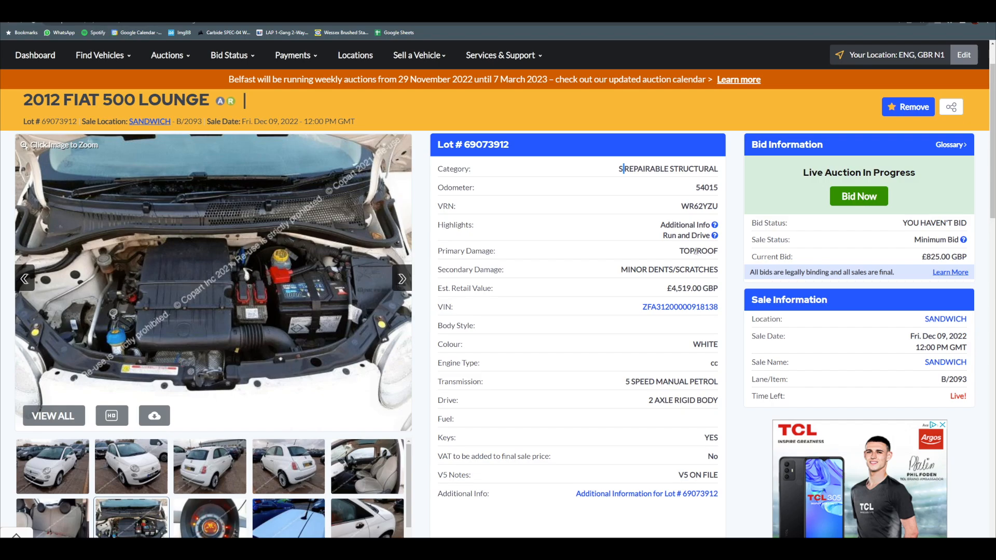
mouse_move(680, 340)
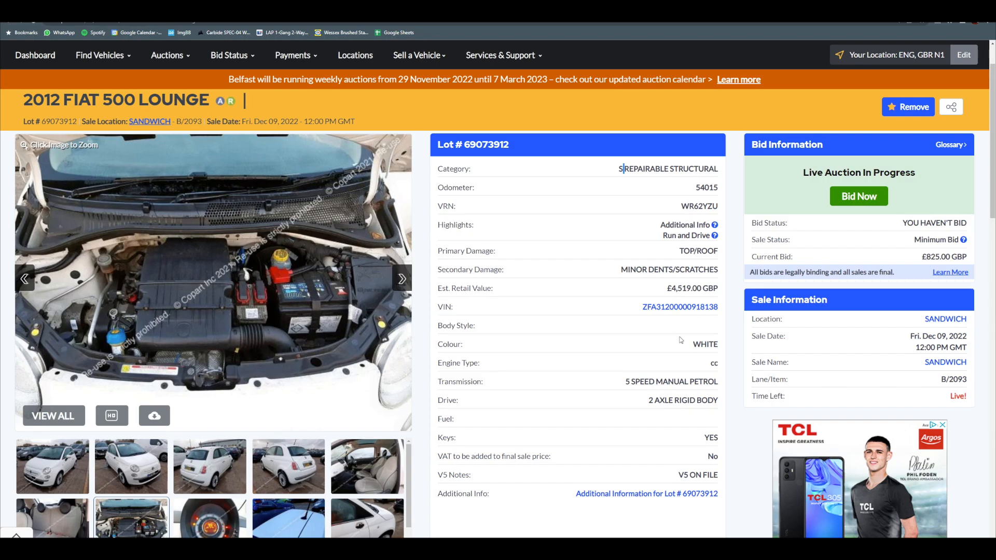
mouse_move(570, 453)
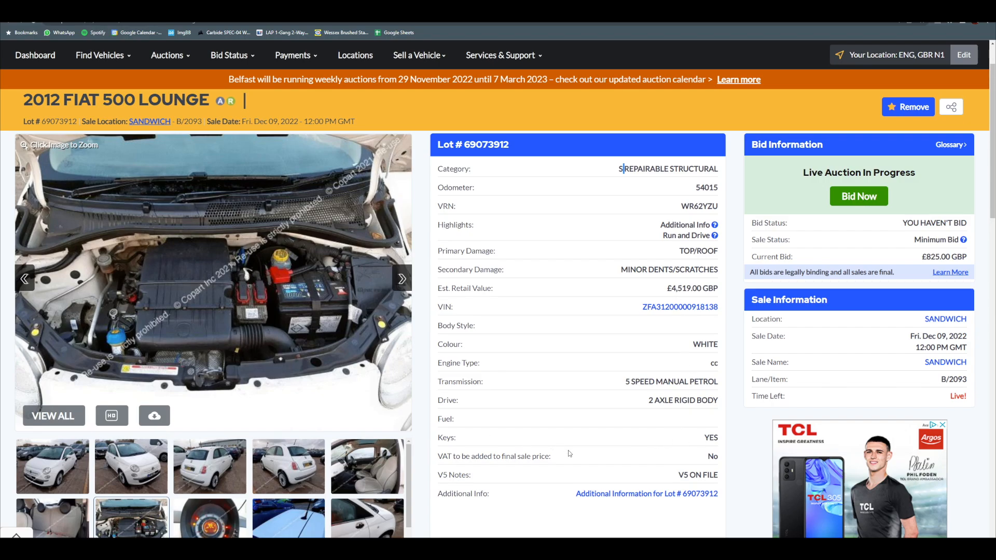
Scroll the thumbnails and view the damaged door-handle photo, then the roof photo.
scroll("down", 3)
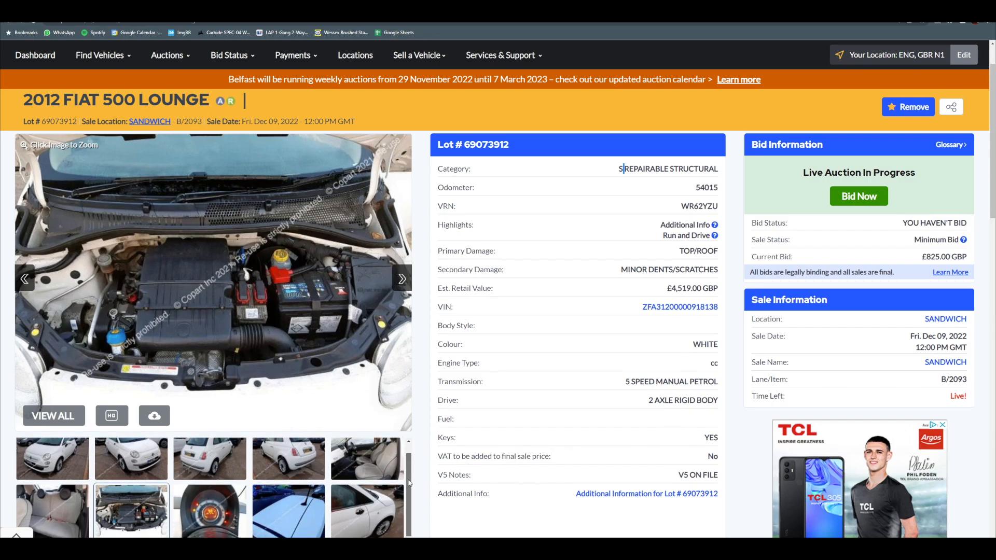
scroll("down", 3)
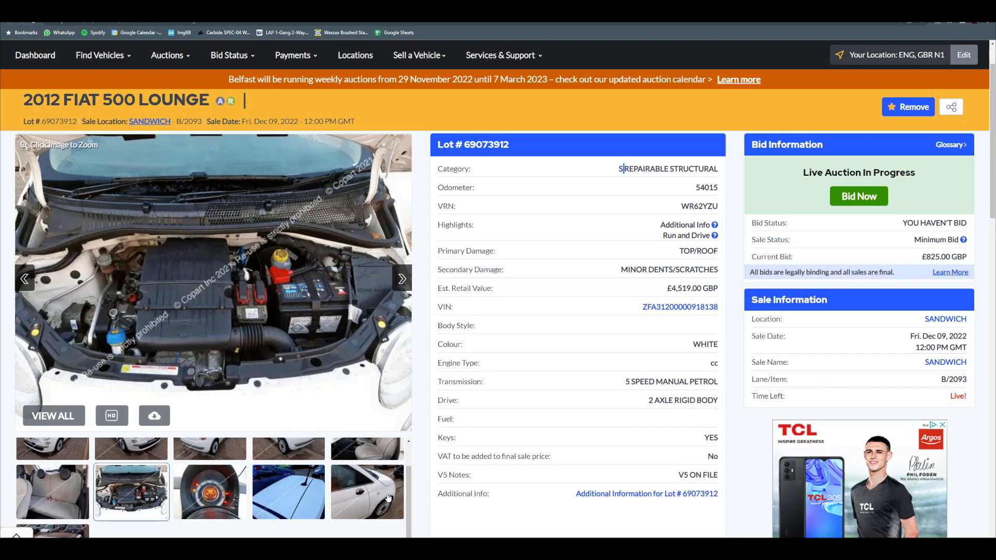
left_click(366, 491)
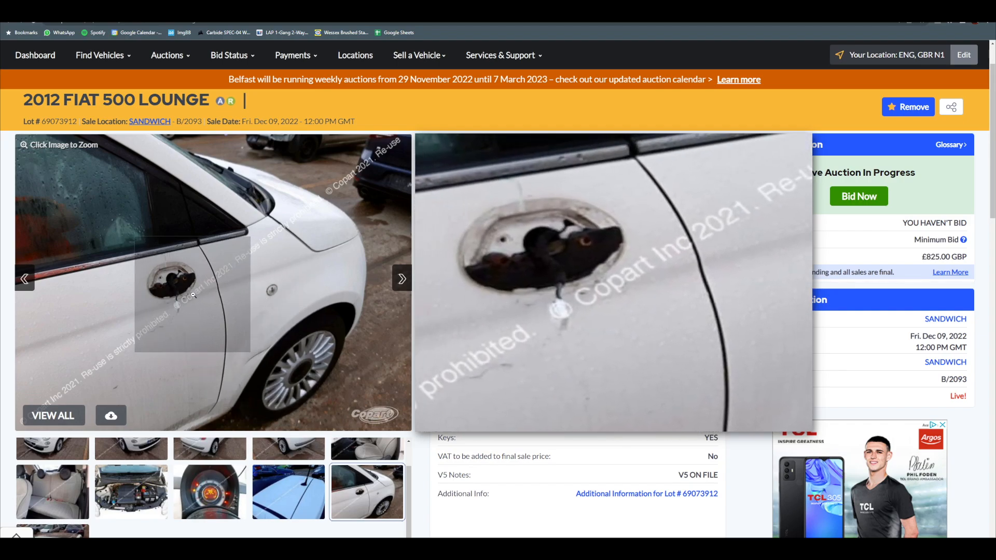
mouse_move(188, 303)
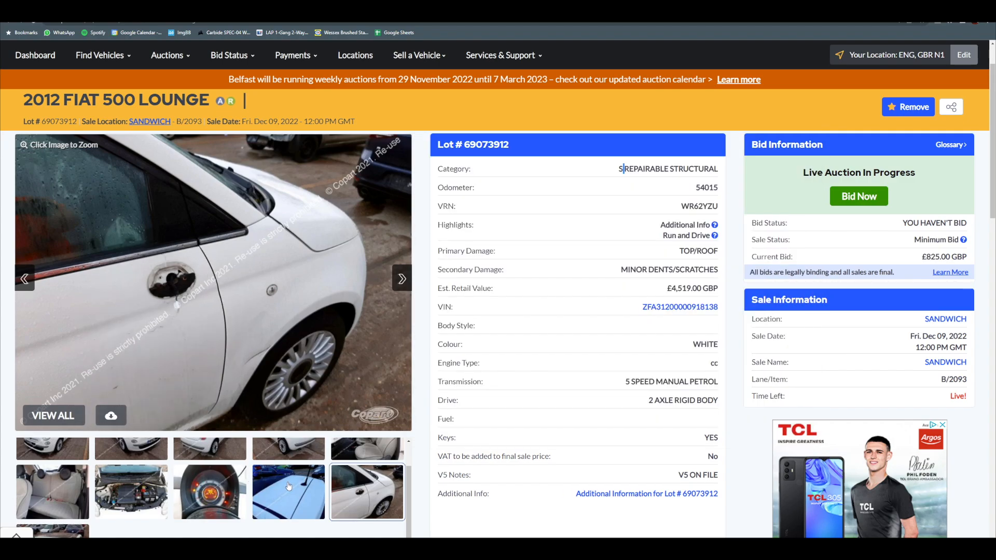
left_click(287, 491)
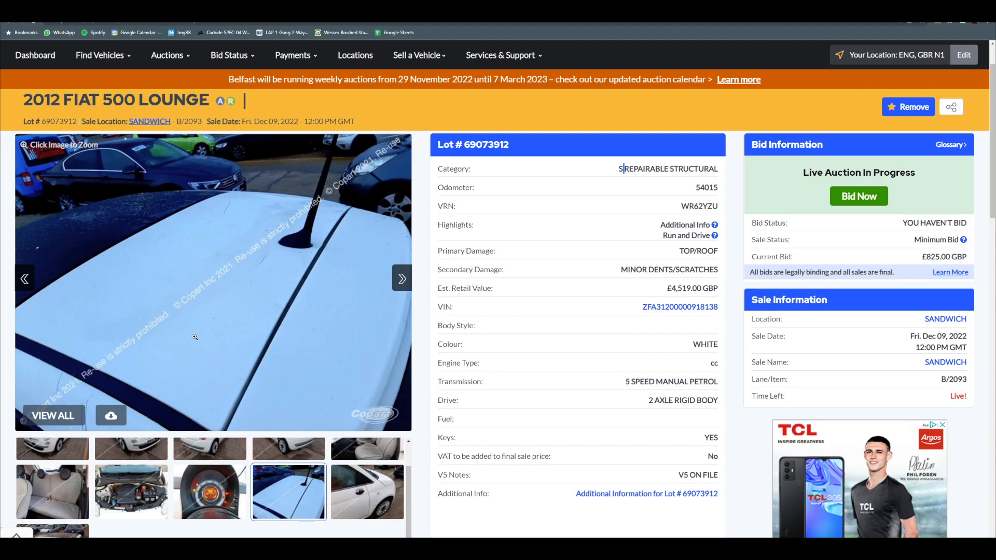
Magnify the roof photo to reveal the scratches near the aerial.
left_click(246, 248)
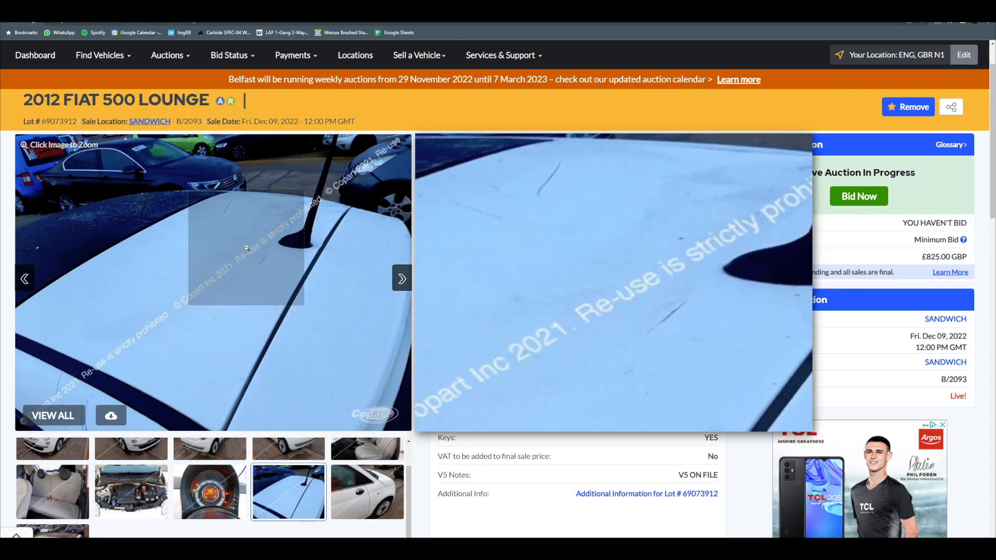
mouse_move(254, 249)
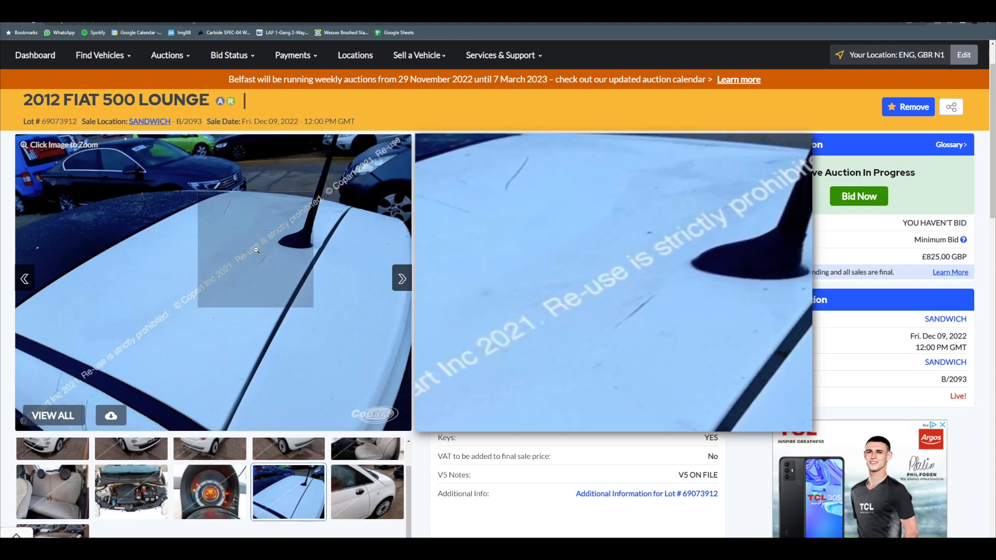
mouse_move(159, 314)
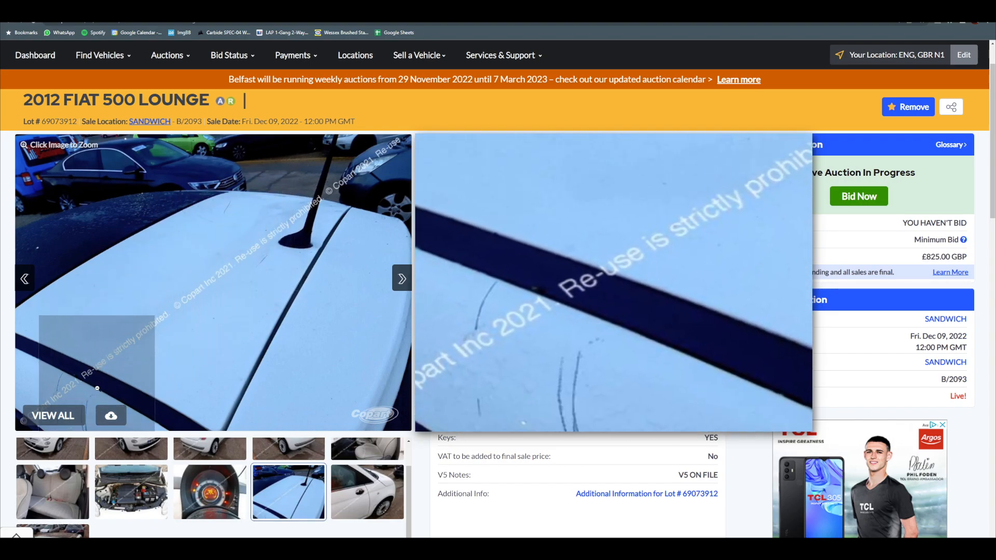
mouse_move(127, 354)
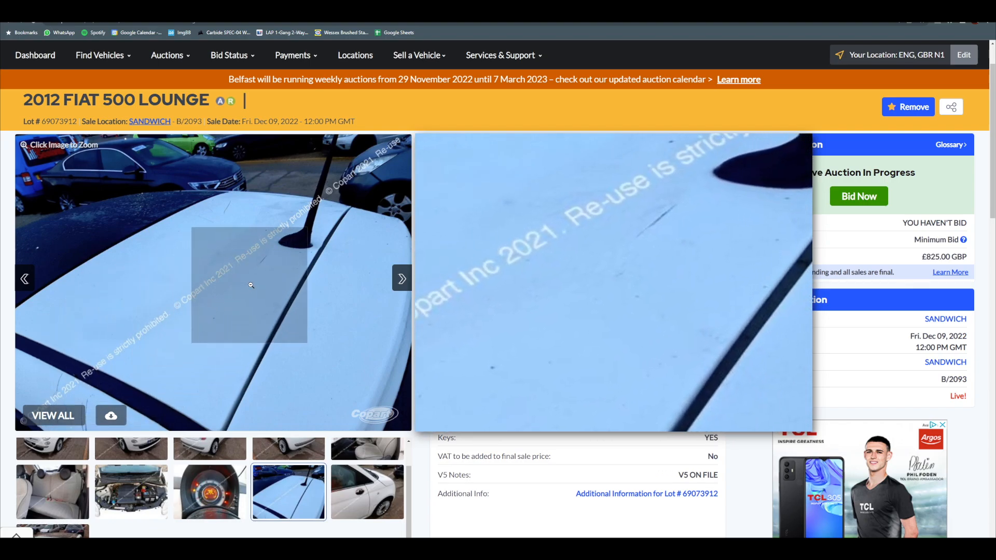
mouse_move(286, 246)
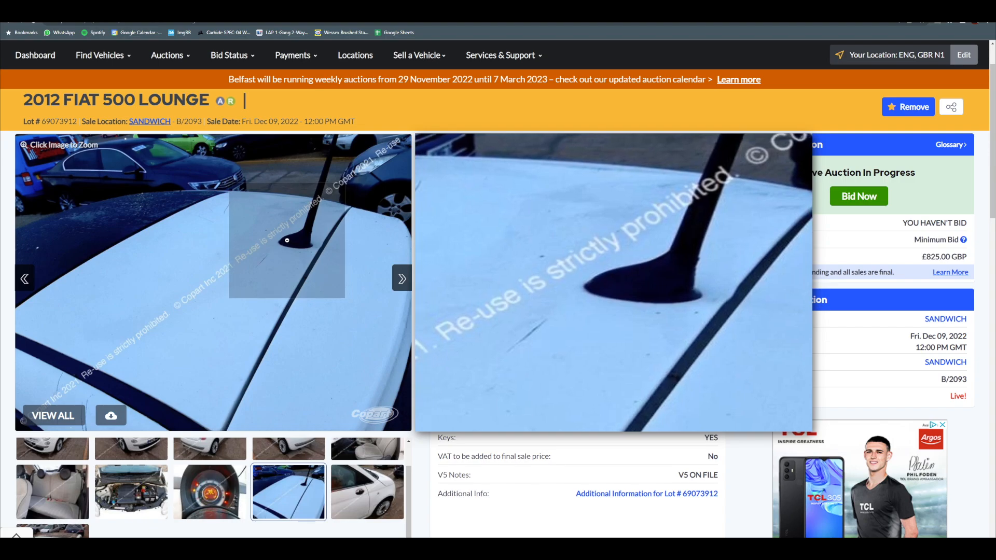
mouse_move(212, 230)
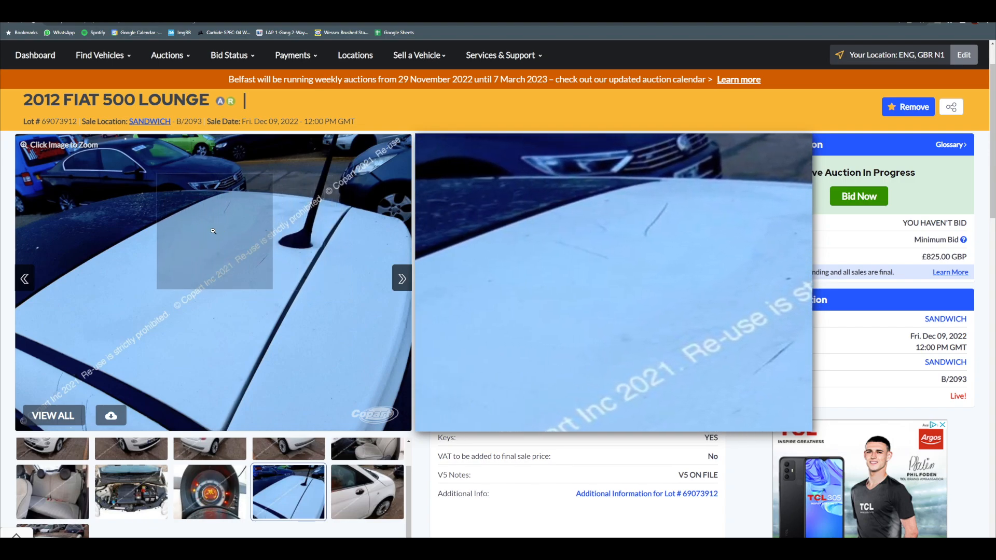
mouse_move(134, 226)
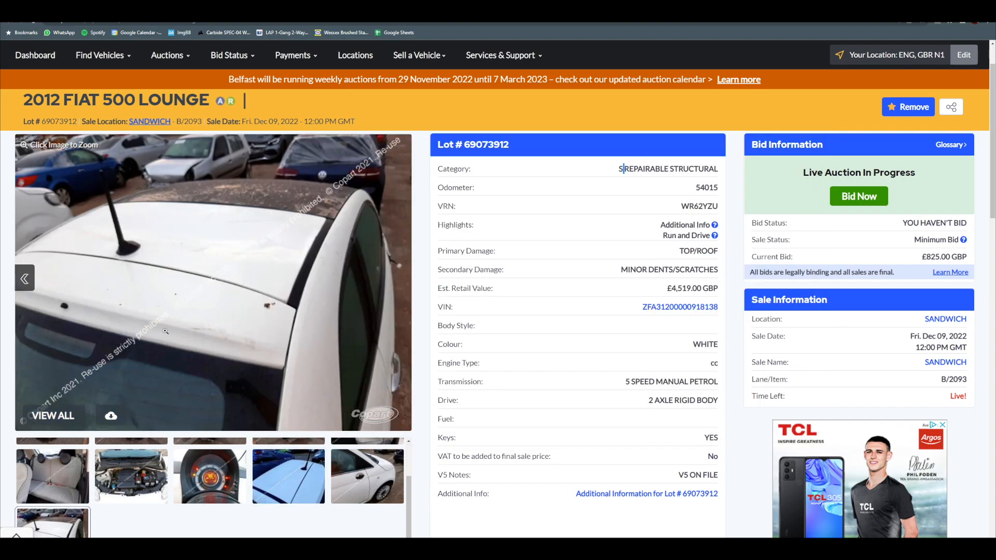
Magnify the rear roof photo to inspect the light marks on the roof.
left_click(250, 247)
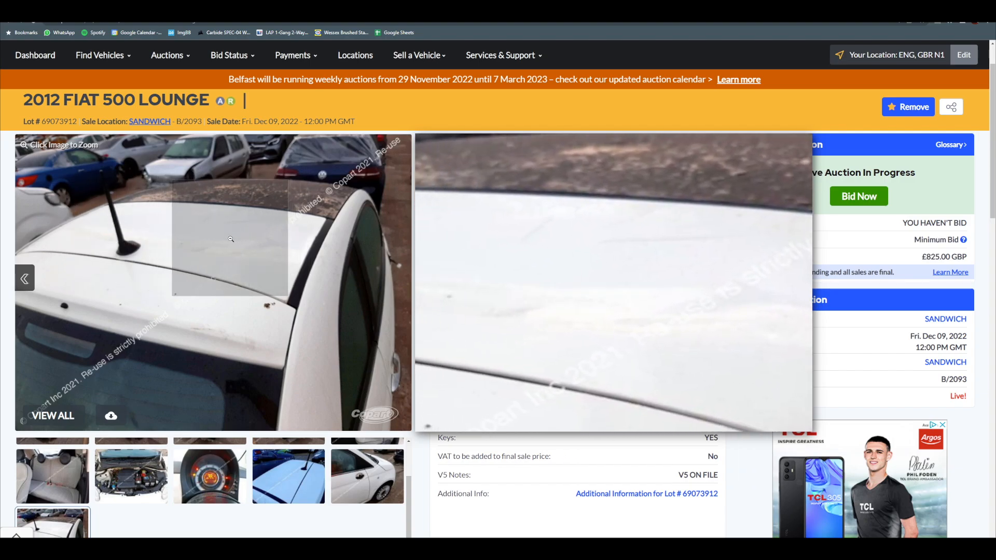
mouse_move(235, 246)
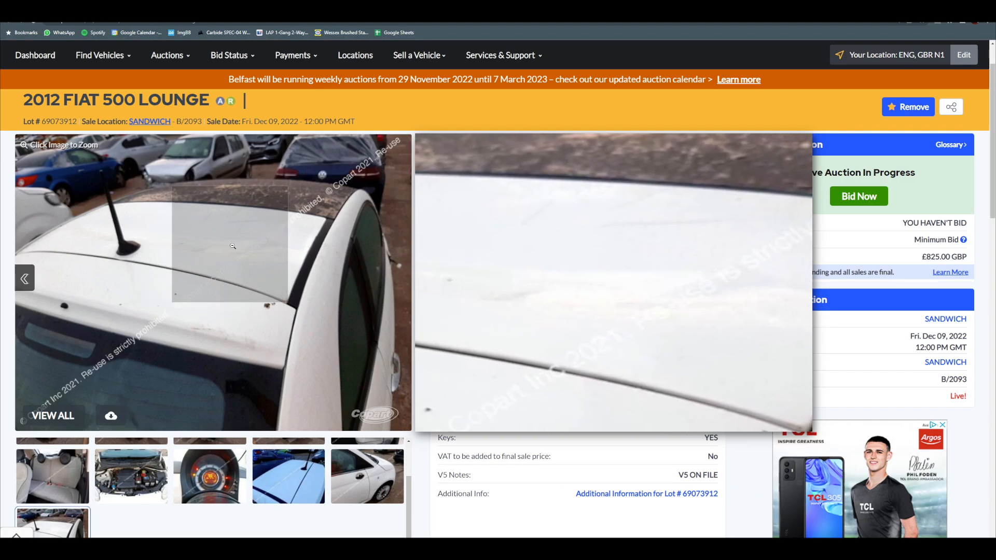
mouse_move(283, 221)
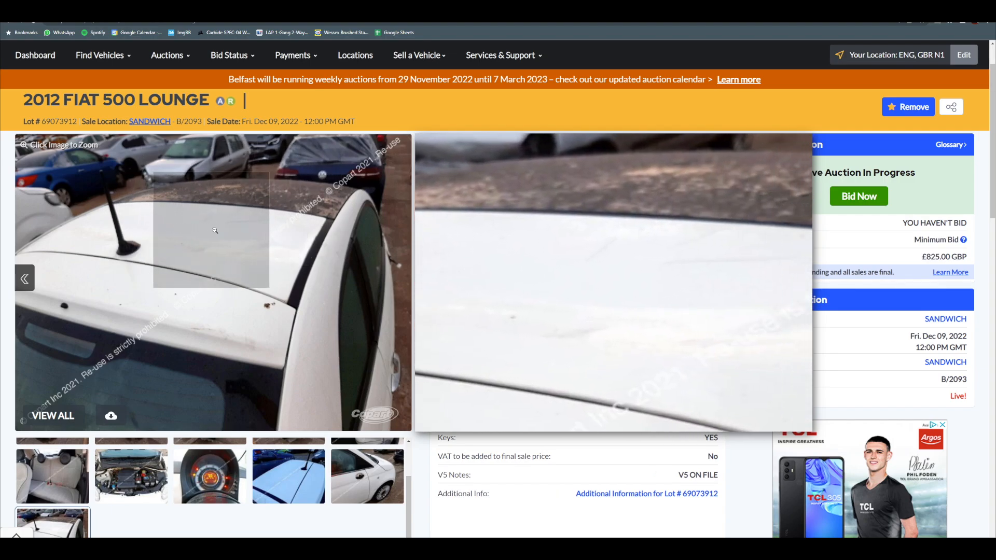
mouse_move(228, 303)
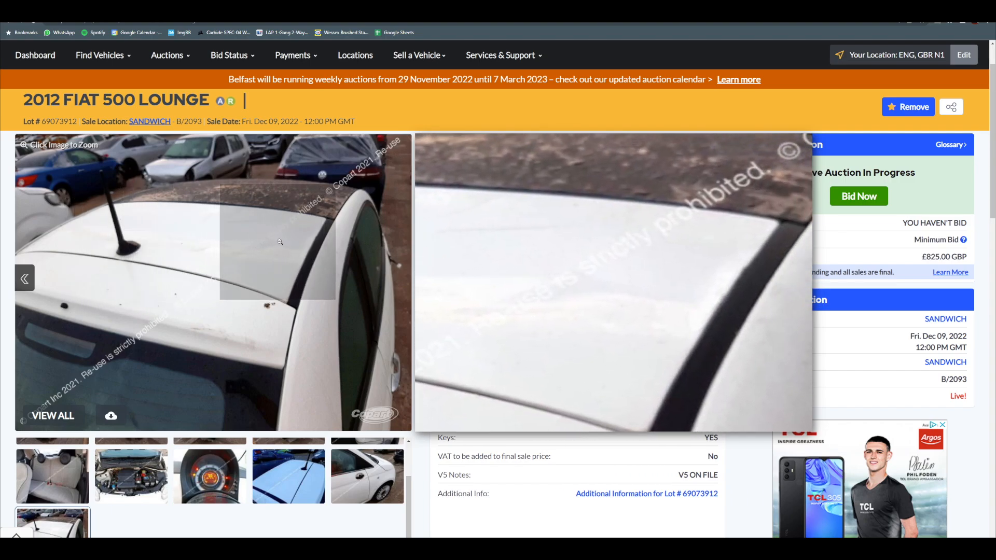
mouse_move(212, 243)
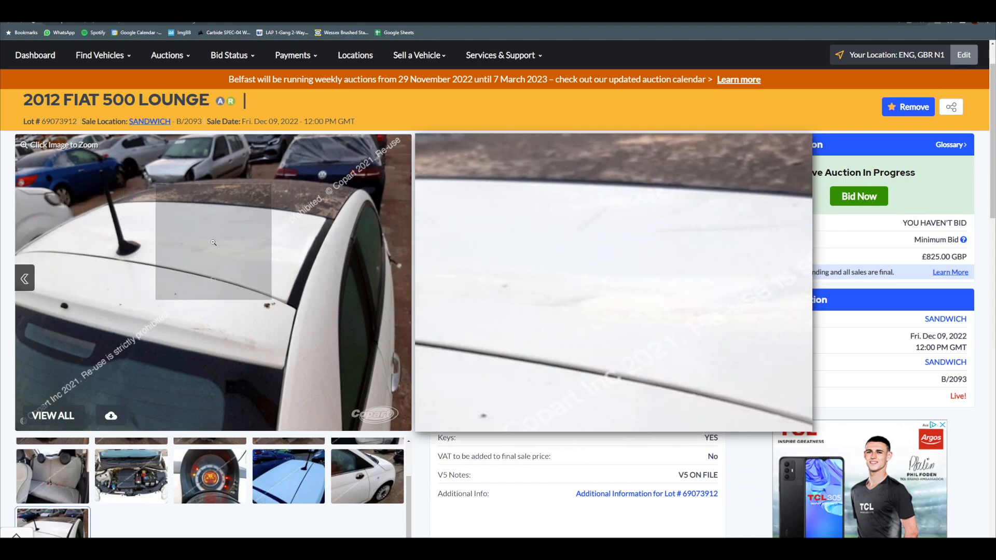
mouse_move(213, 327)
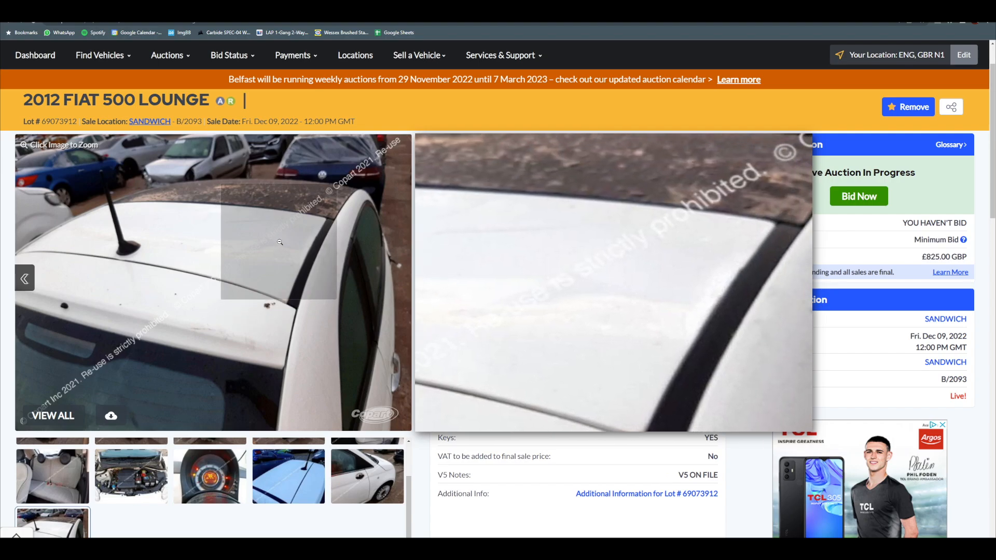
mouse_move(181, 235)
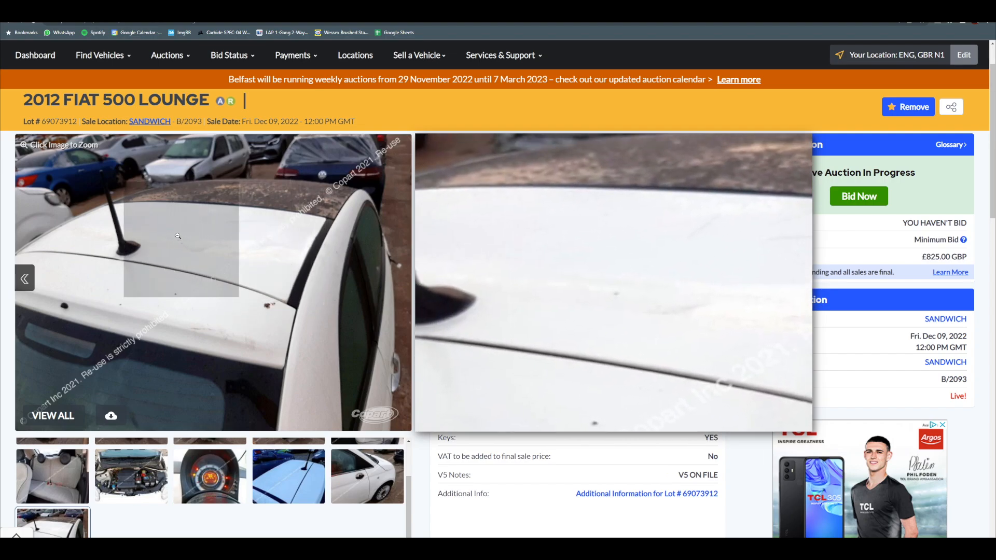
mouse_move(203, 210)
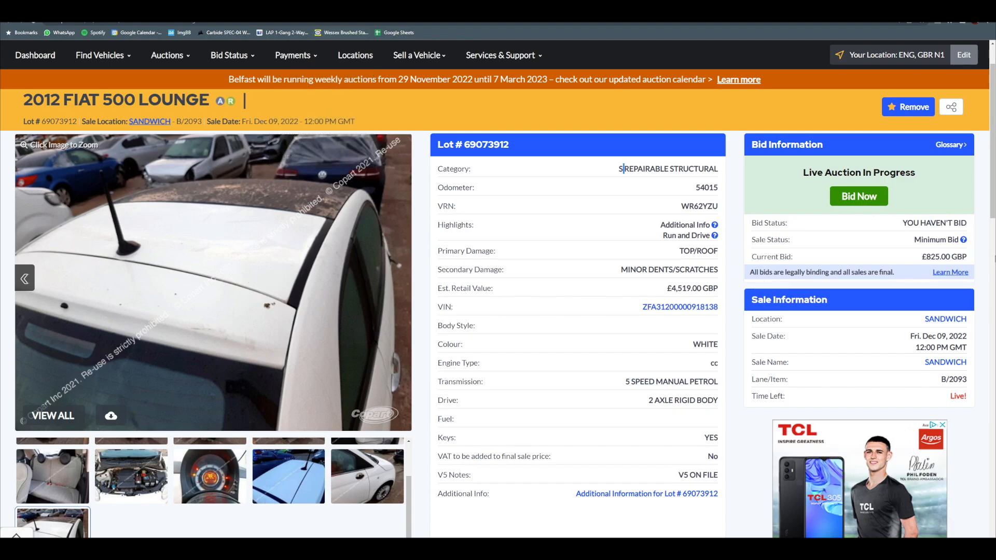
mouse_move(915, 252)
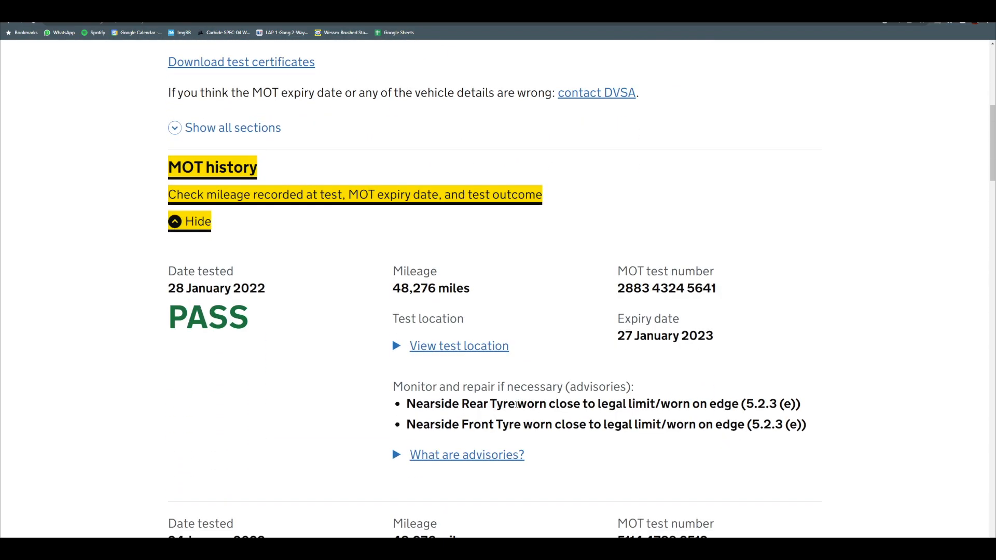
scroll("up", 3)
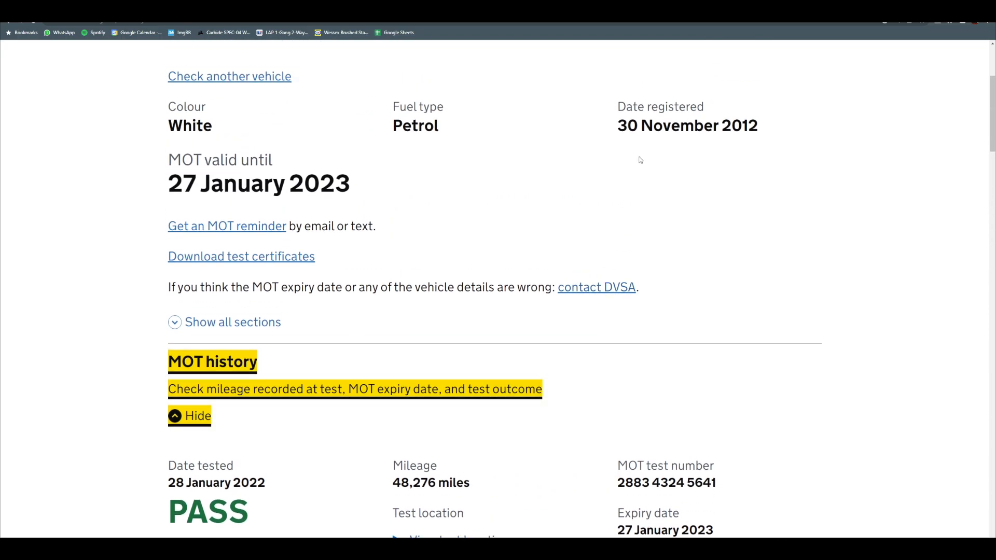
mouse_move(195, 32)
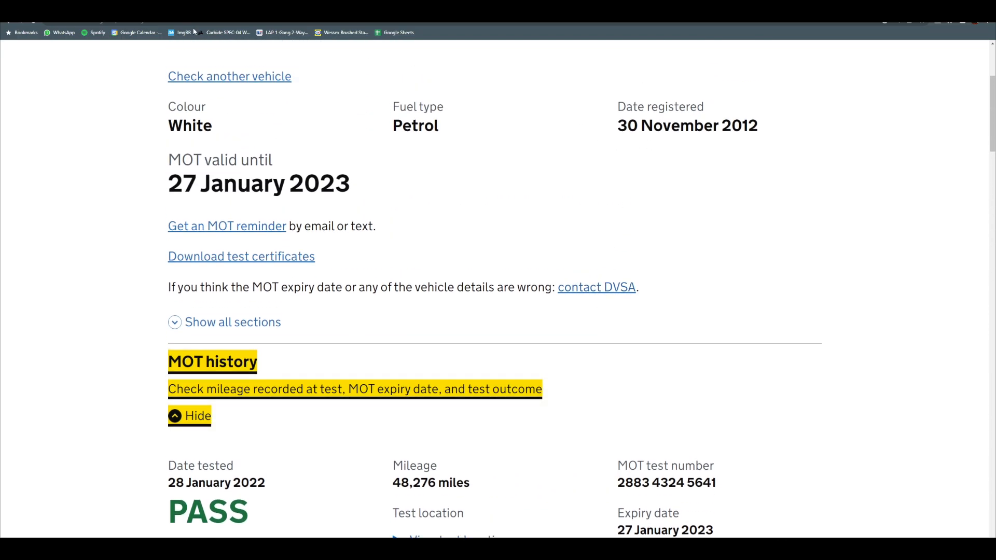
mouse_move(438, 82)
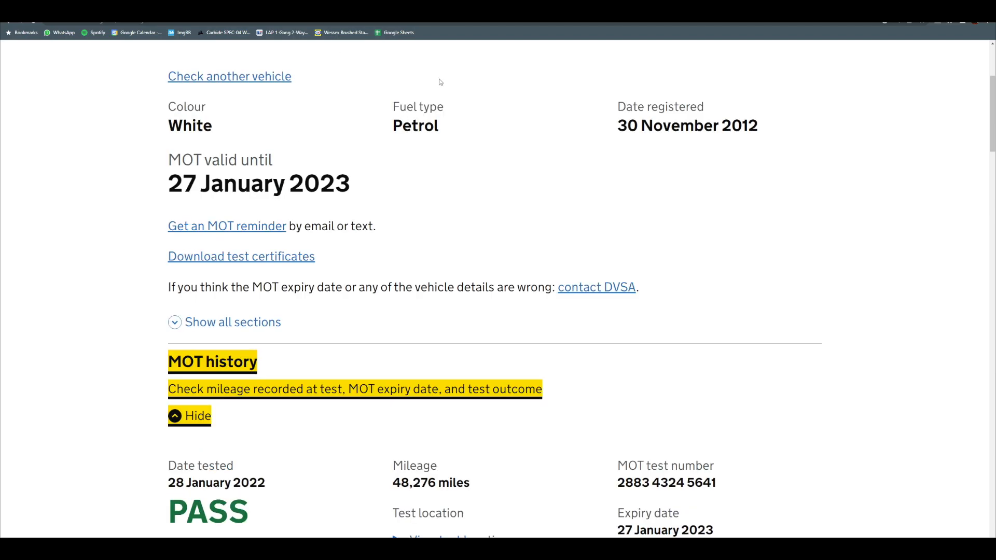
mouse_move(617, 124)
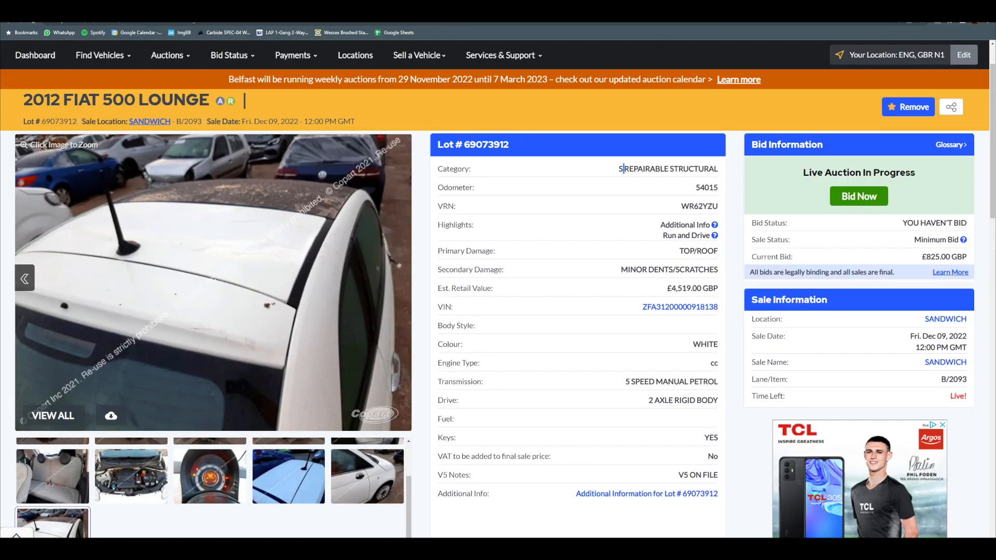
Switch to the 2013 Fiat 500 Lounge lot 69535882 tab.
left_click(401, 279)
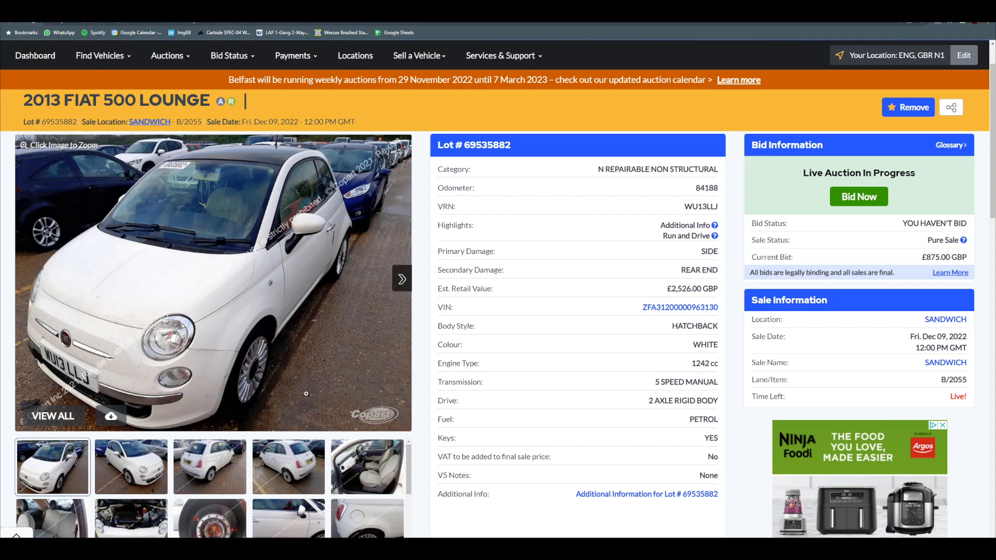
mouse_move(364, 323)
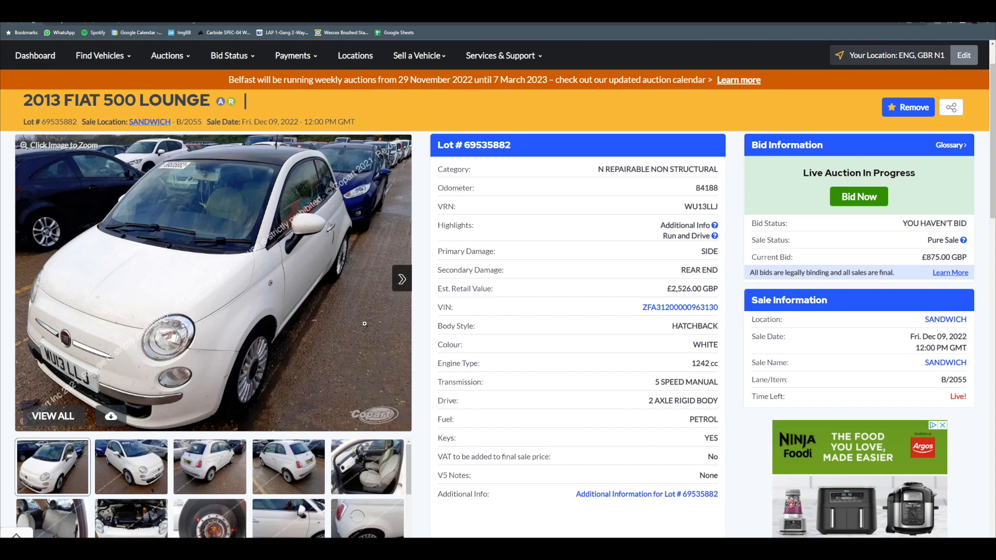
mouse_move(597, 173)
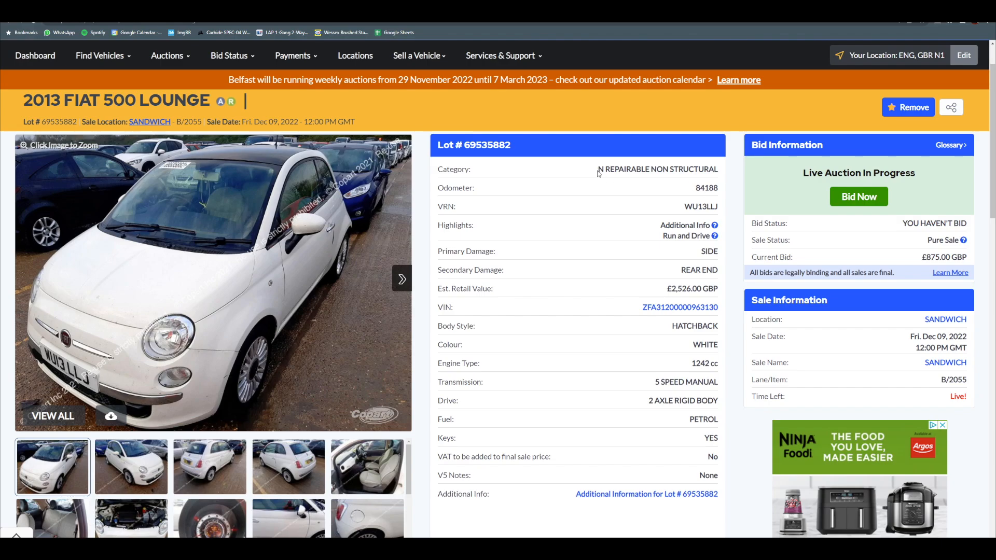
mouse_move(894, 245)
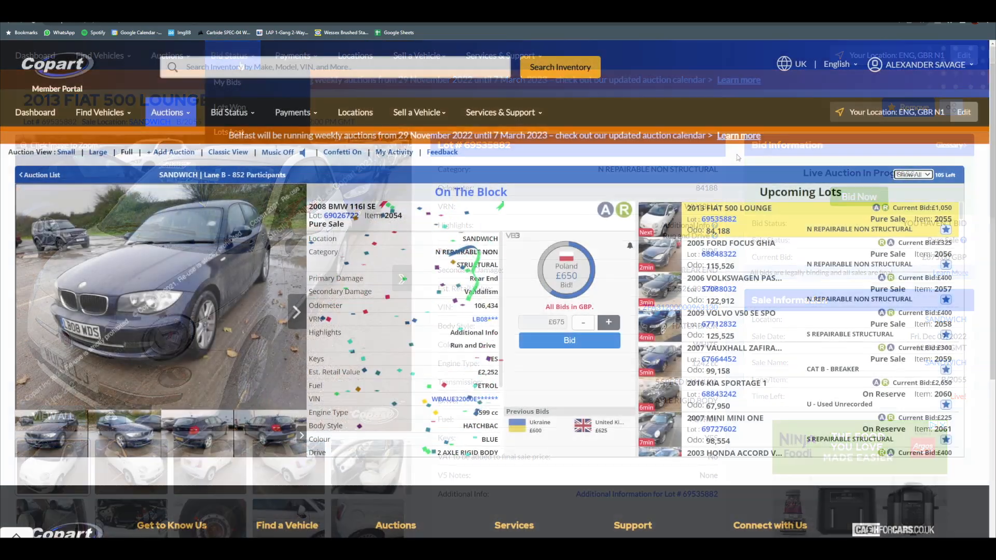
Join the Sandwich Lane B live auction and watch the 2013 Fiat 500 bids reach £1,150.
left_click(568, 340)
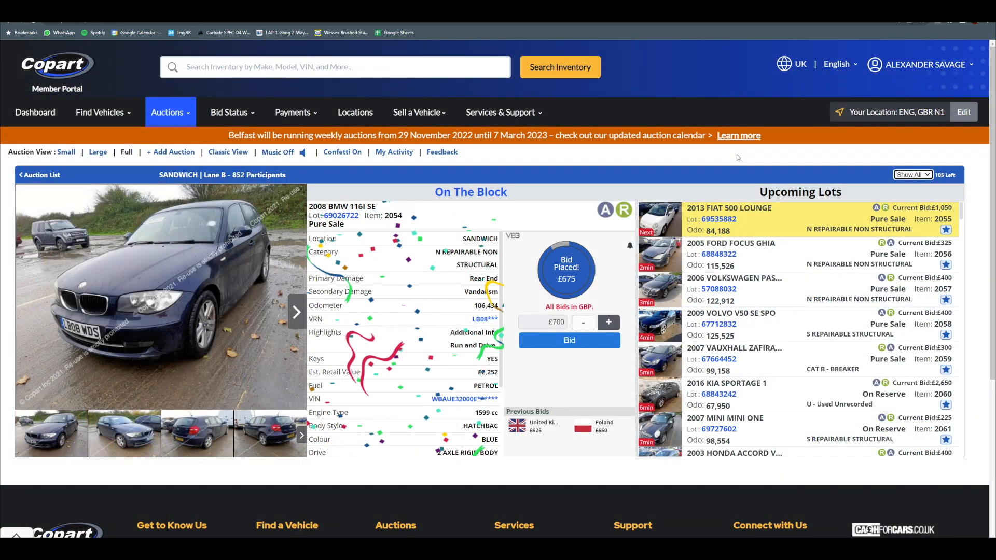
left_click(569, 340)
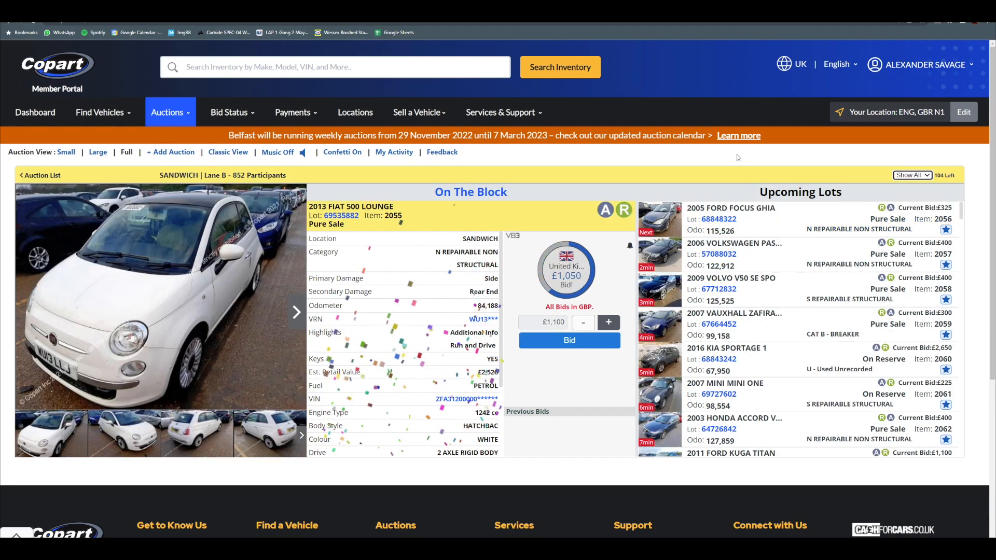
left_click(569, 340)
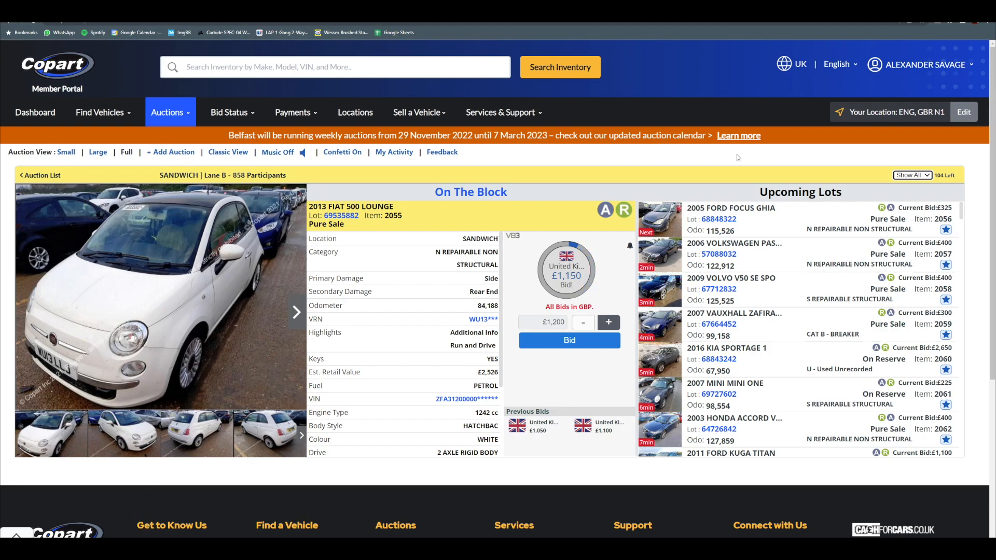
mouse_move(458, 345)
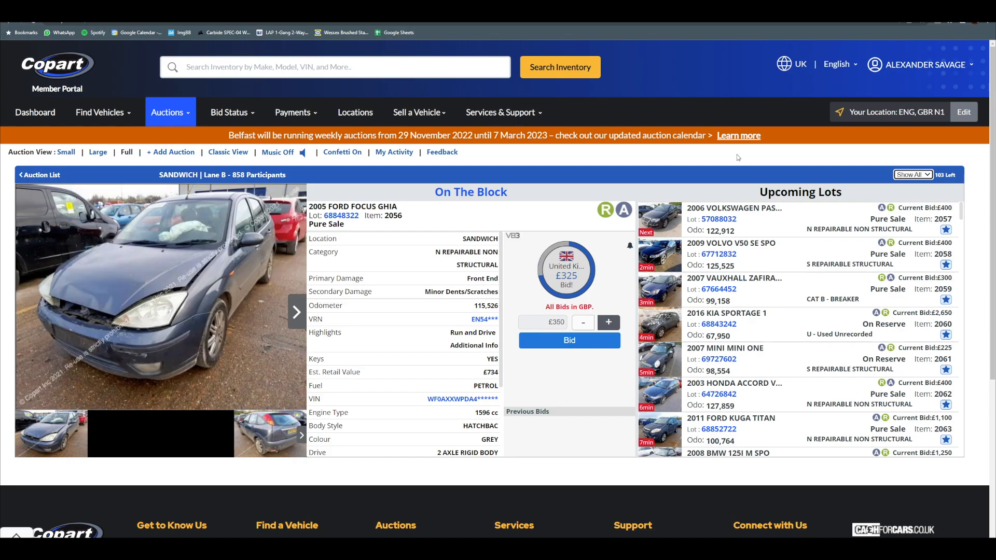
left_click(569, 340)
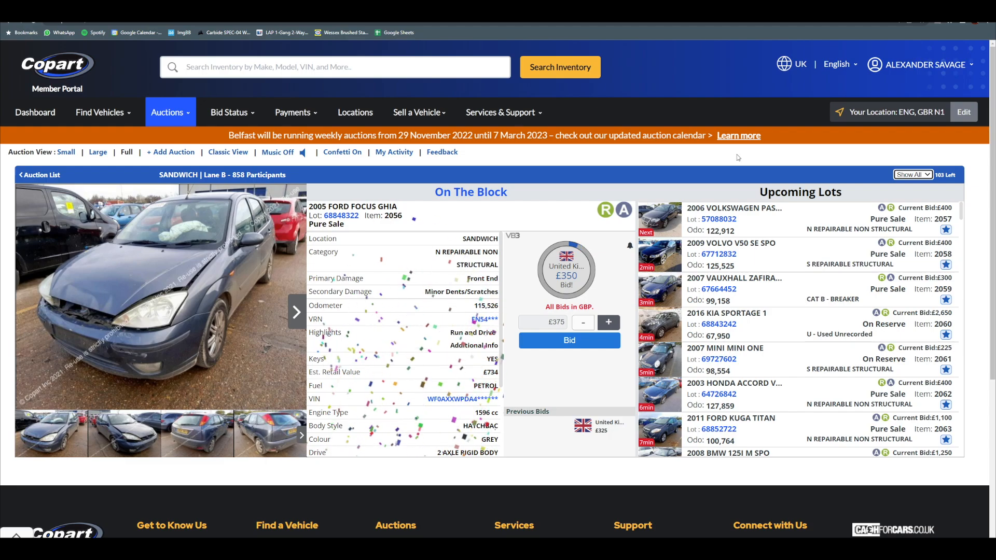
left_click(569, 340)
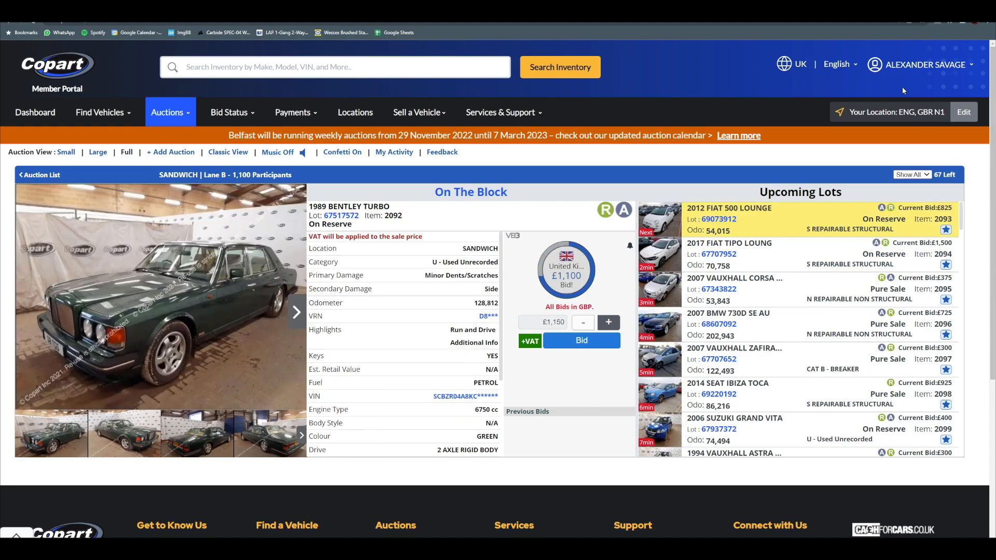
mouse_move(473, 330)
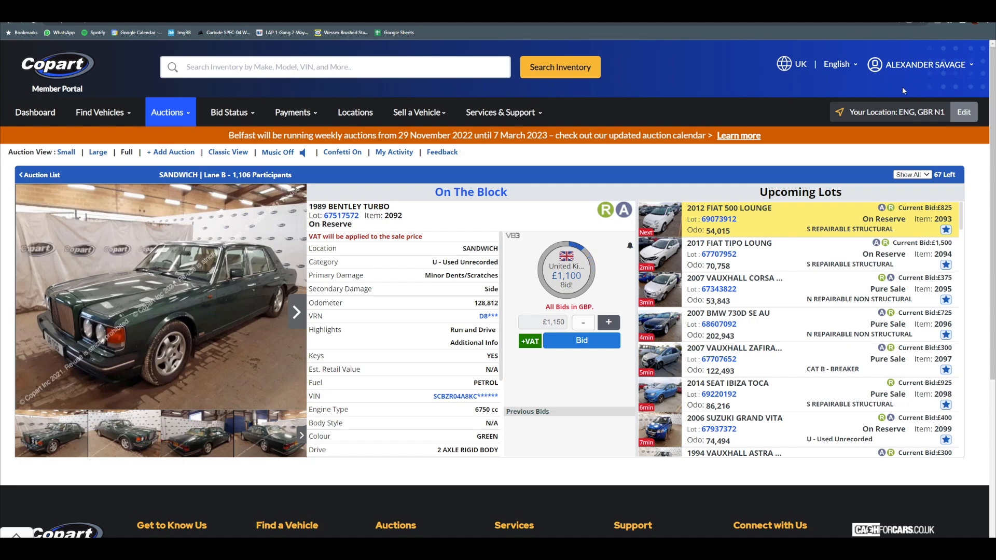
mouse_move(472, 329)
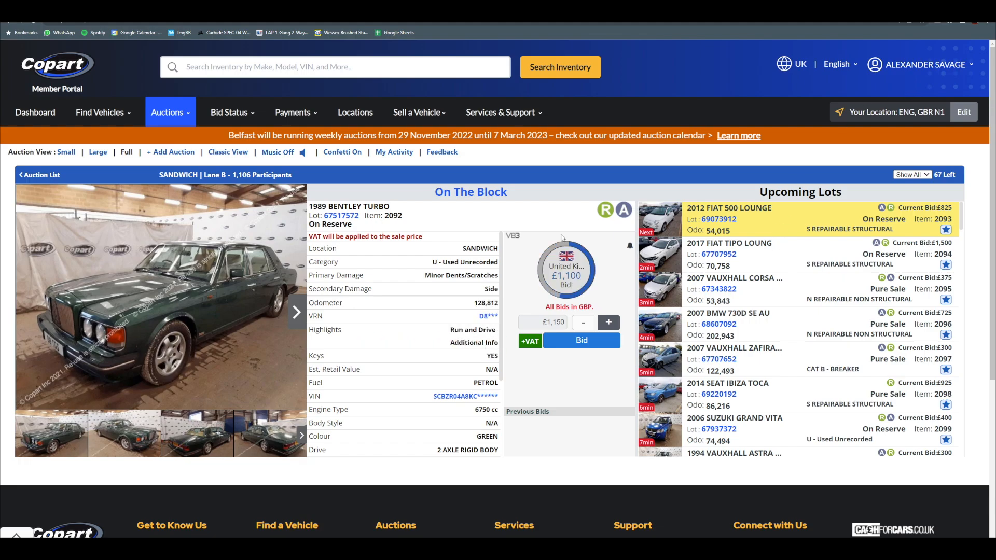
Click through the Bentley Turbo's photos until the 2012 Fiat 500 reaches the block.
left_click(295, 311)
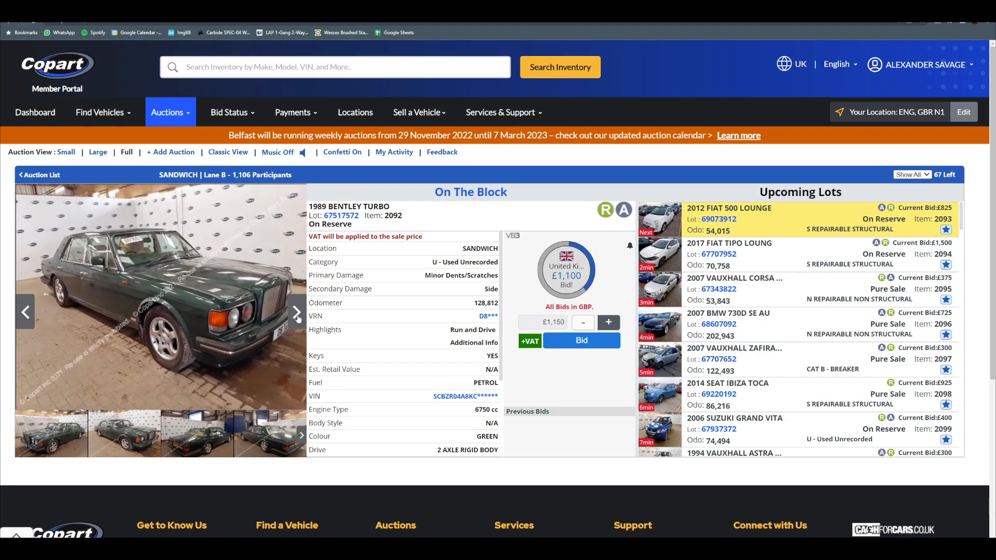
left_click(294, 312)
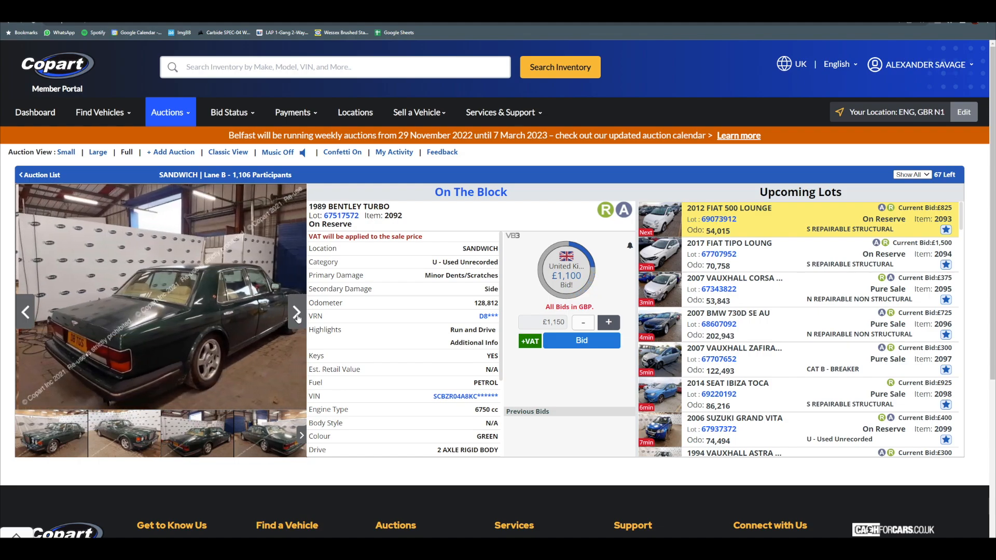
left_click(295, 312)
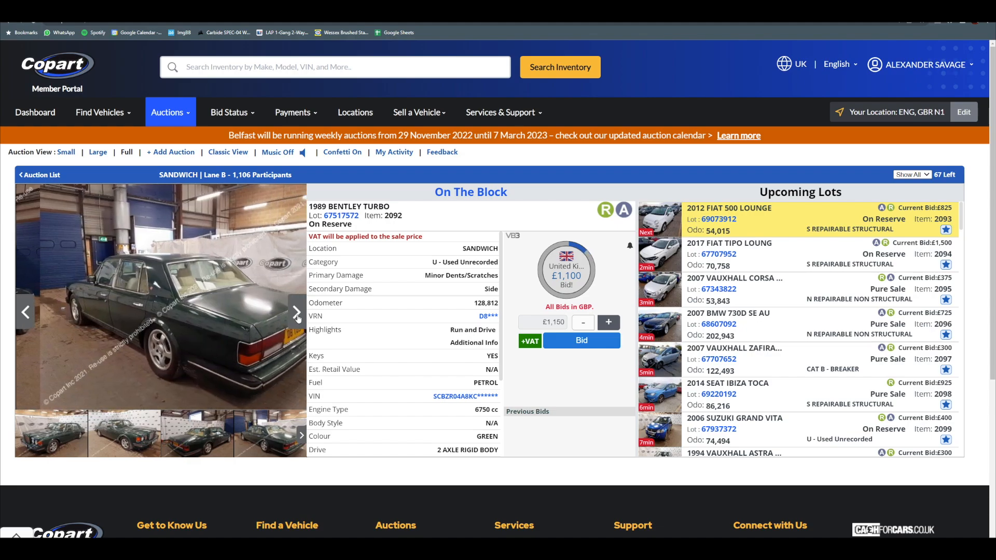
left_click(295, 311)
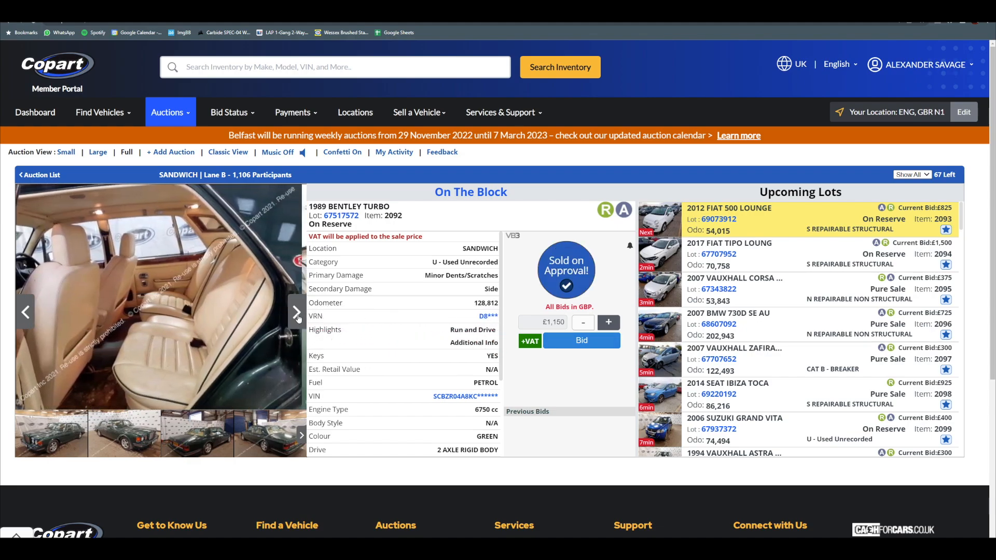
left_click(295, 312)
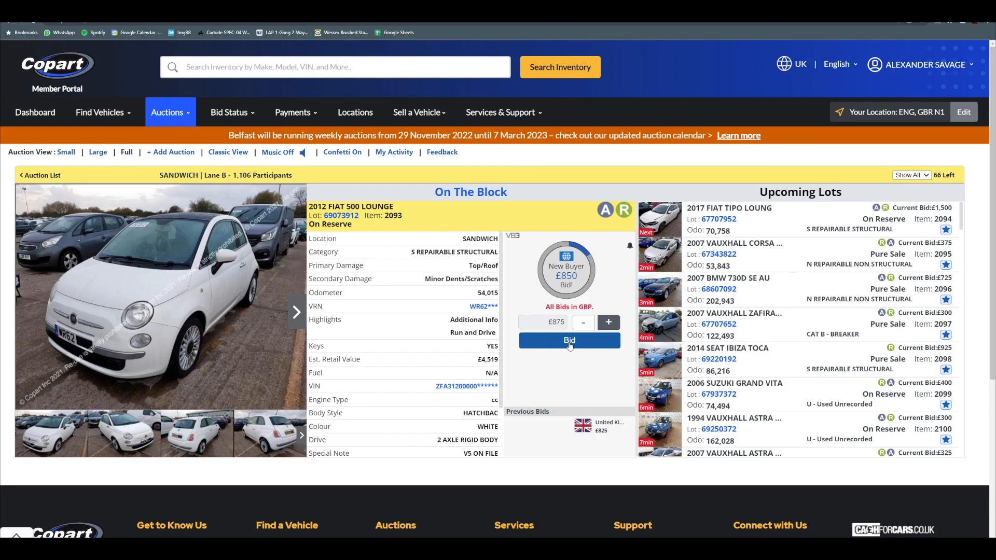
Rebid on lot 69073912 each time you're outbid, from £875 through £975 and £1,050 to £1,100.
left_click(568, 340)
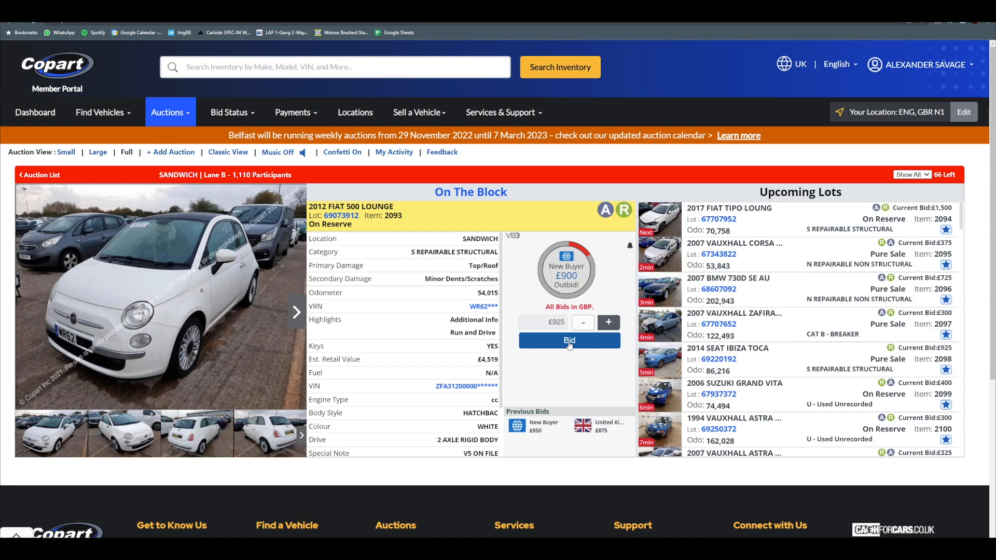
left_click(568, 340)
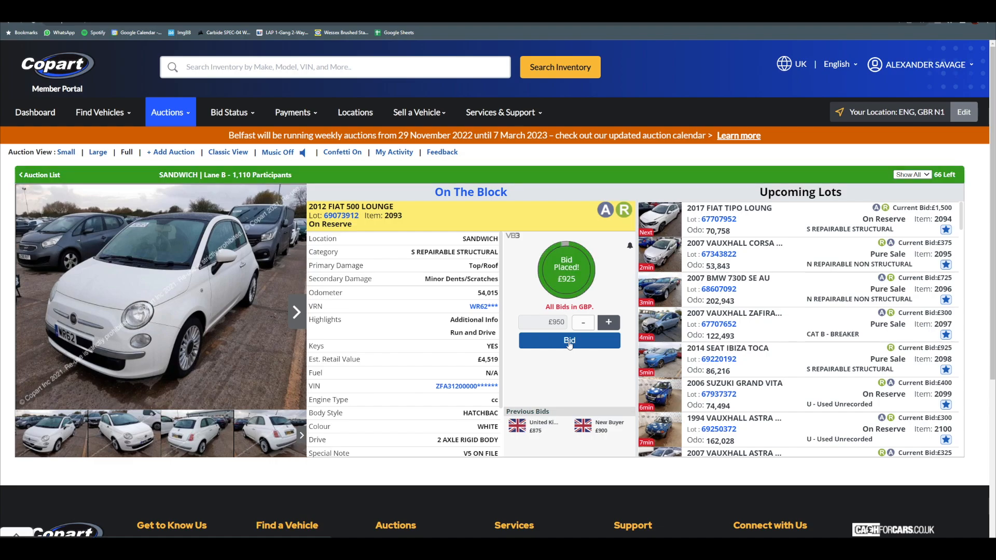
left_click(569, 340)
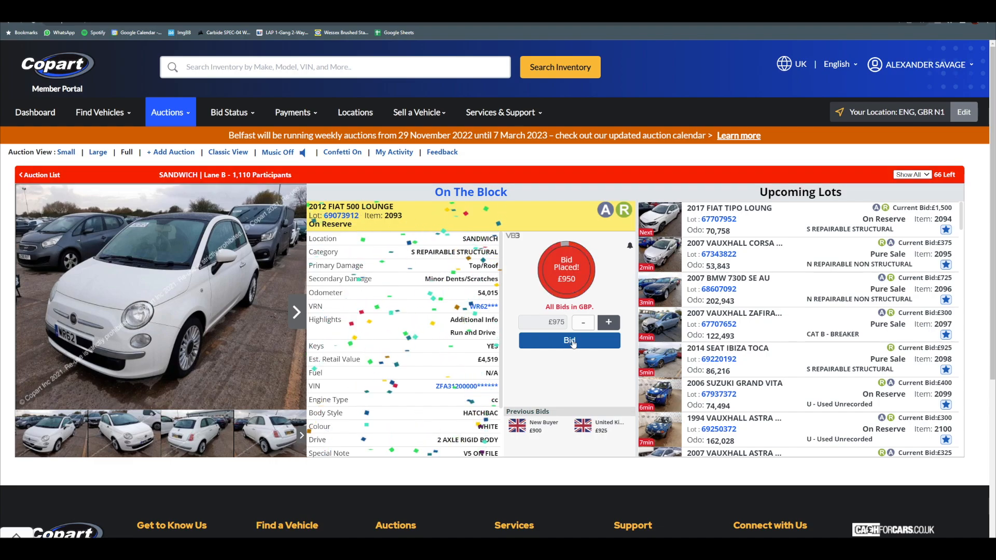
left_click(569, 340)
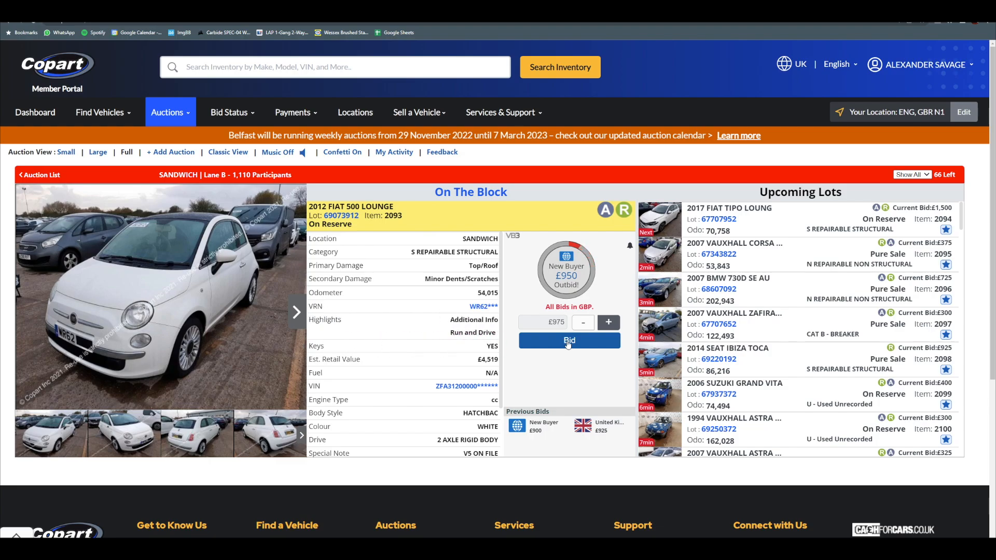
left_click(568, 340)
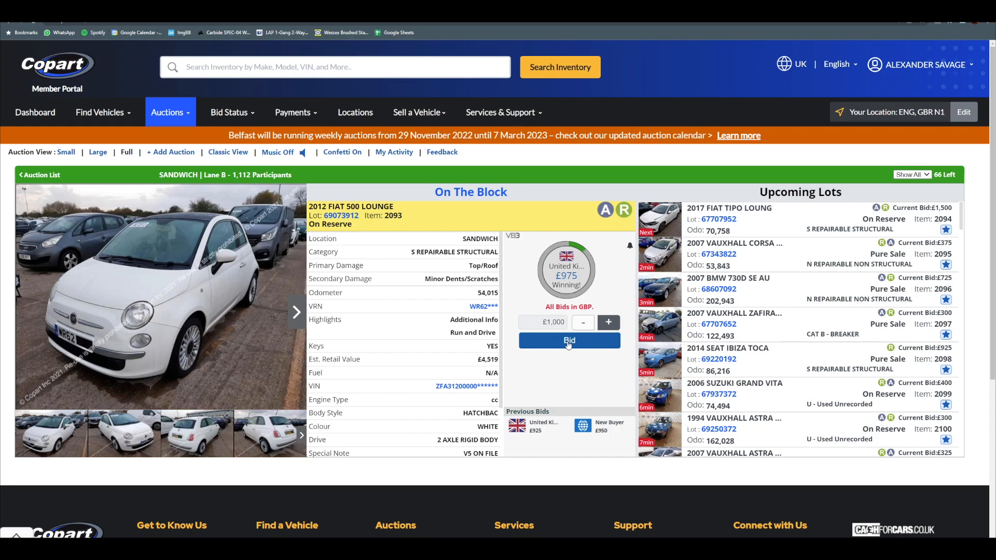
left_click(569, 341)
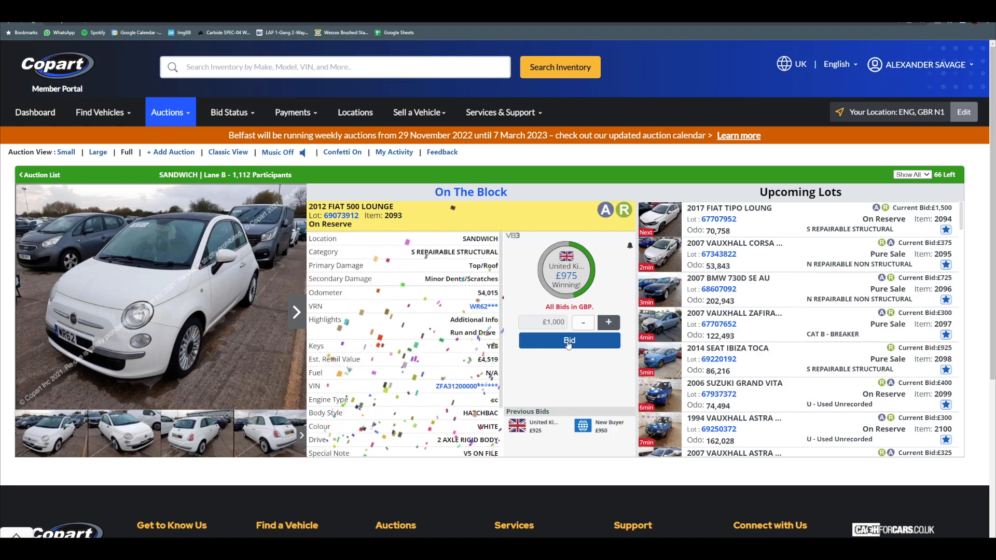
left_click(568, 340)
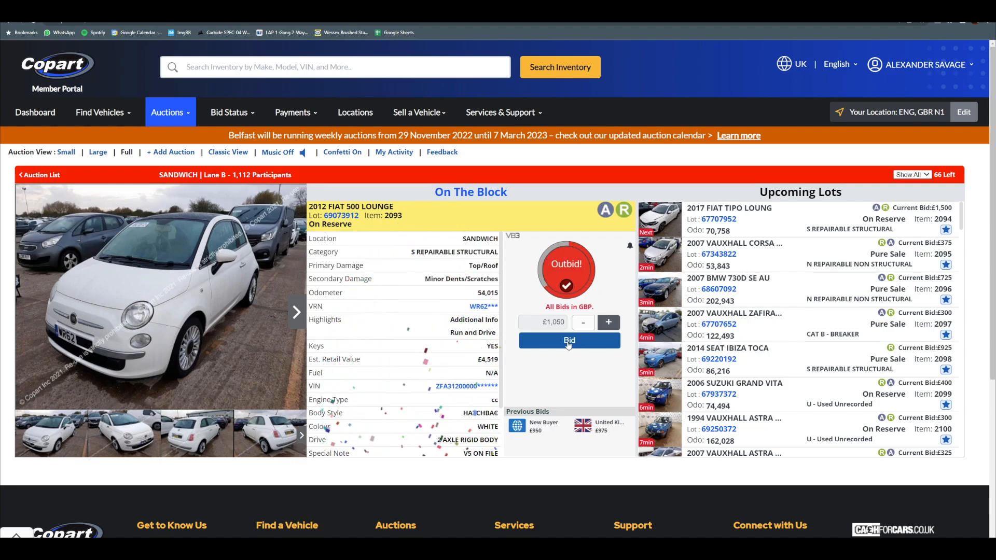
left_click(568, 341)
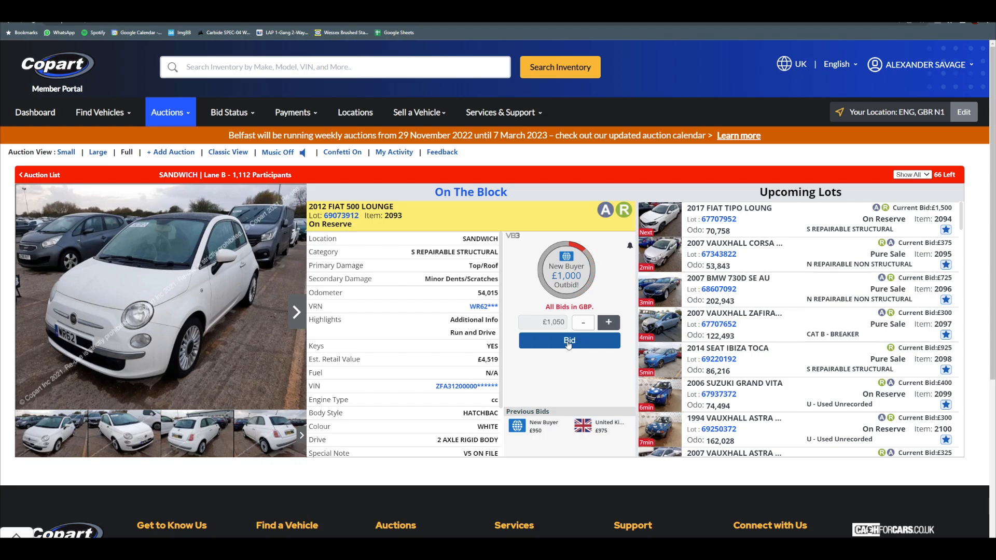
left_click(568, 340)
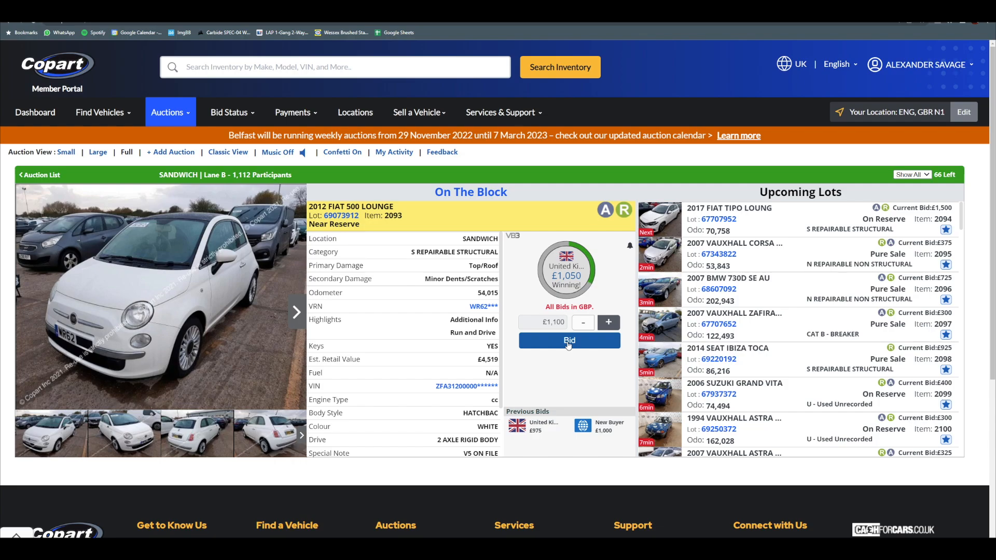
left_click(569, 340)
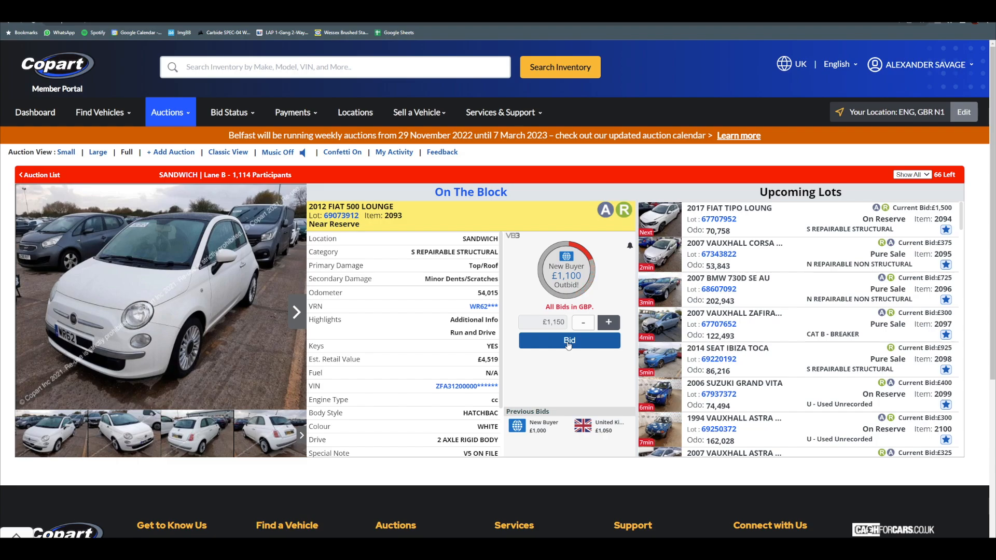
mouse_move(472, 332)
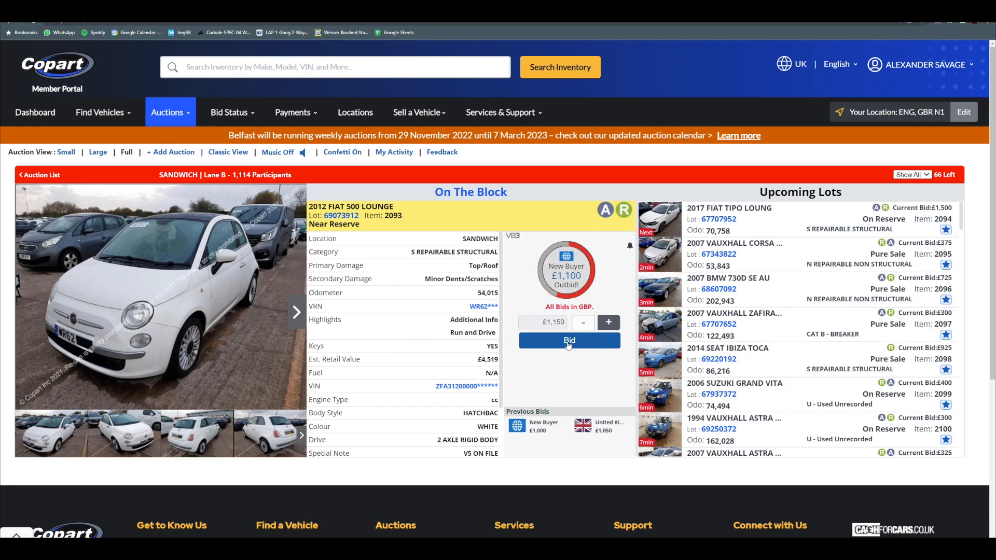
mouse_move(473, 332)
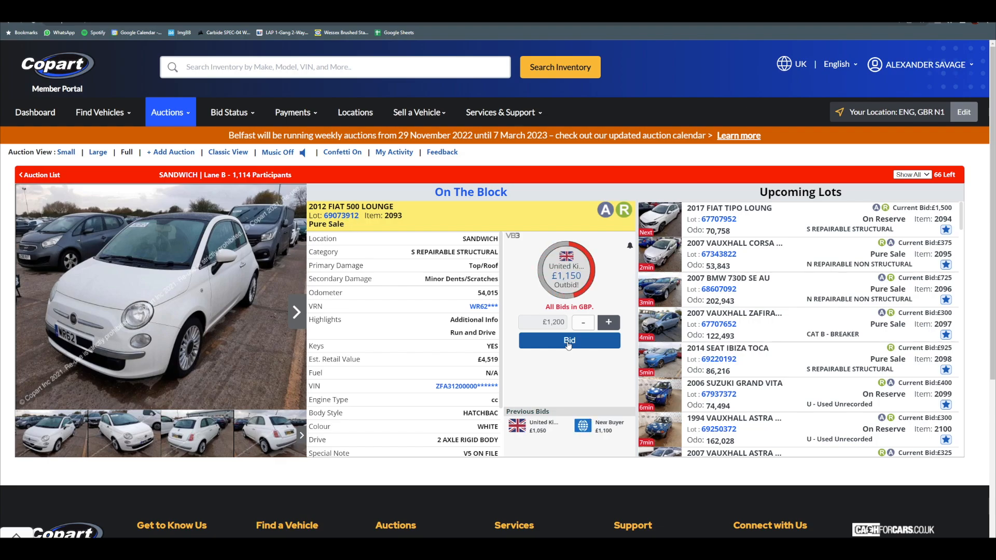
mouse_move(473, 332)
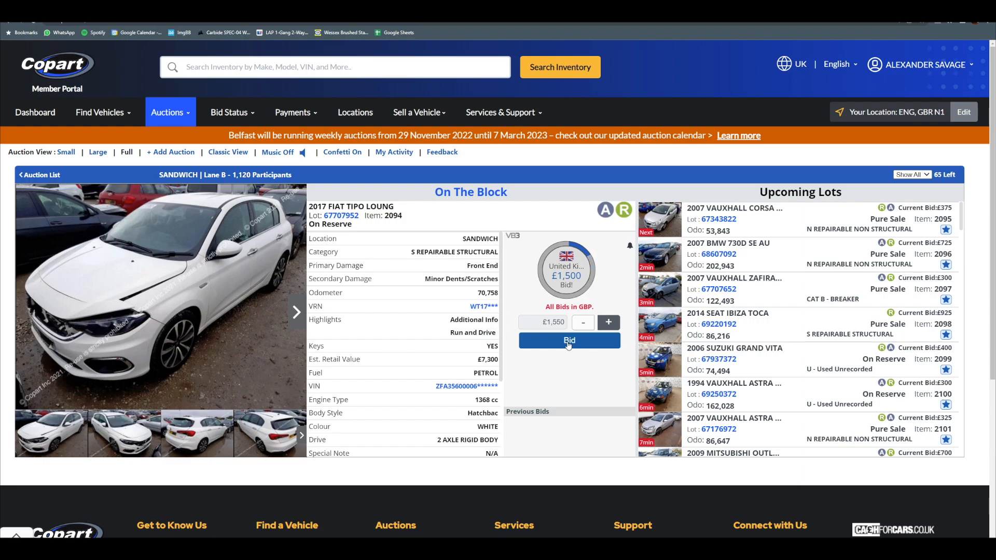
left_click(569, 341)
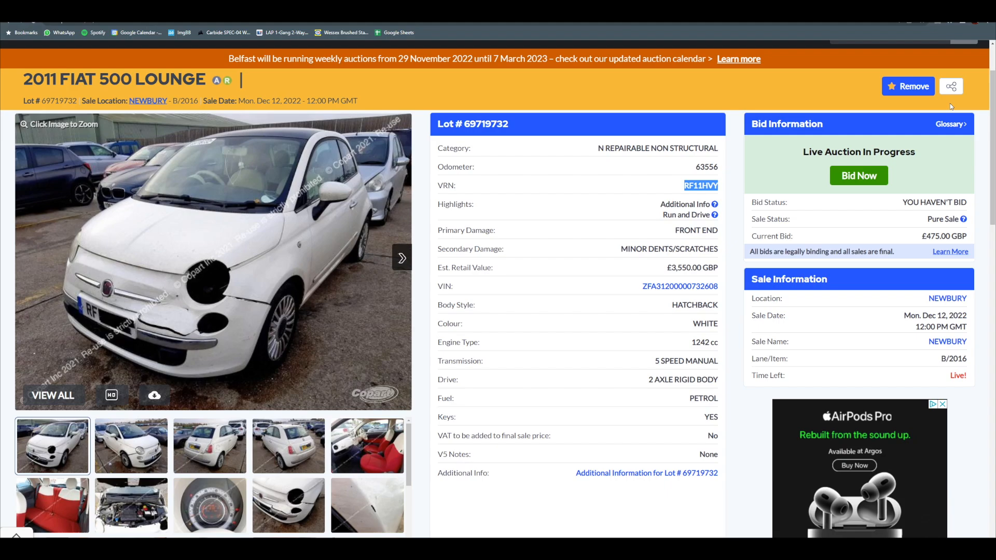
mouse_move(798, 160)
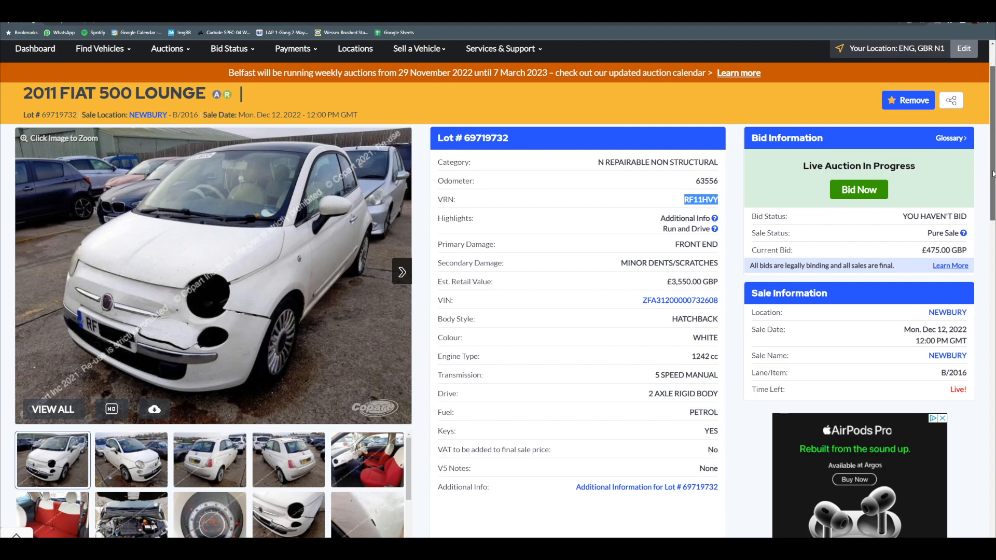
mouse_move(382, 399)
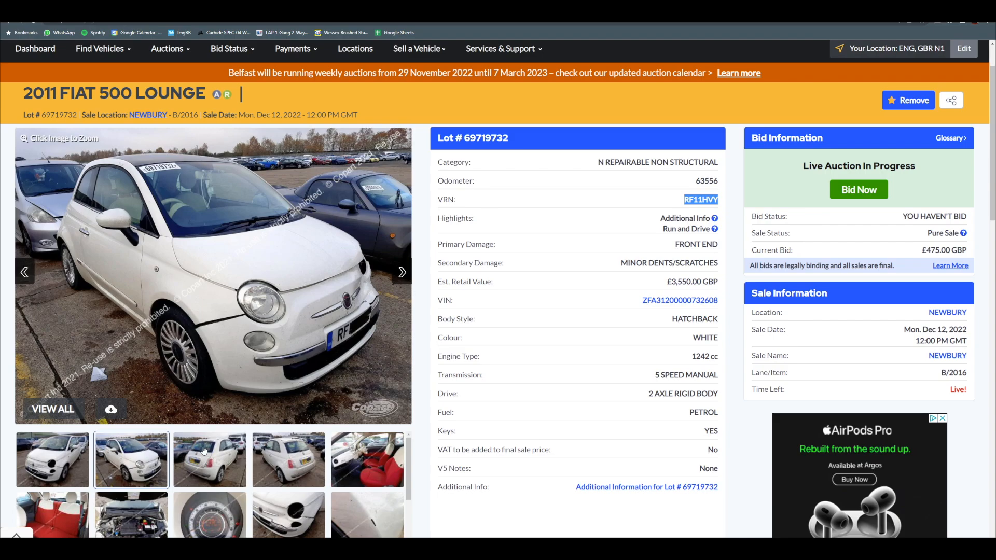
View the Fiat's rear, interior, engine bay and dashboard mileage photos, then check its MOT history.
left_click(209, 459)
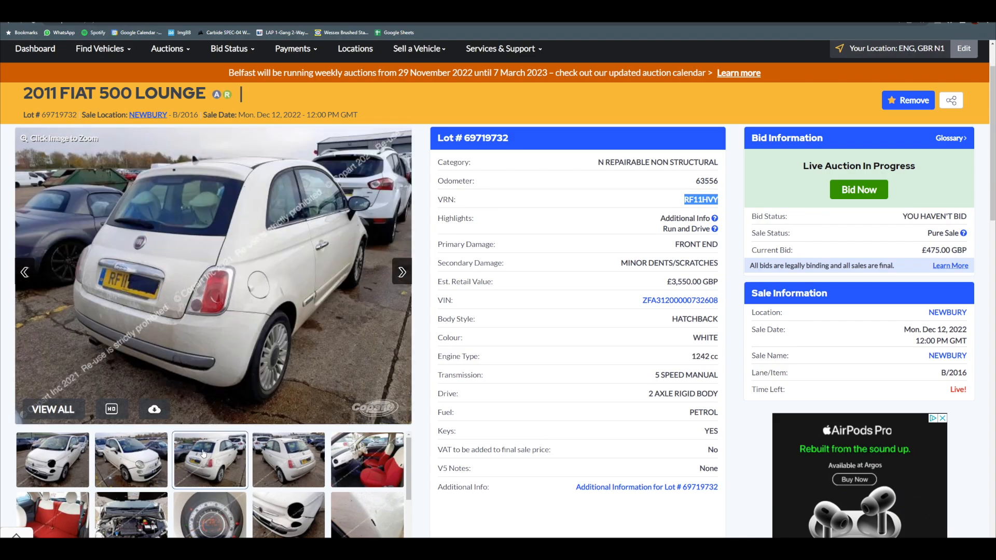
left_click(288, 459)
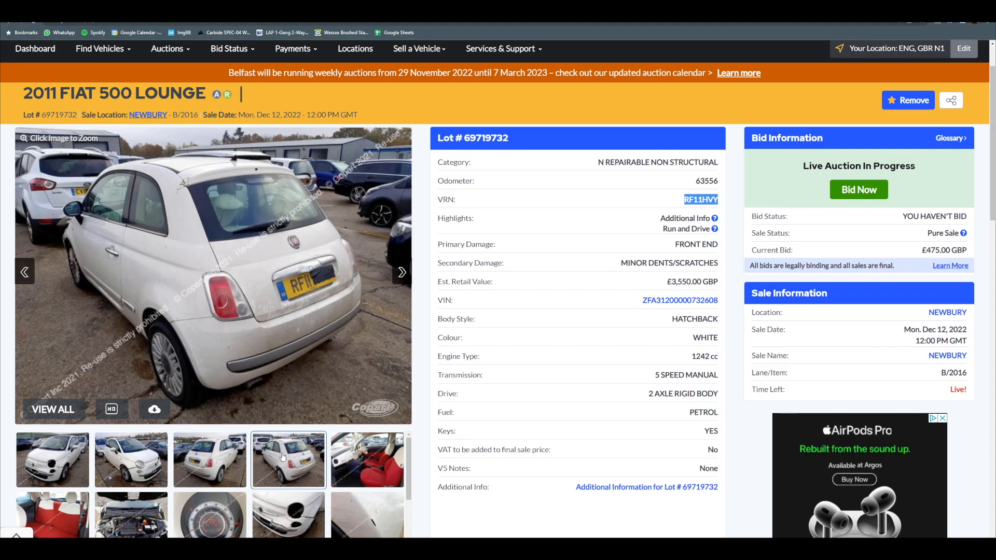
left_click(367, 460)
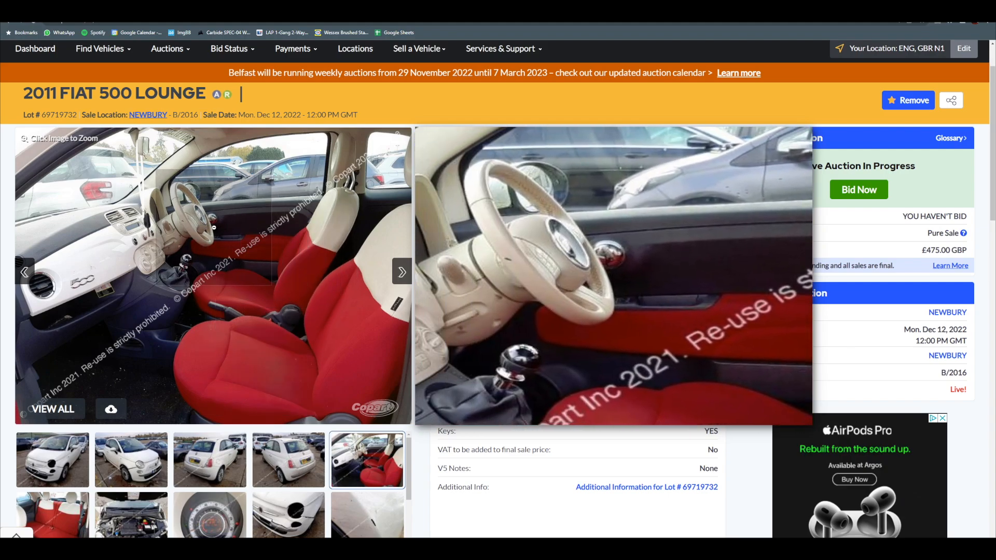
left_click(402, 272)
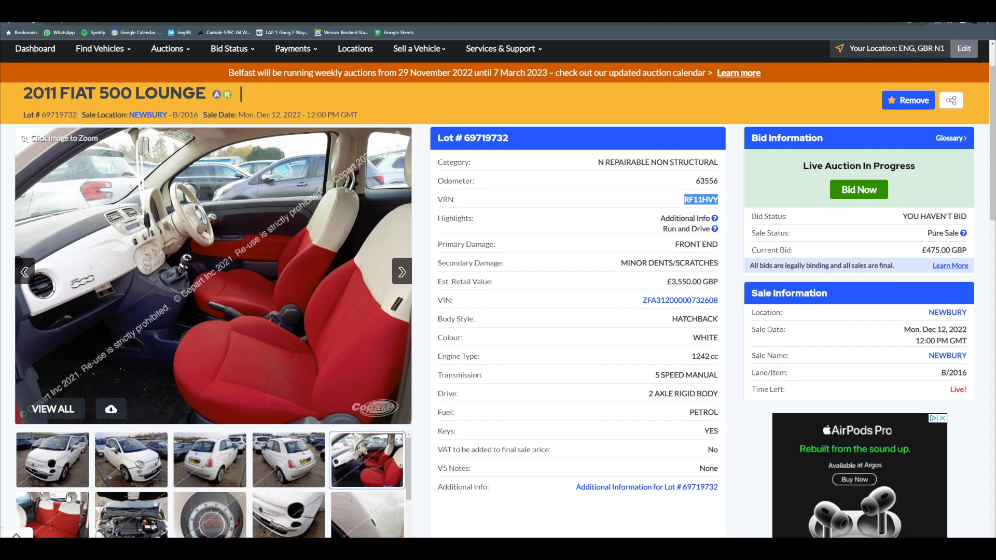
left_click(130, 515)
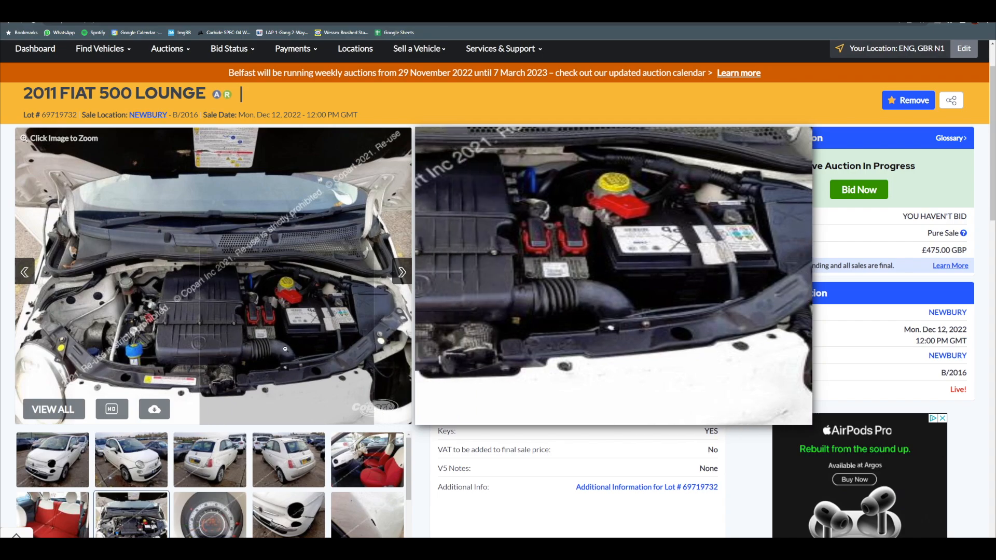
left_click(401, 272)
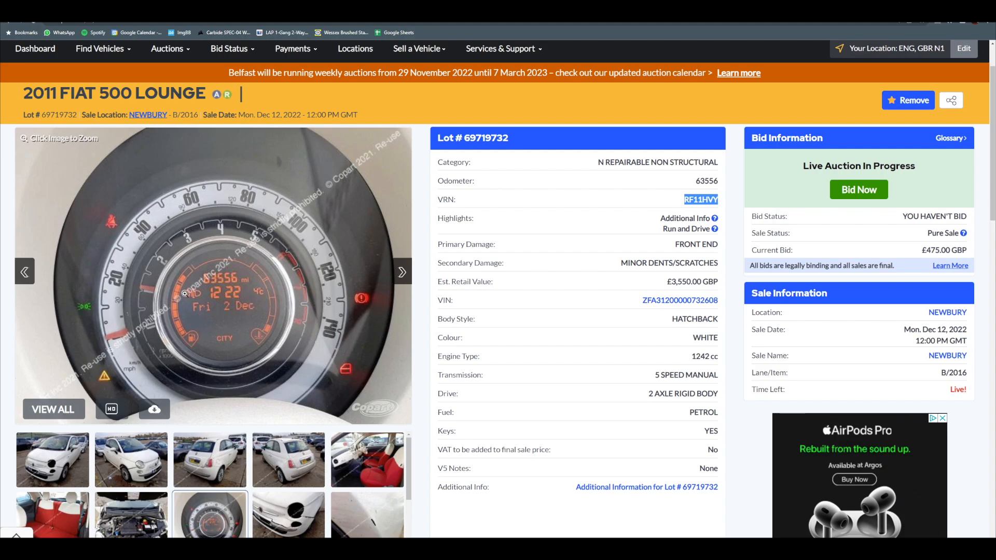
mouse_move(346, 349)
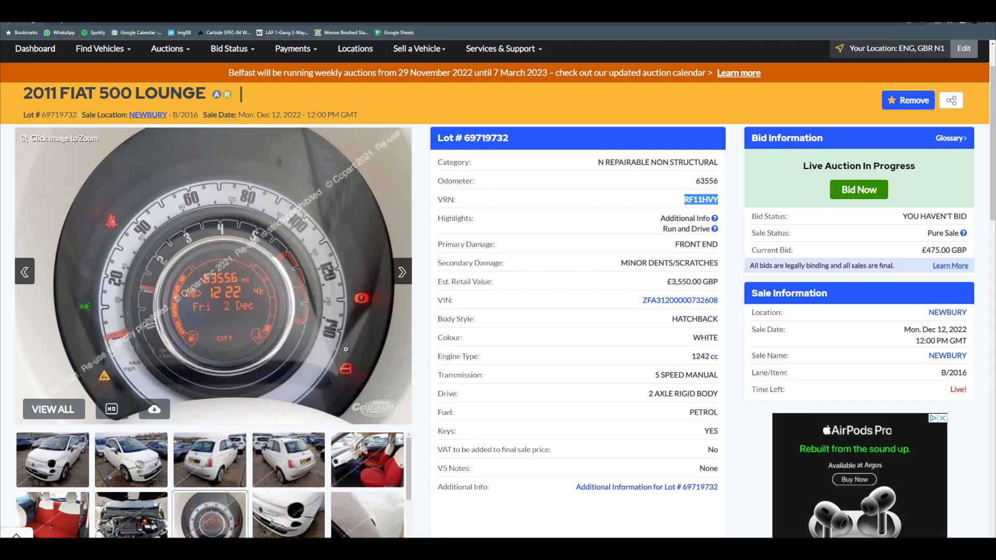
mouse_move(158, 301)
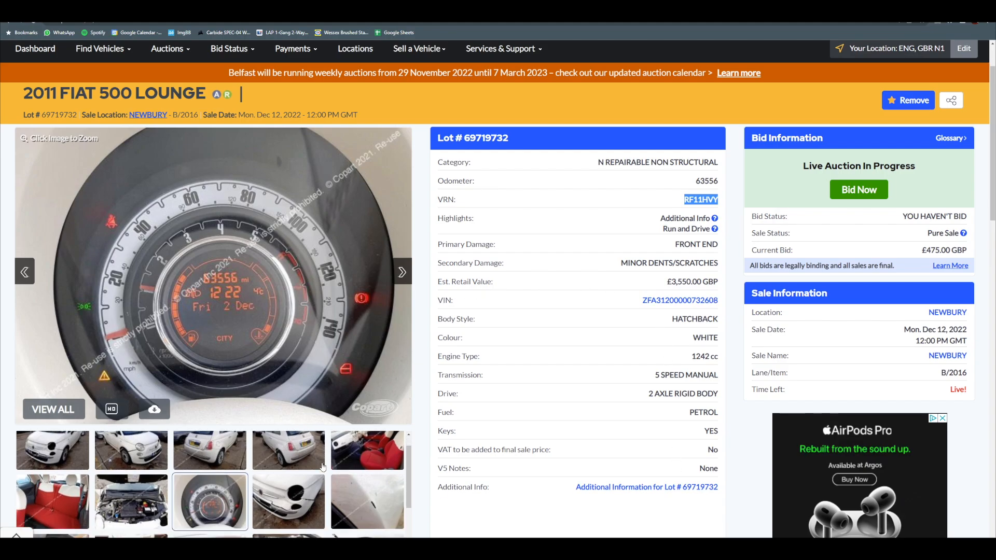
left_click(288, 501)
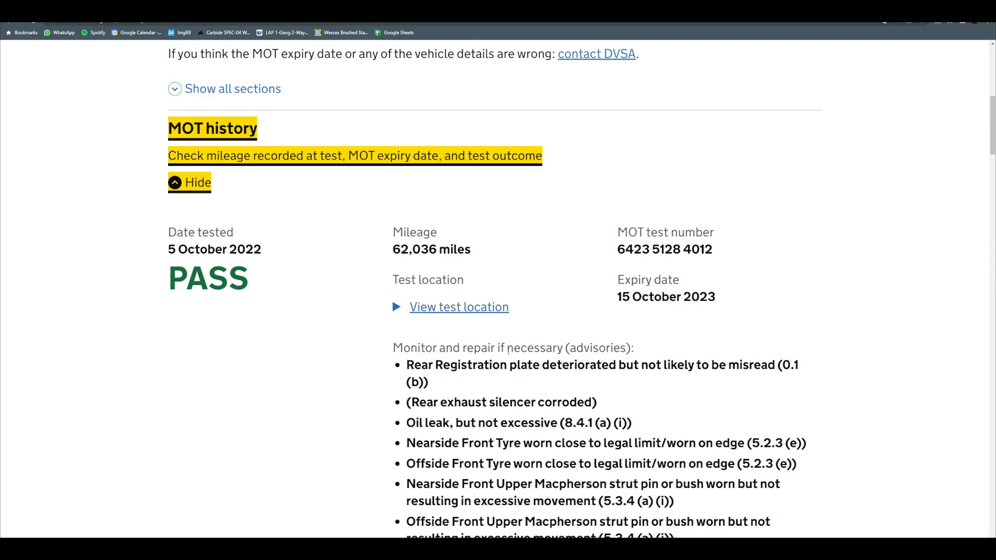
Review the 5 October 2022 MOT pass at 62,036 miles with tyre and strut advisories.
scroll("down", 3)
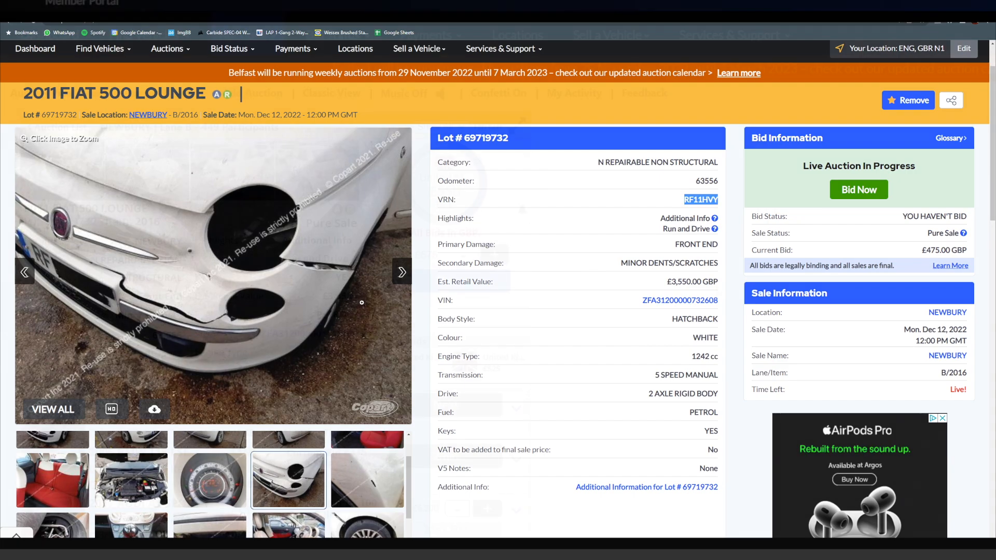
Return to the Newbury live auction and bid on lot 69719732 from £575 up to £750.
left_click(858, 189)
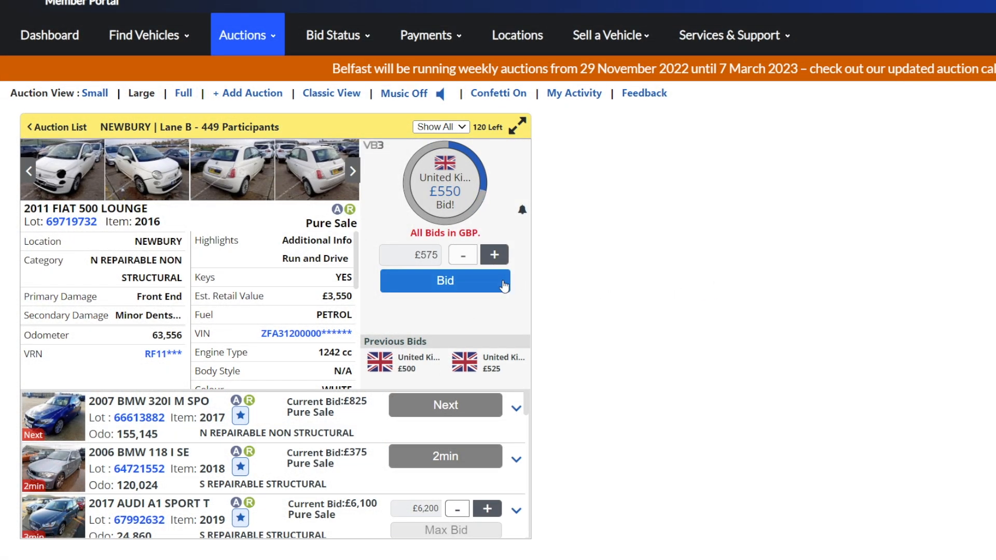
left_click(444, 281)
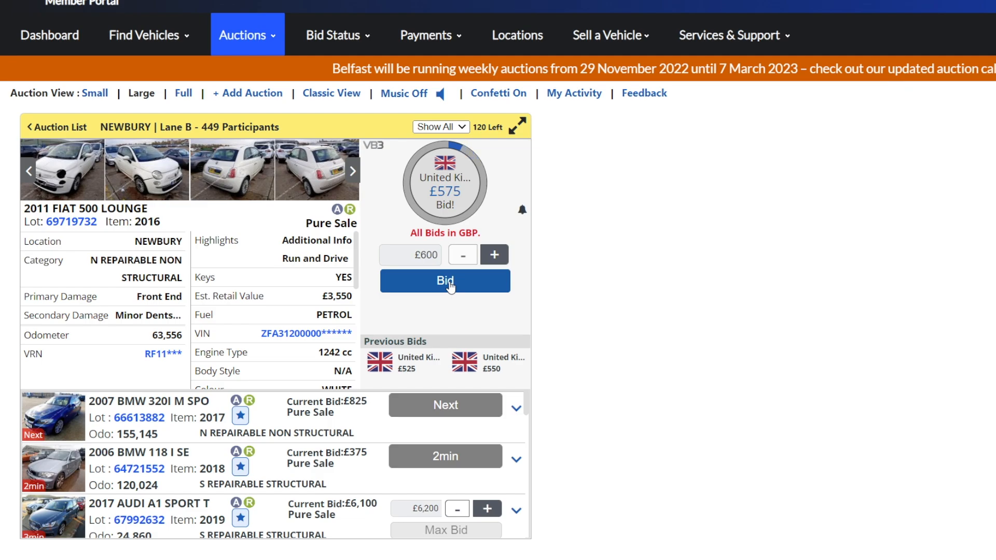
left_click(444, 281)
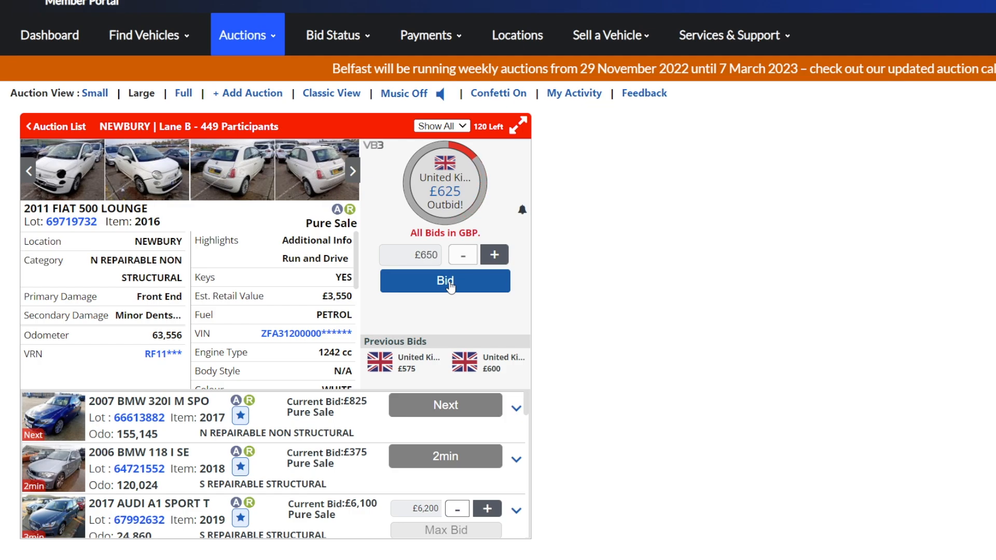
left_click(444, 281)
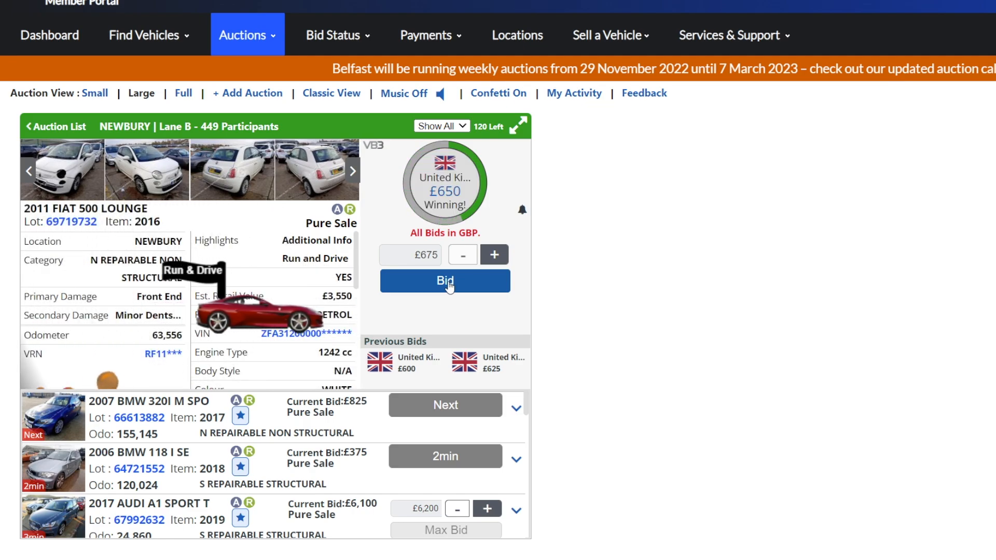
left_click(445, 281)
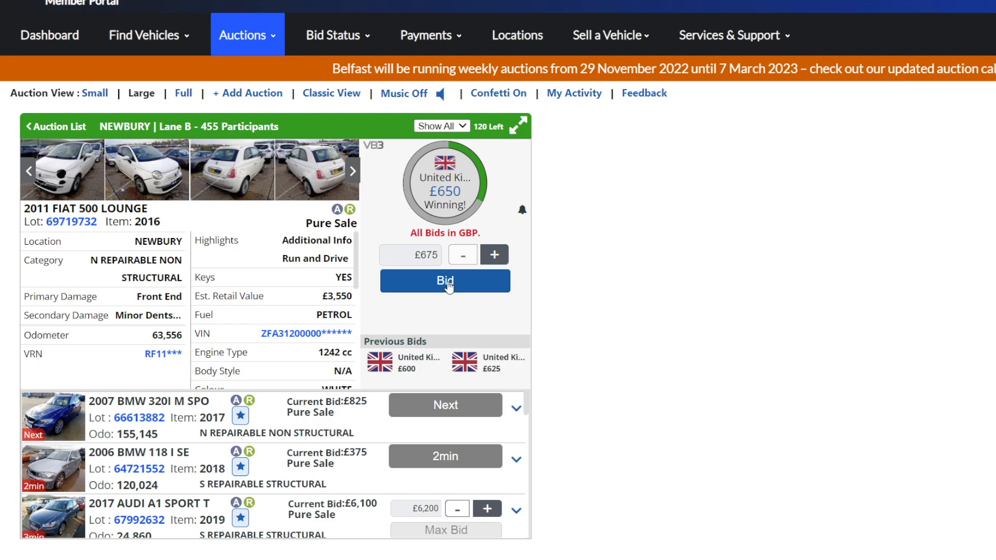
left_click(445, 281)
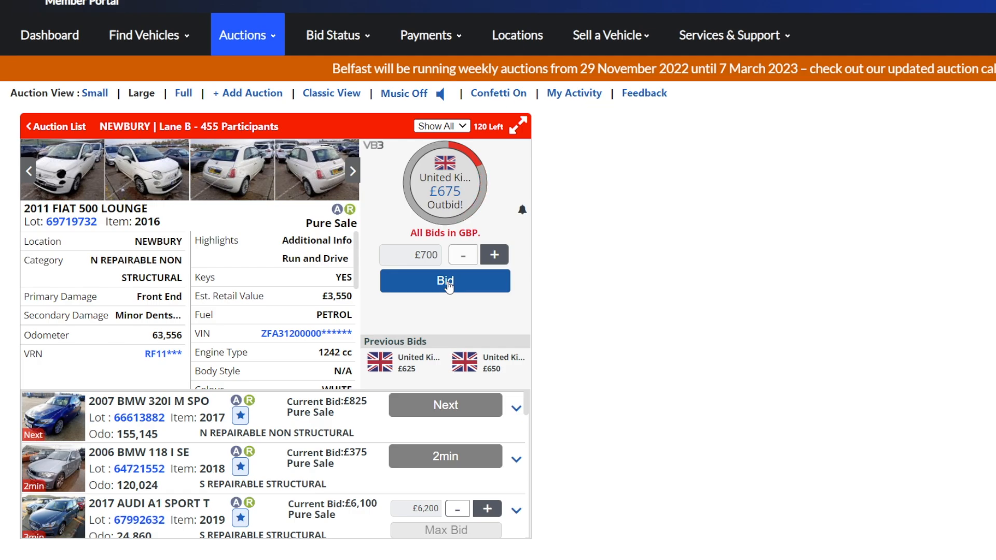
left_click(444, 280)
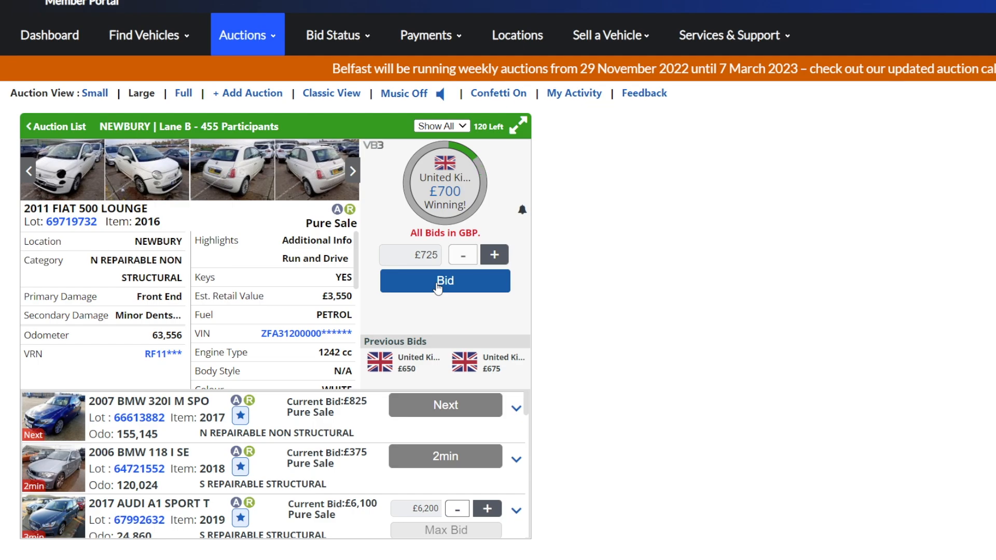
left_click(444, 281)
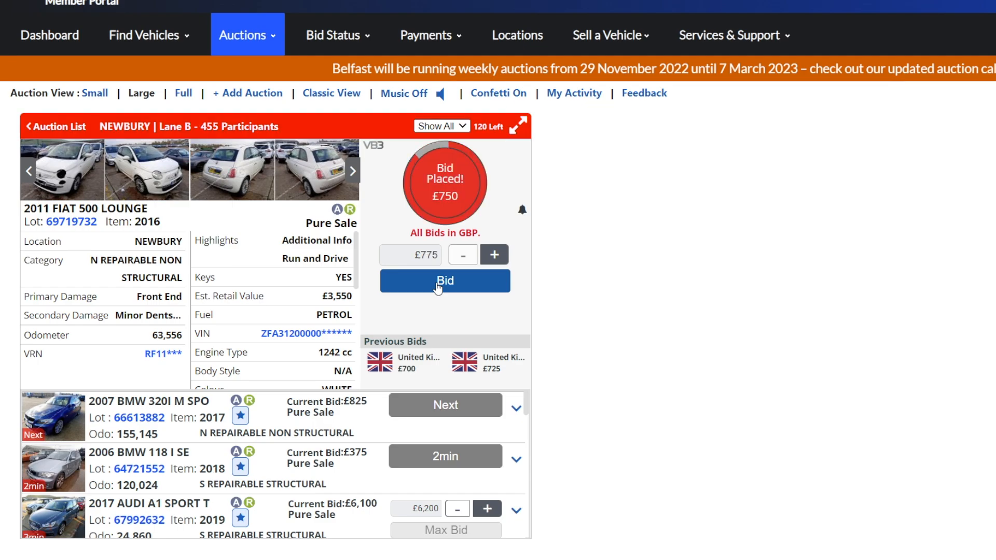
Keep rebidding on the 2011 Fiat 500 Lounge through £800 to a leading £850 bid.
left_click(444, 281)
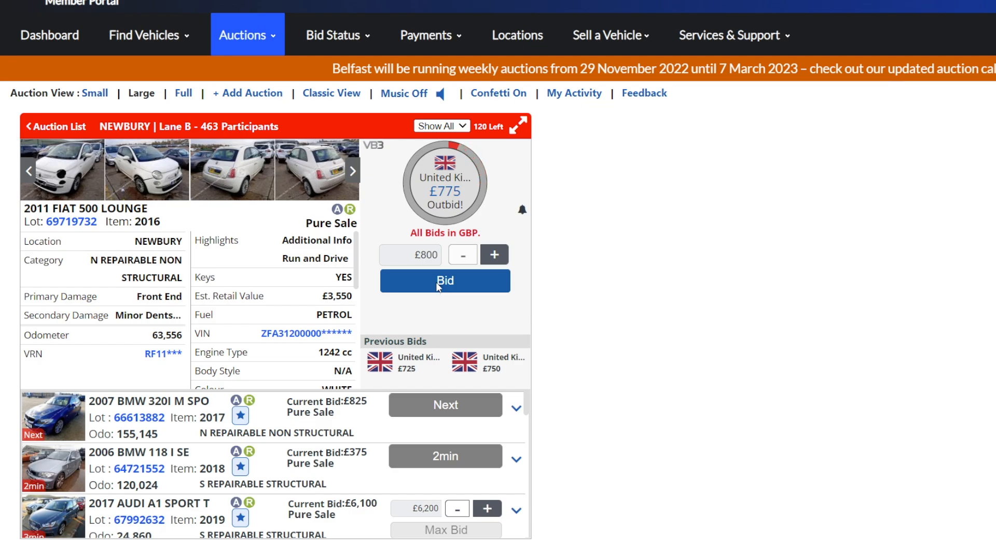
left_click(444, 281)
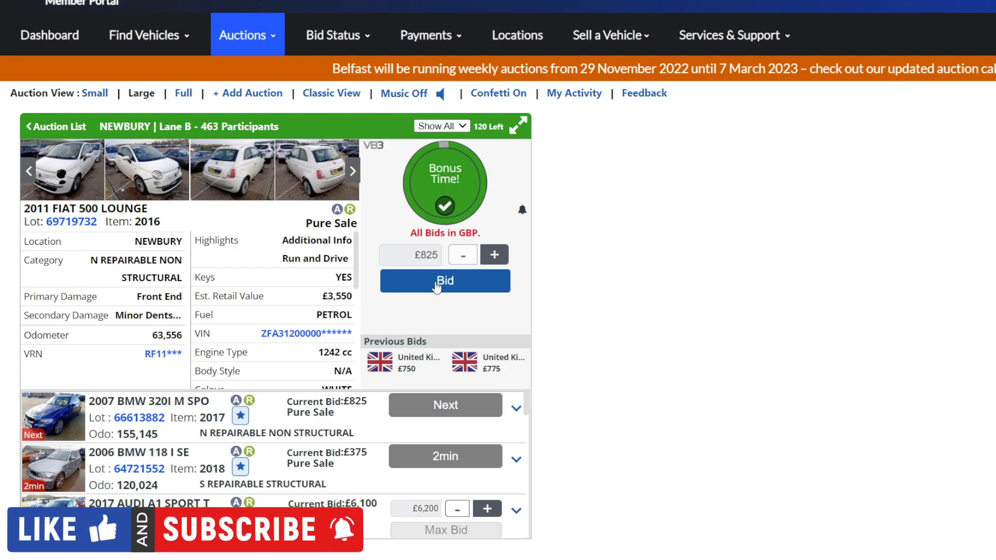
left_click(444, 281)
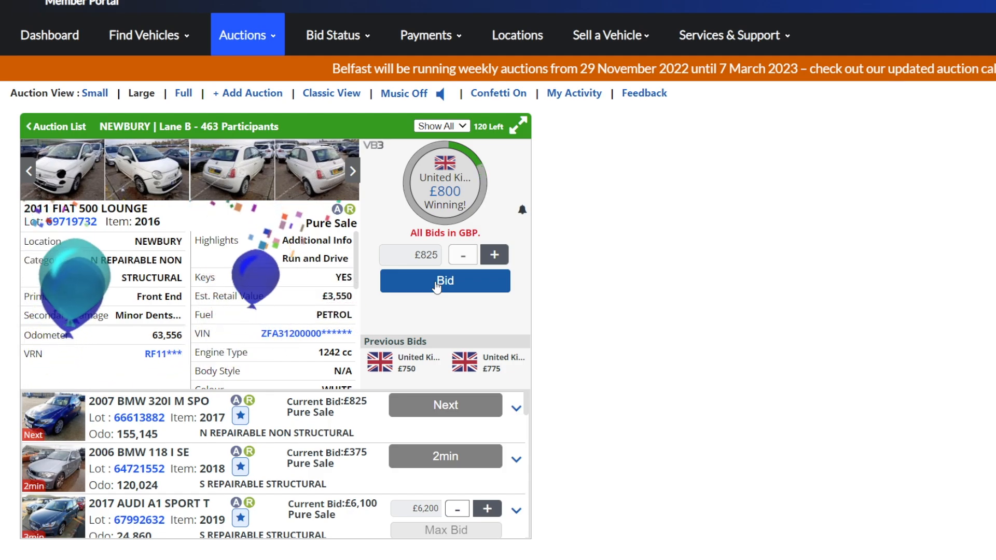
left_click(444, 280)
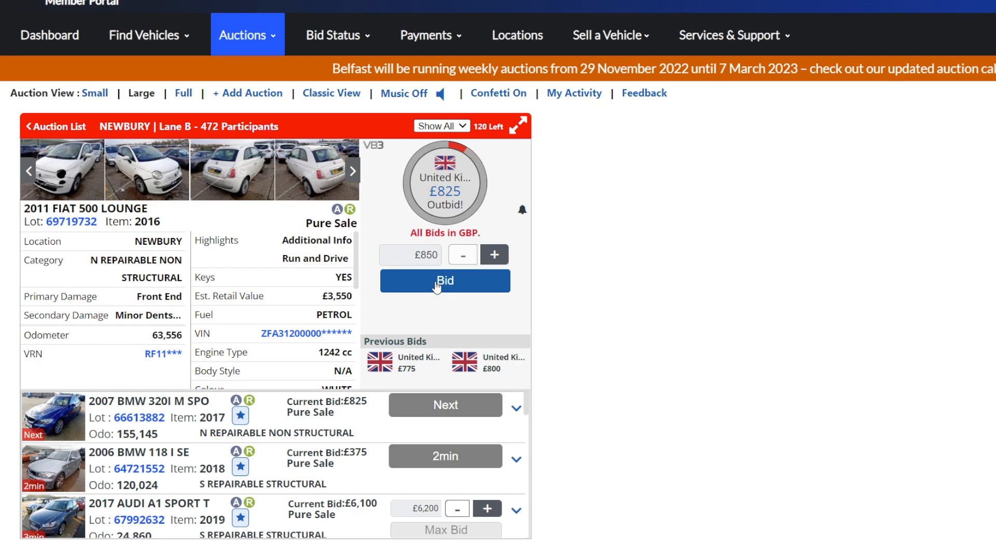
left_click(444, 281)
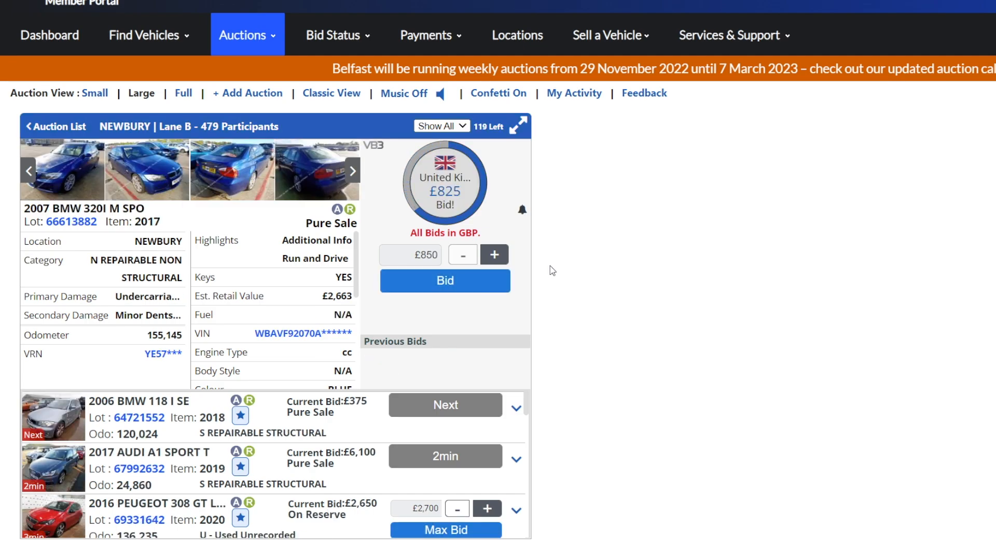
mouse_move(548, 302)
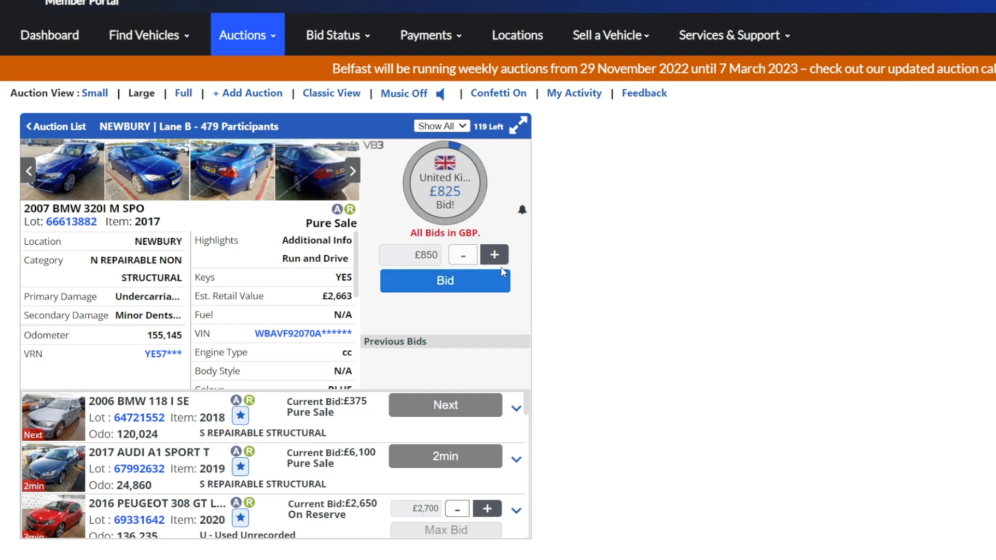
left_click(444, 281)
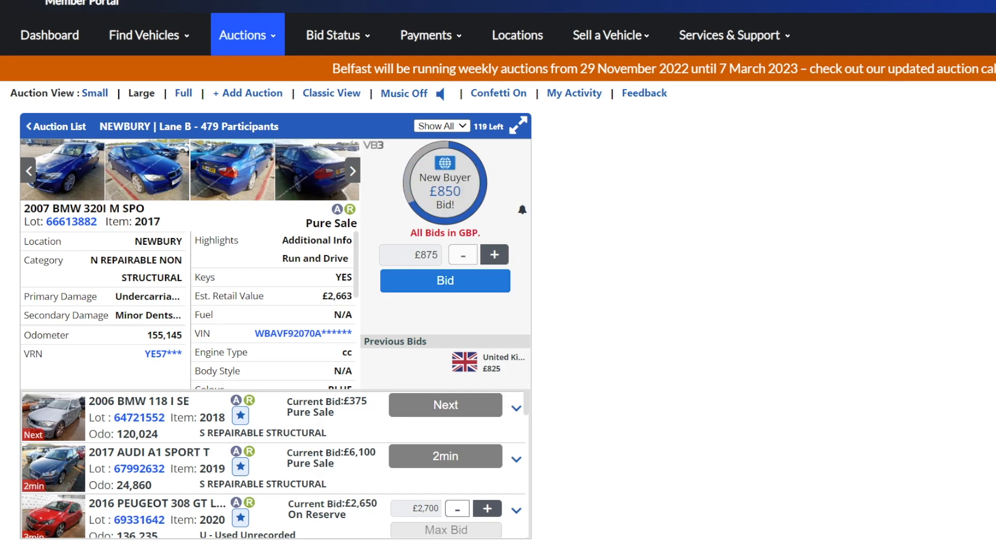
left_click(445, 281)
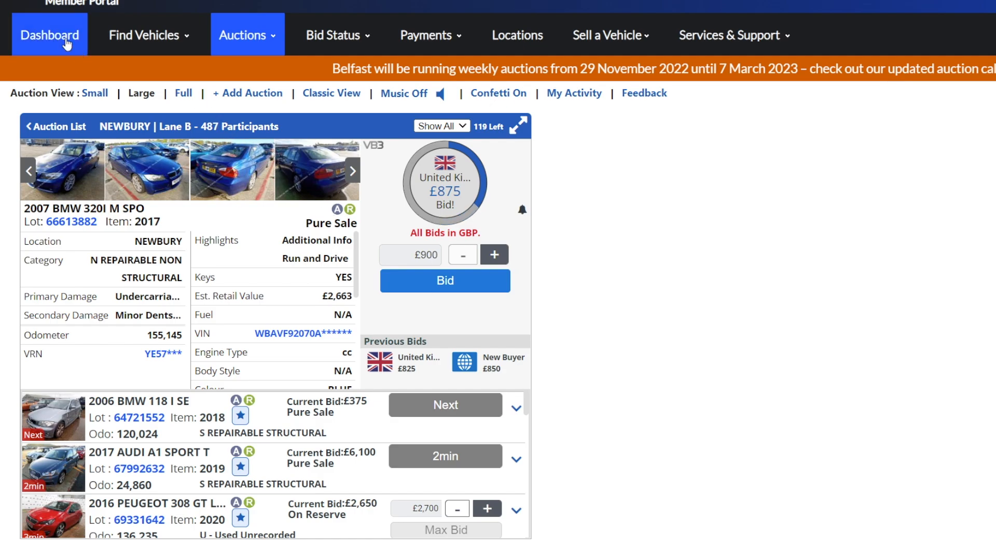
Go to the dashboard, open the won 2011 Fiat 500 Lounge lot and scroll its sale details.
left_click(50, 35)
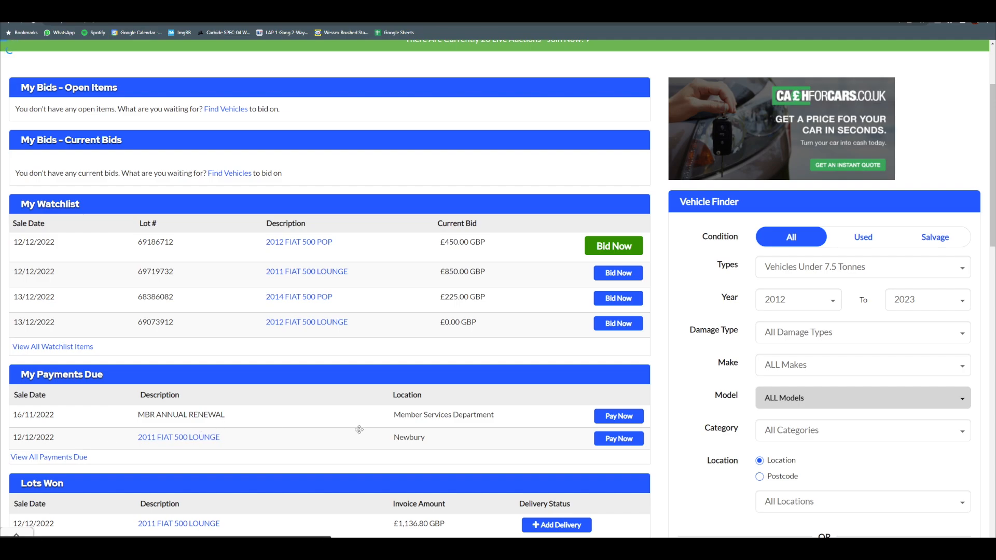
left_click(306, 271)
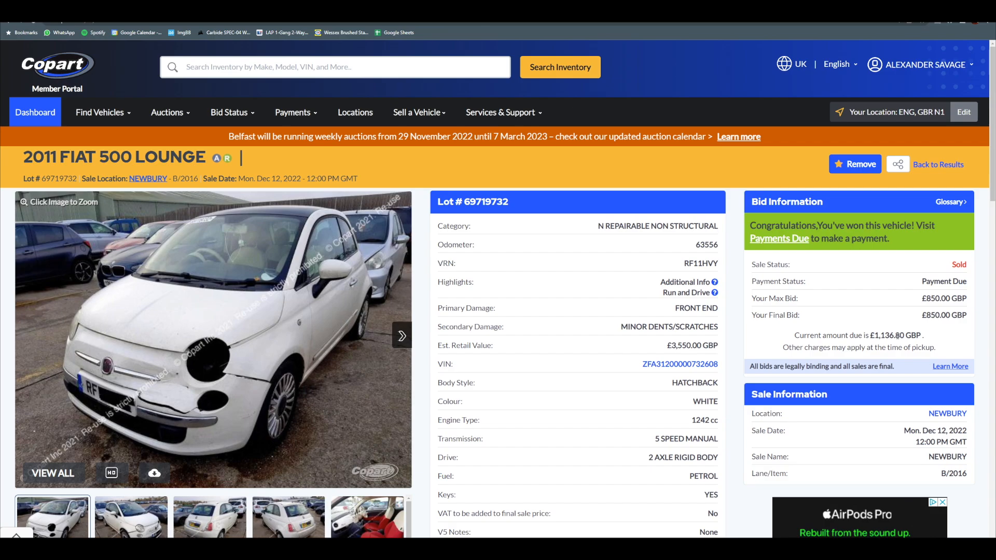
scroll("down", 3)
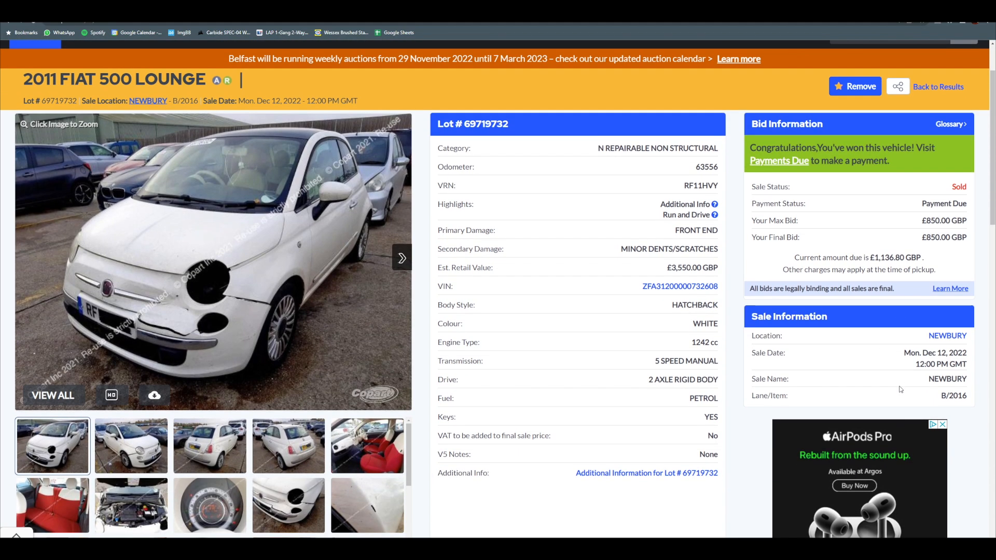
scroll("down", 3)
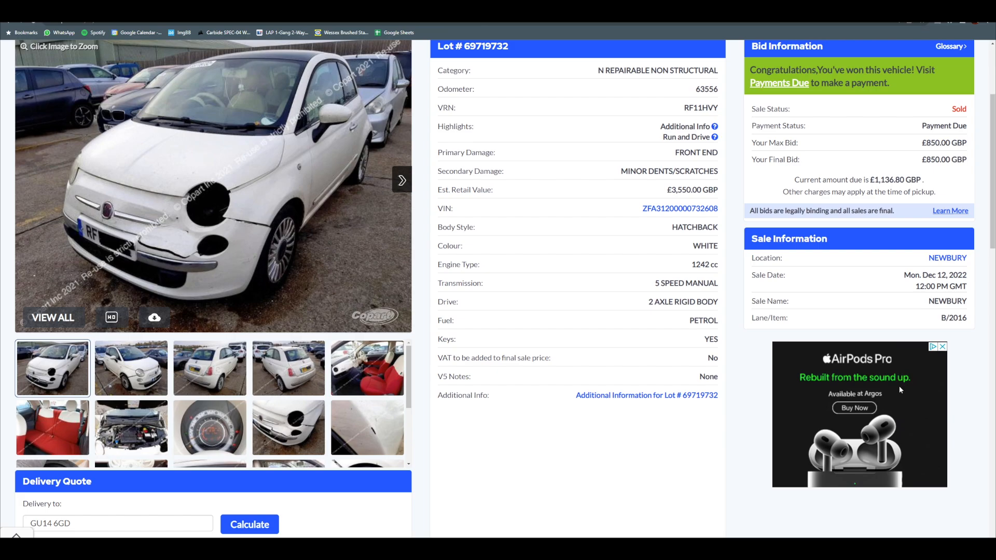
scroll("up", 3)
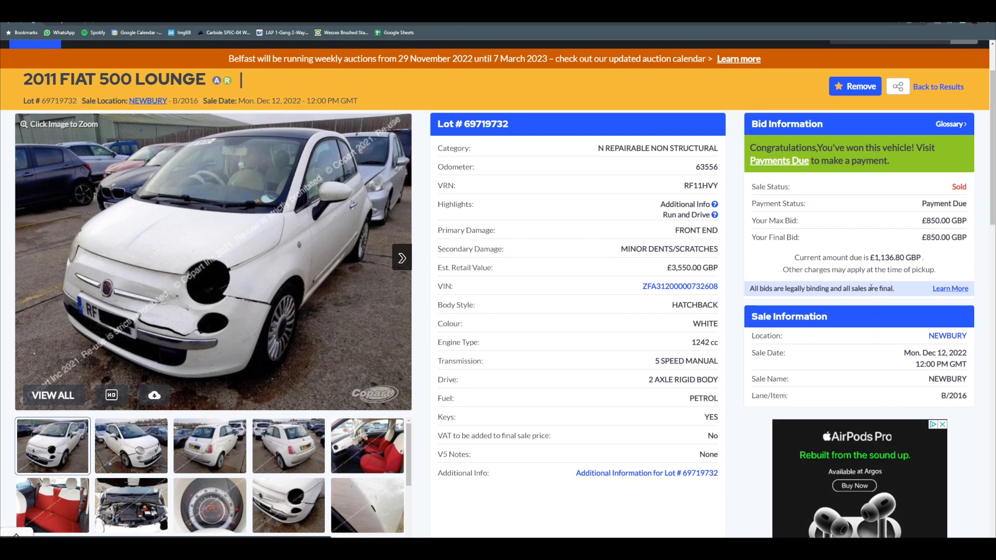
mouse_move(865, 255)
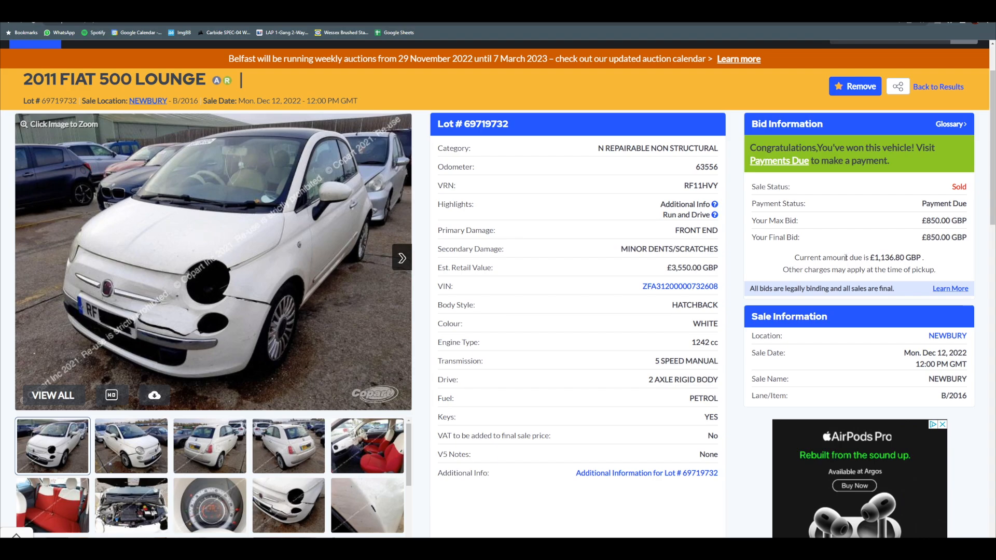
mouse_move(840, 228)
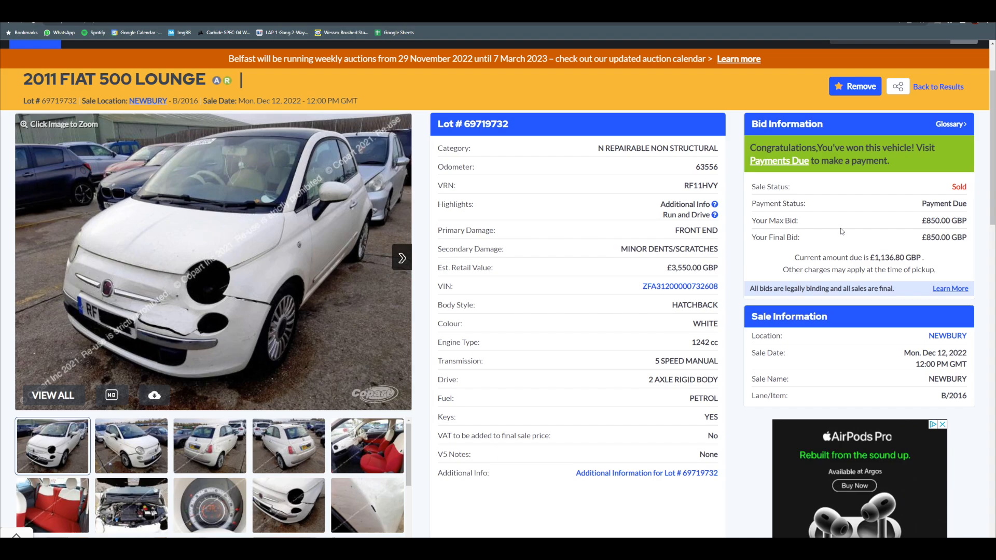
mouse_move(18, 24)
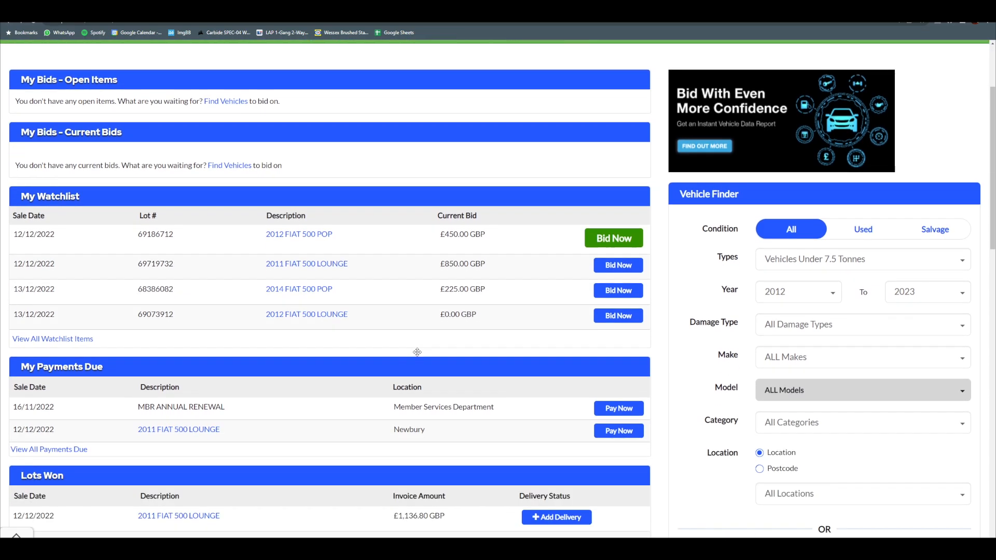
Scroll down the dashboard to the Lots Won section.
scroll("down", 3)
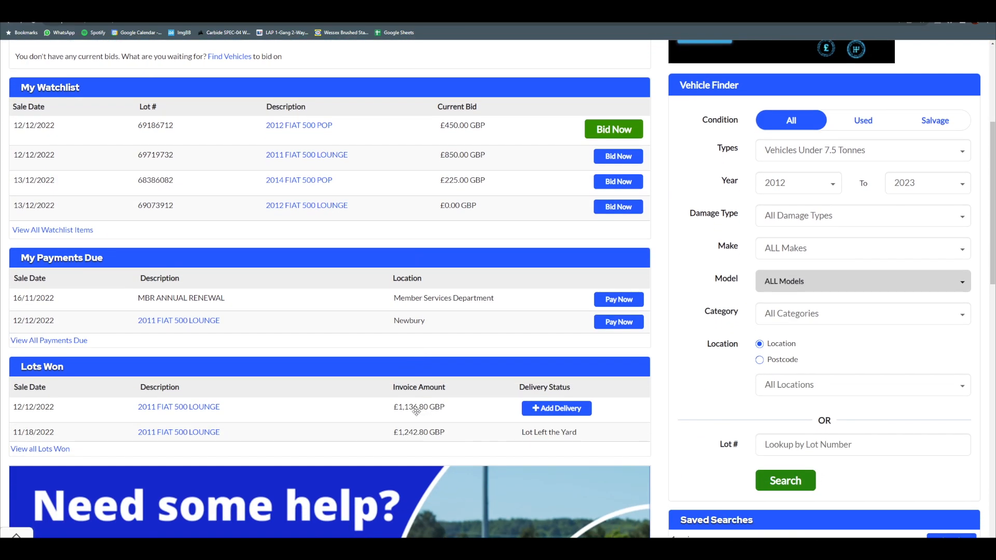
mouse_move(412, 410)
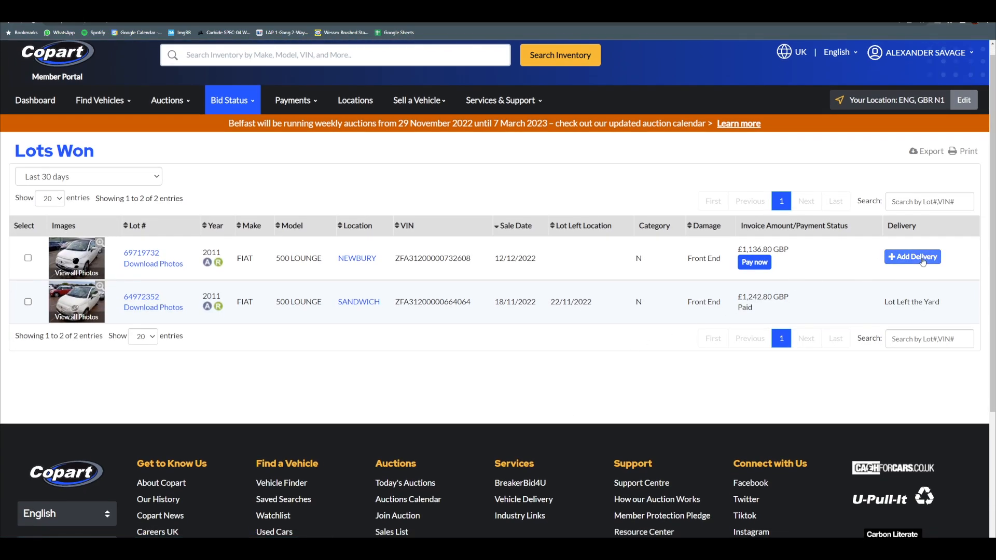
Add delivery to won lot 69719732, confirm it, and dismiss the success message.
left_click(913, 257)
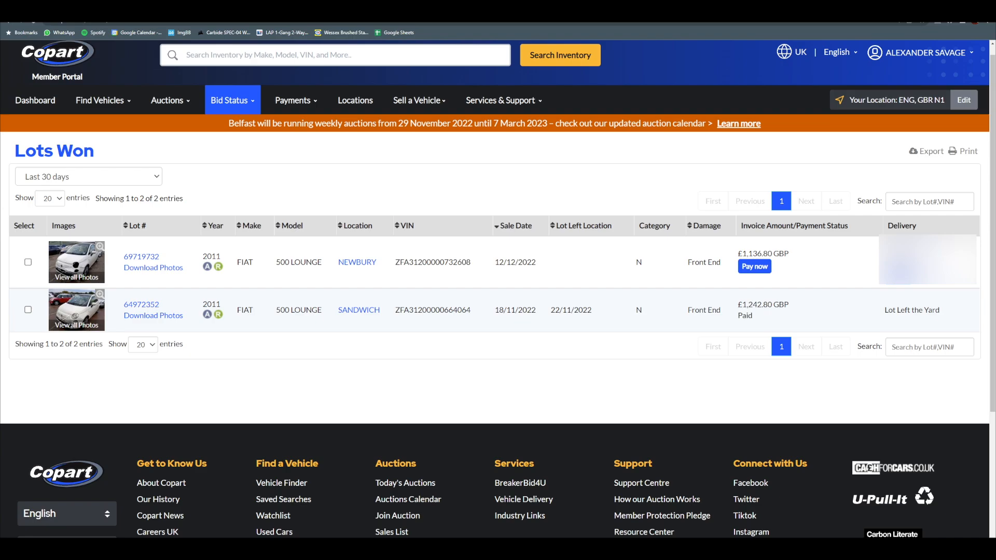
mouse_move(897, 286)
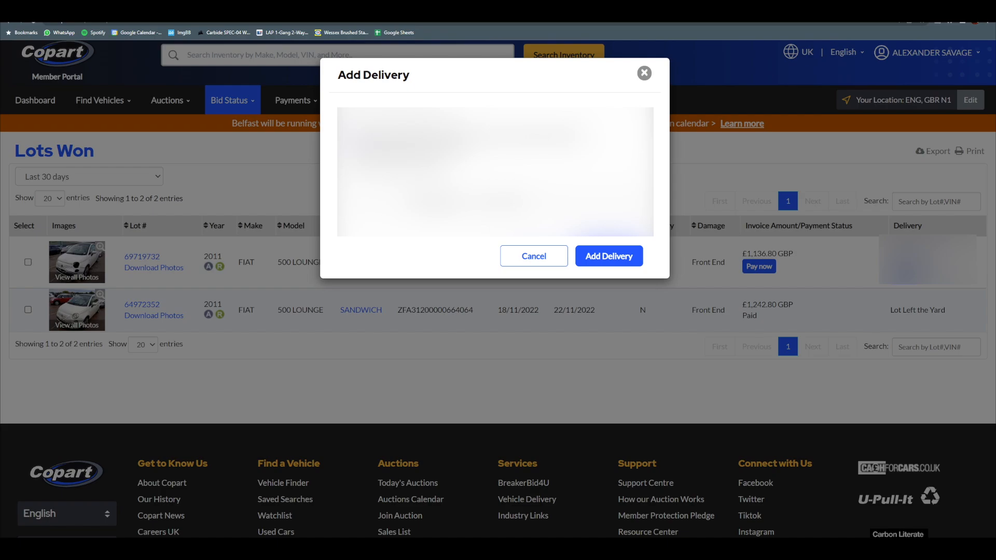
mouse_move(608, 256)
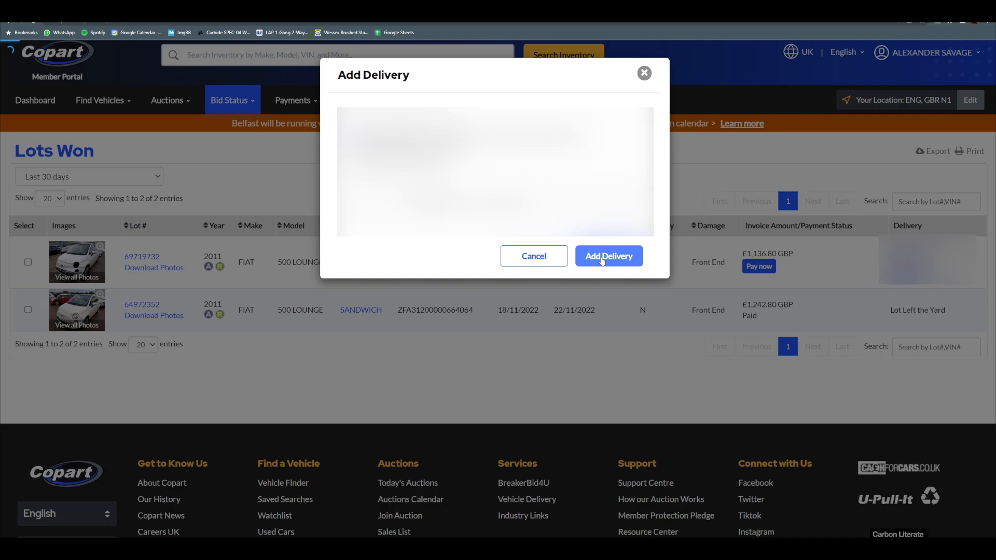
left_click(607, 255)
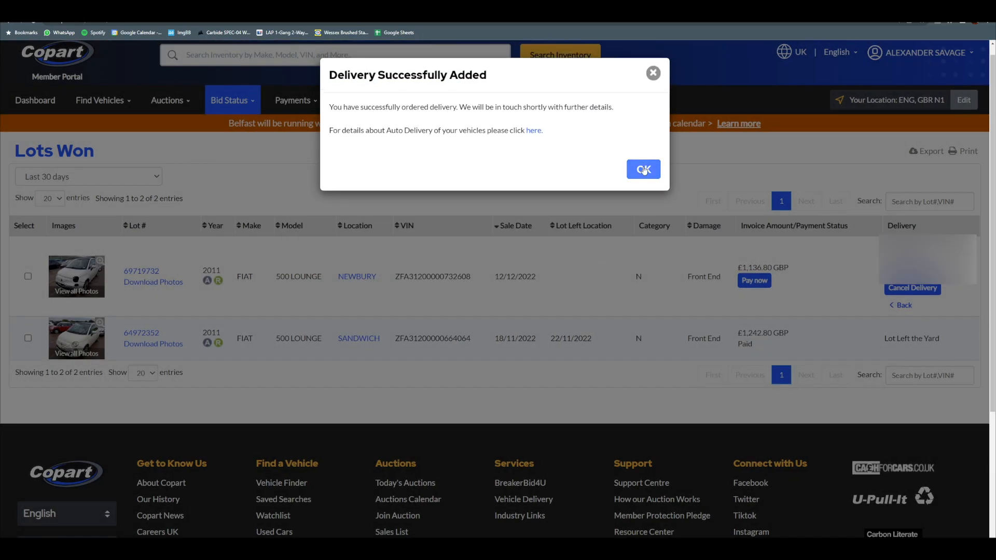
left_click(642, 169)
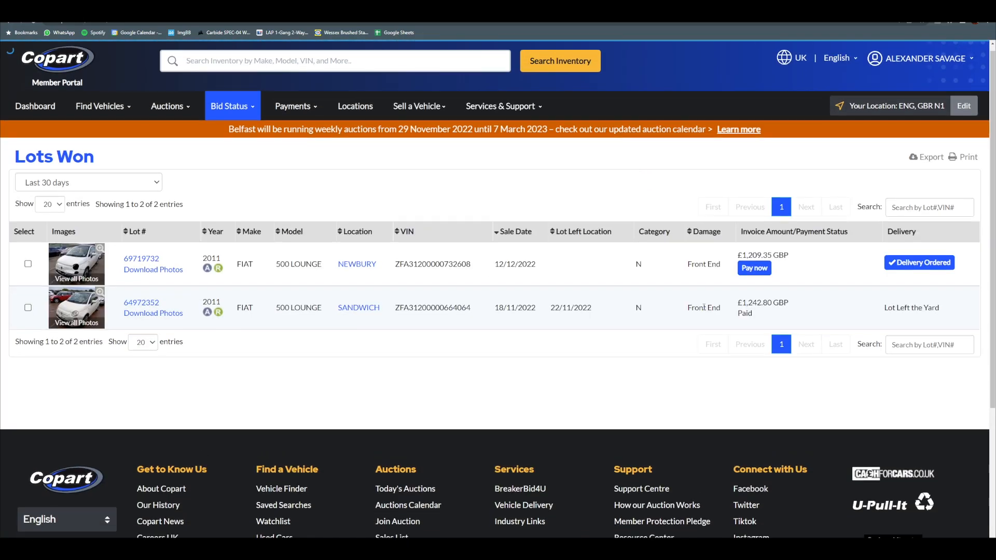
Scroll up and expand the Delivery Ordered badge on lot 69719732.
scroll("up", 3)
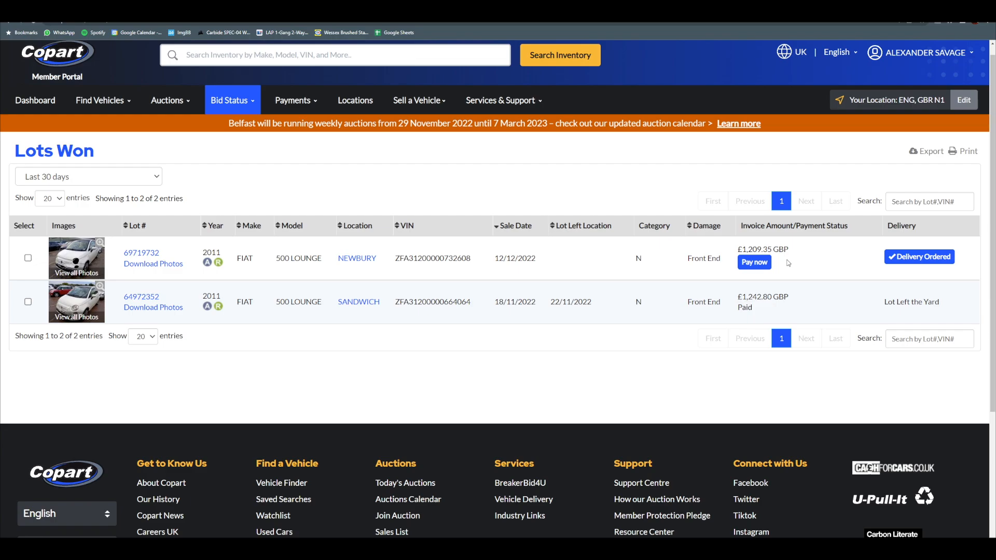
left_click(920, 256)
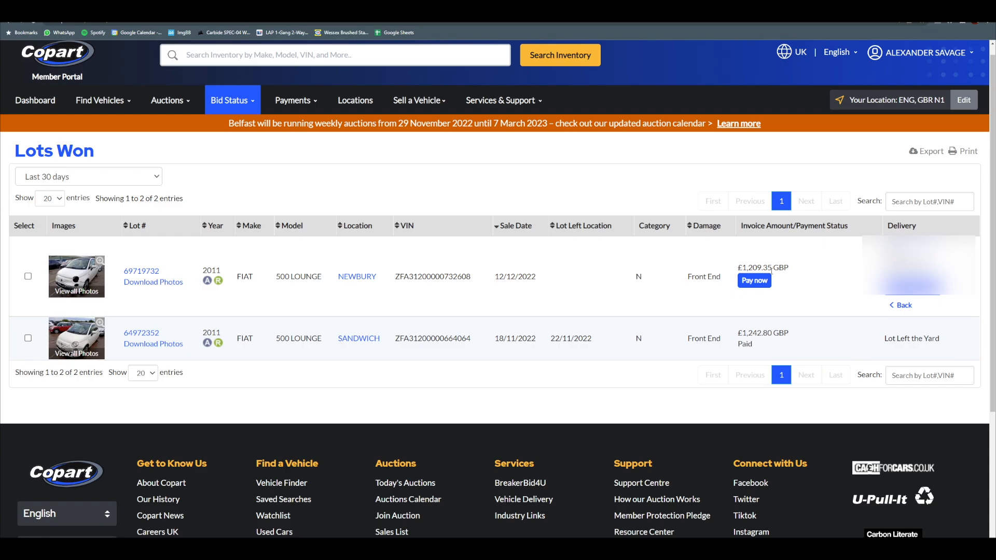
mouse_move(754, 280)
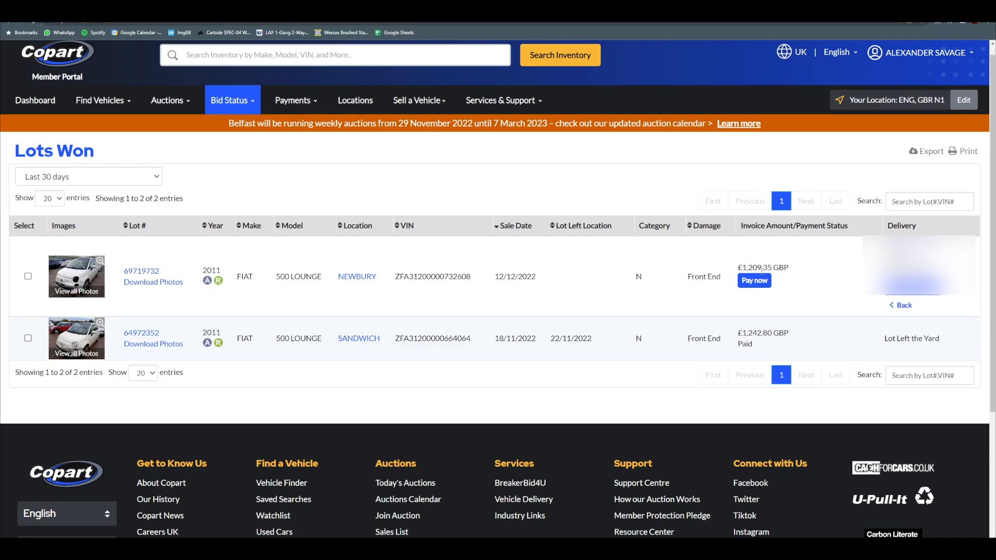
mouse_move(363, 269)
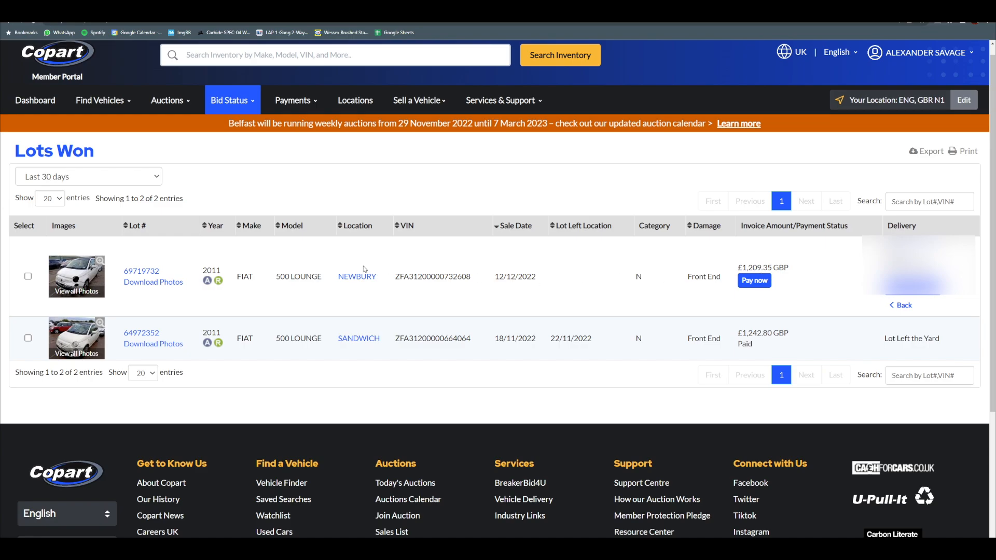